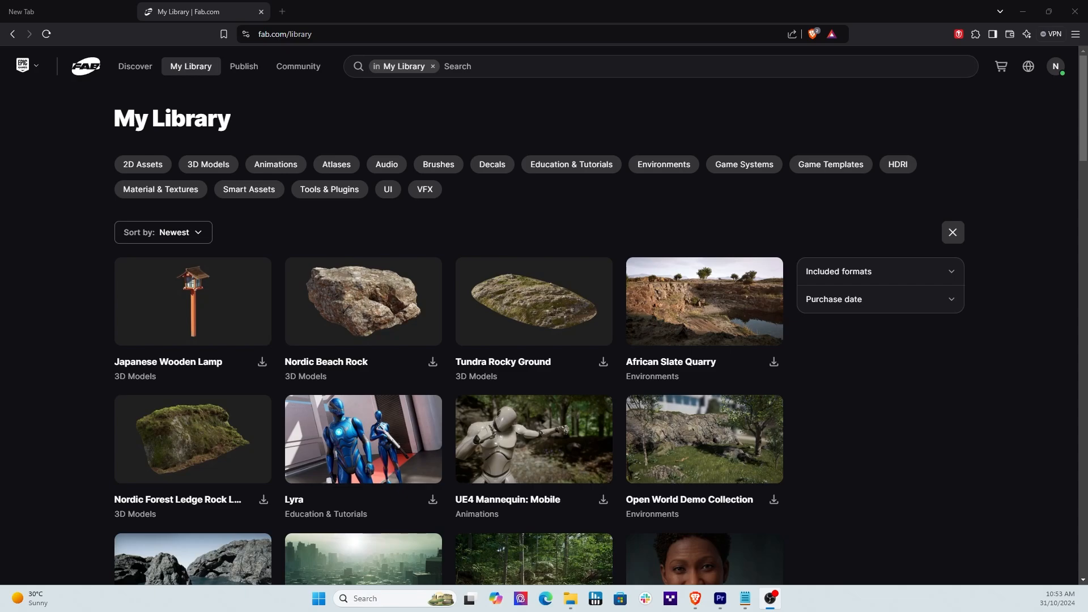
mouse_move(811, 523)
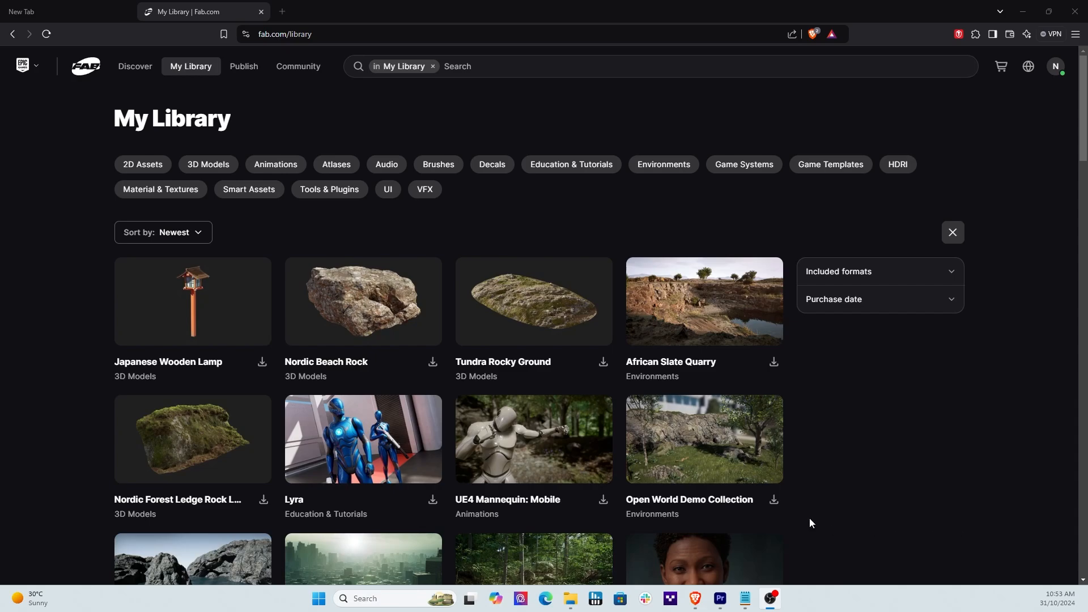
Visit the launcher's Fab section and return to its 'Marketplace is now Fab' page.
scroll(down, 3)
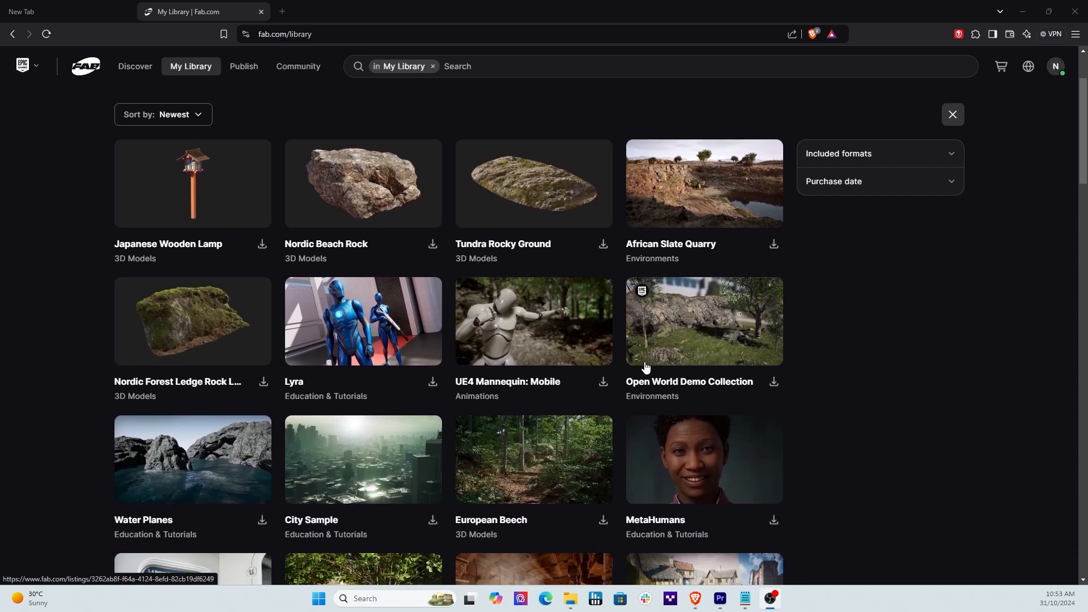
scroll(down, 3)
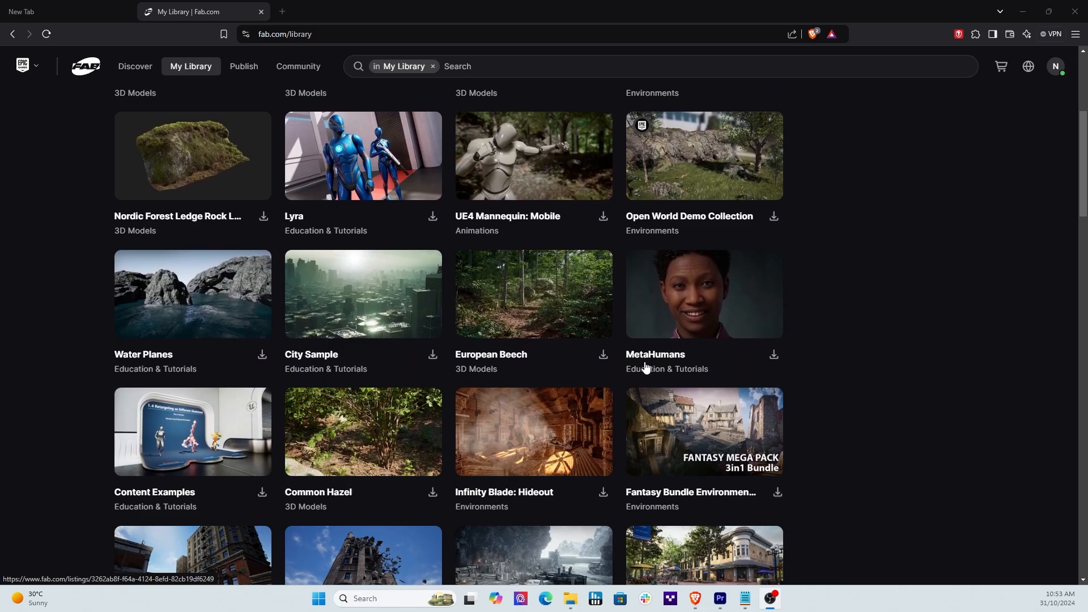
scroll(down, 3)
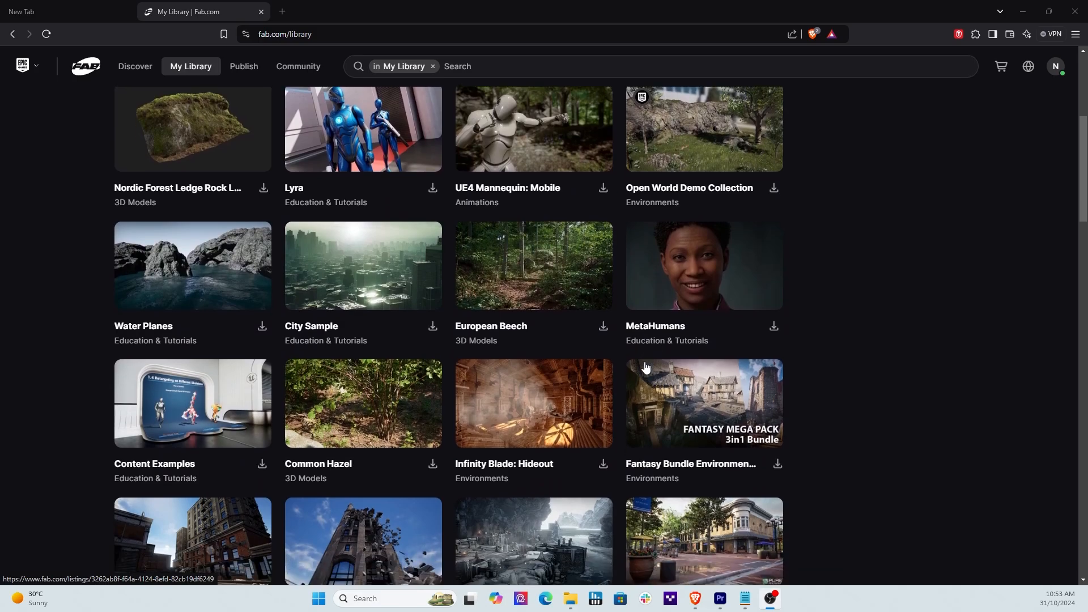
scroll(down, 3)
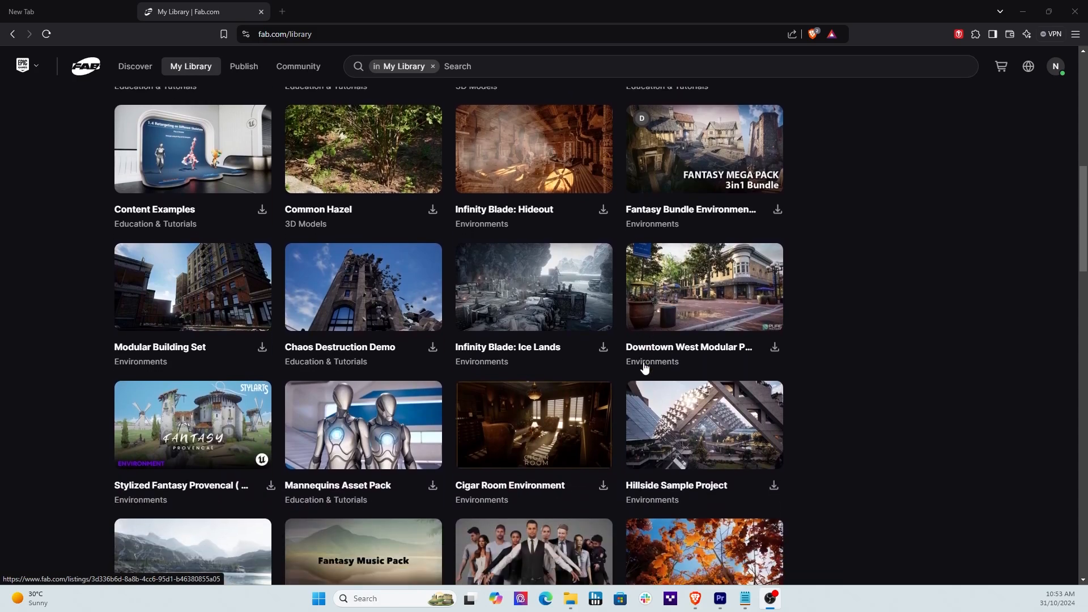
scroll(down, 3)
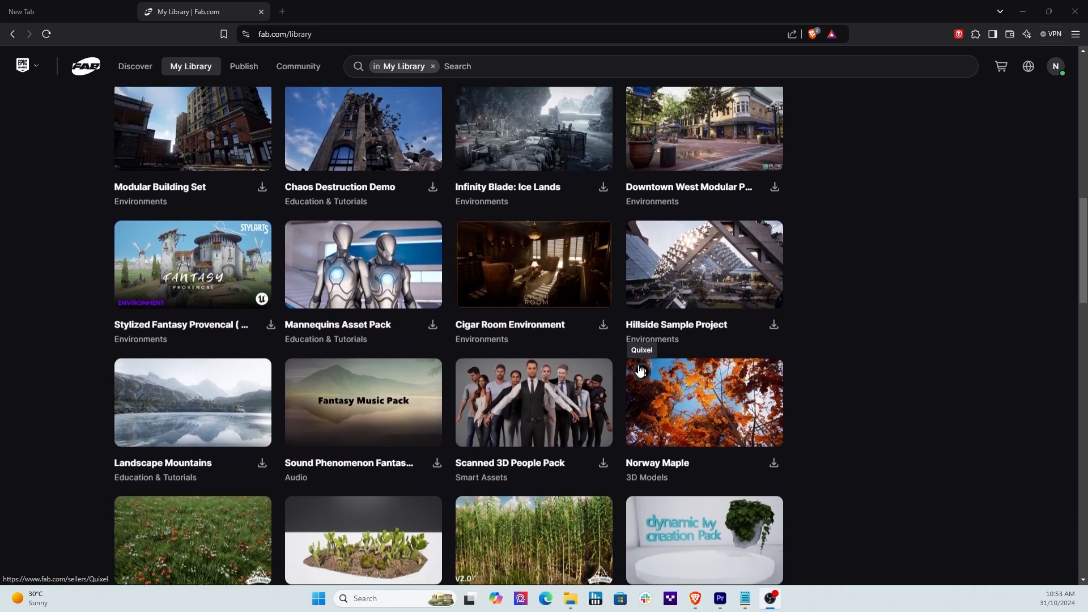
scroll(down, 3)
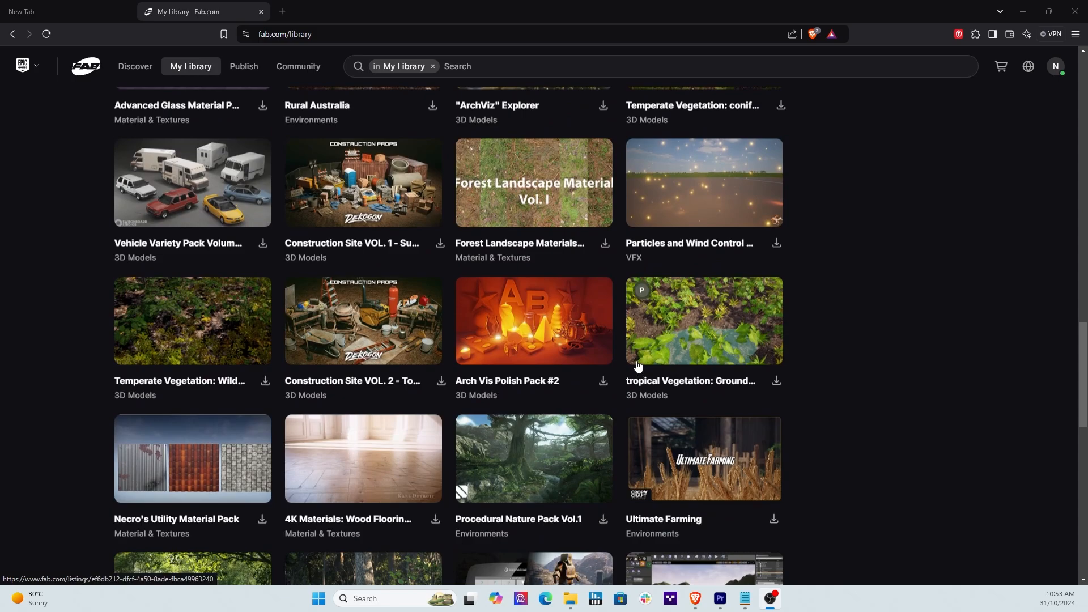
scroll(down, 3)
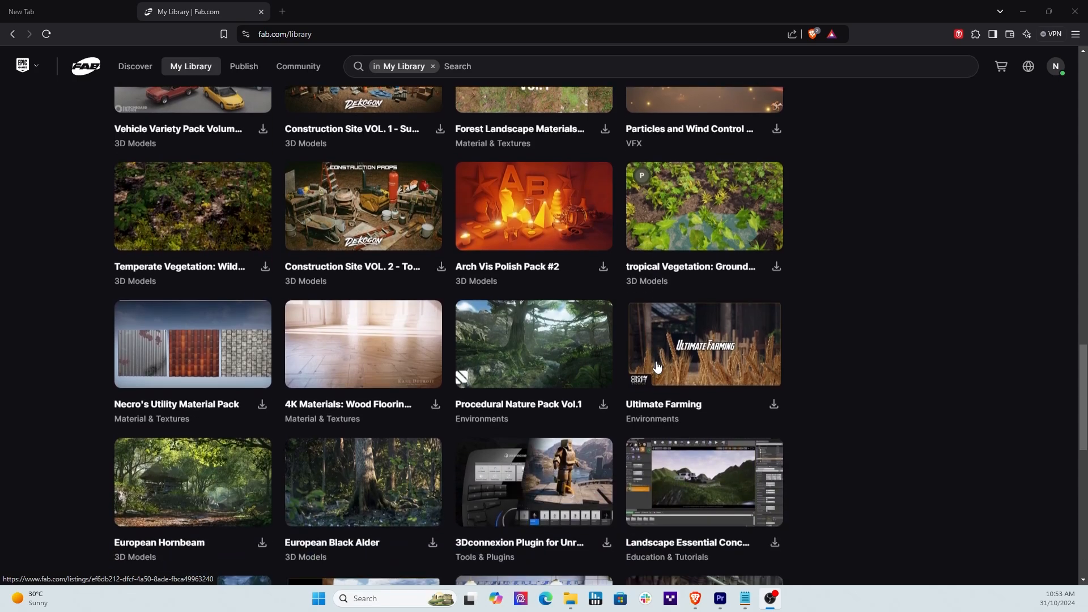
scroll(down, 3)
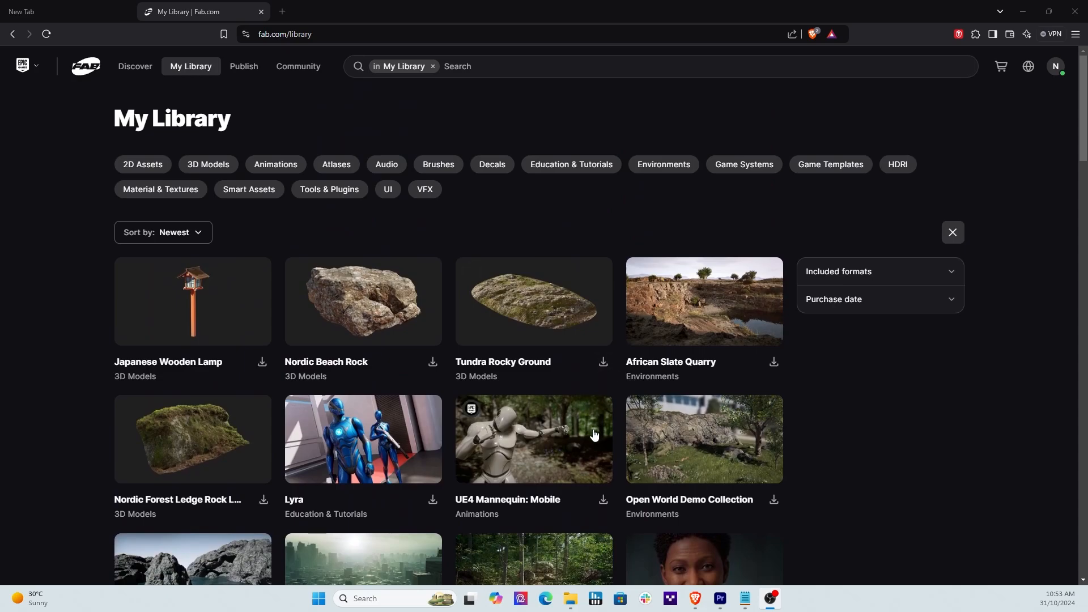
scroll(down, 3)
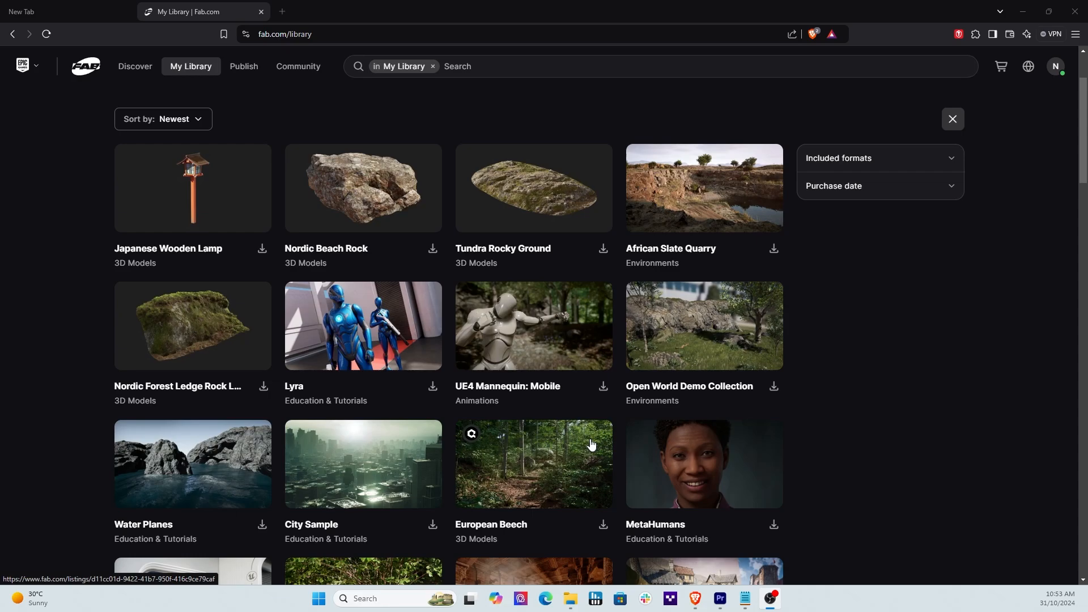
mouse_move(589, 425)
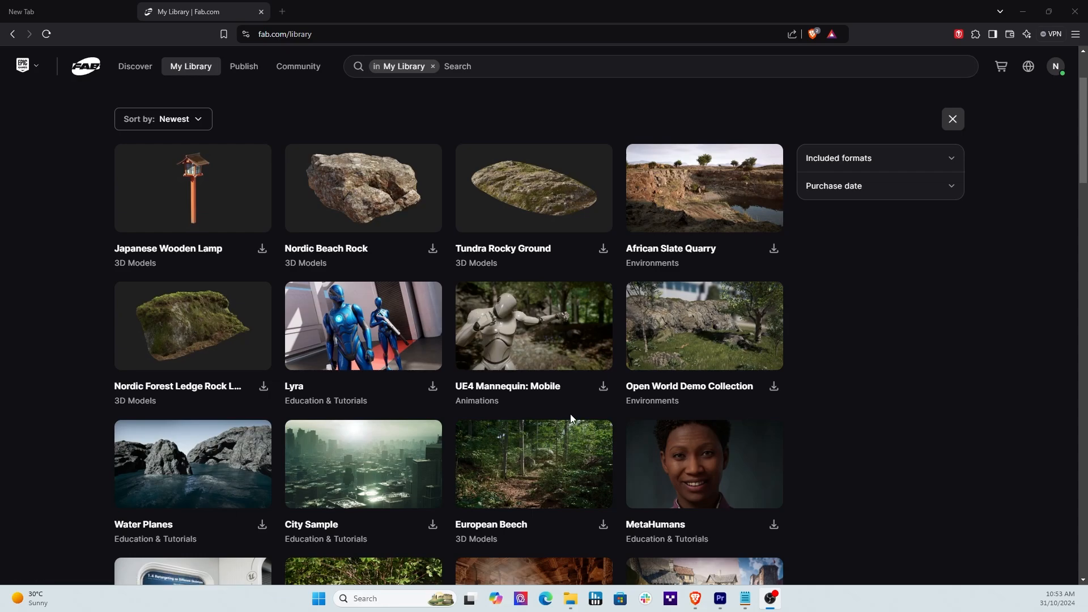
mouse_move(579, 417)
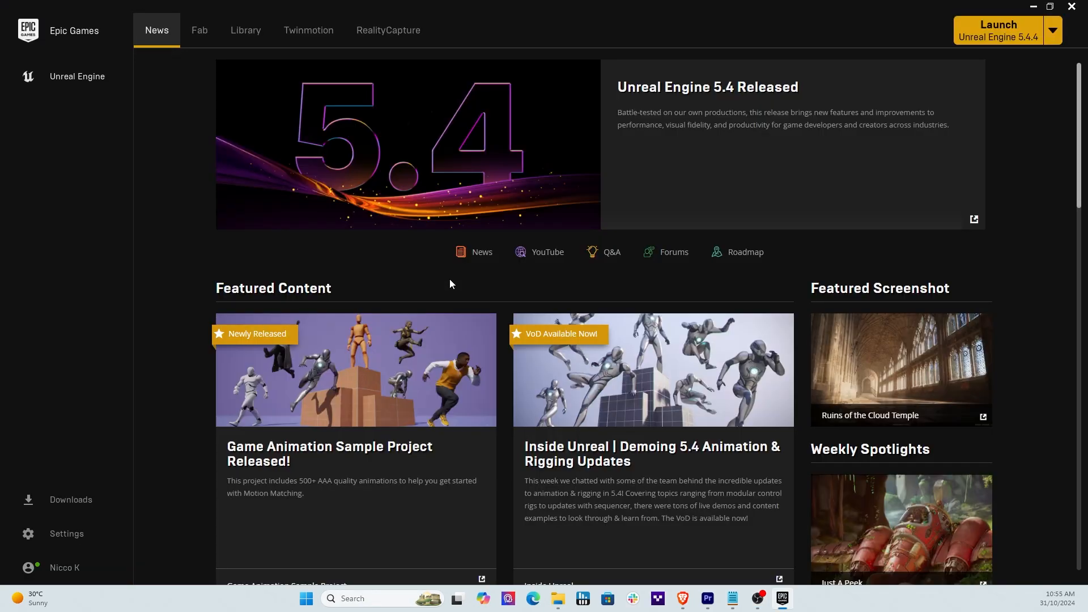
mouse_move(151, 65)
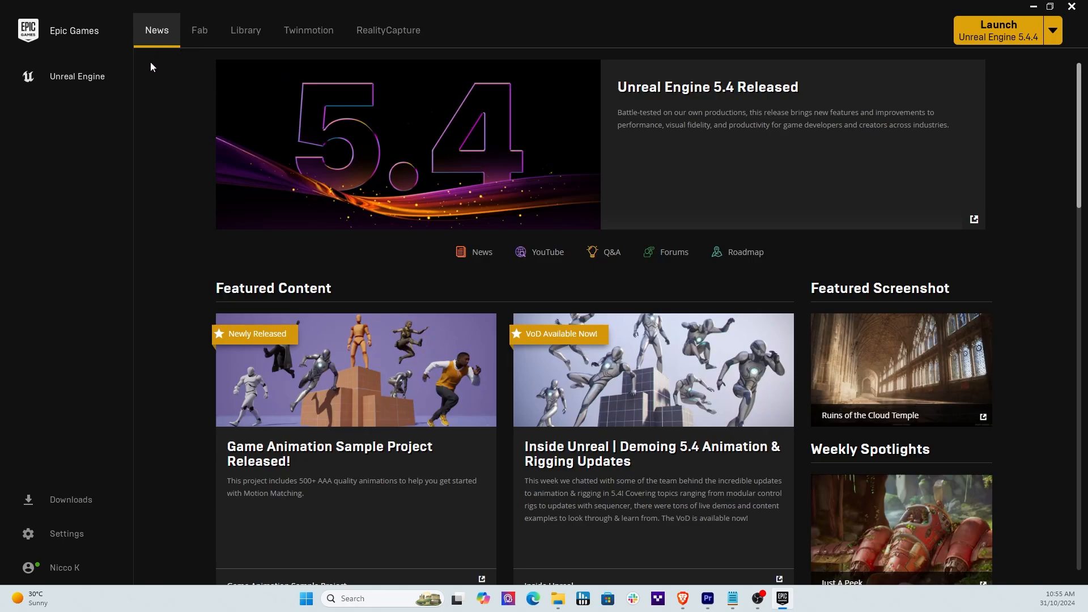
mouse_move(199, 30)
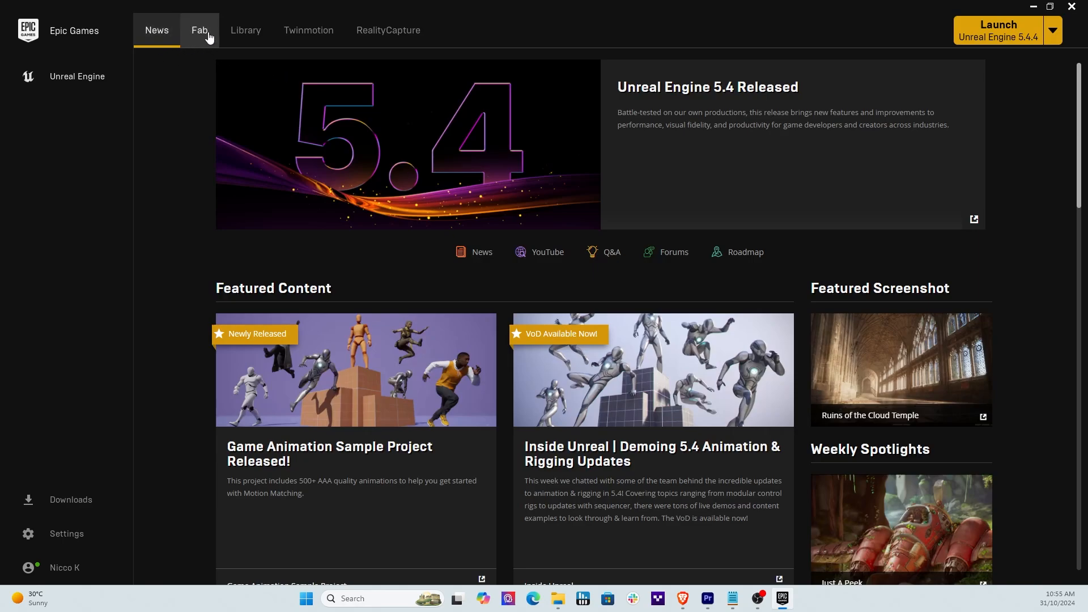
mouse_move(210, 34)
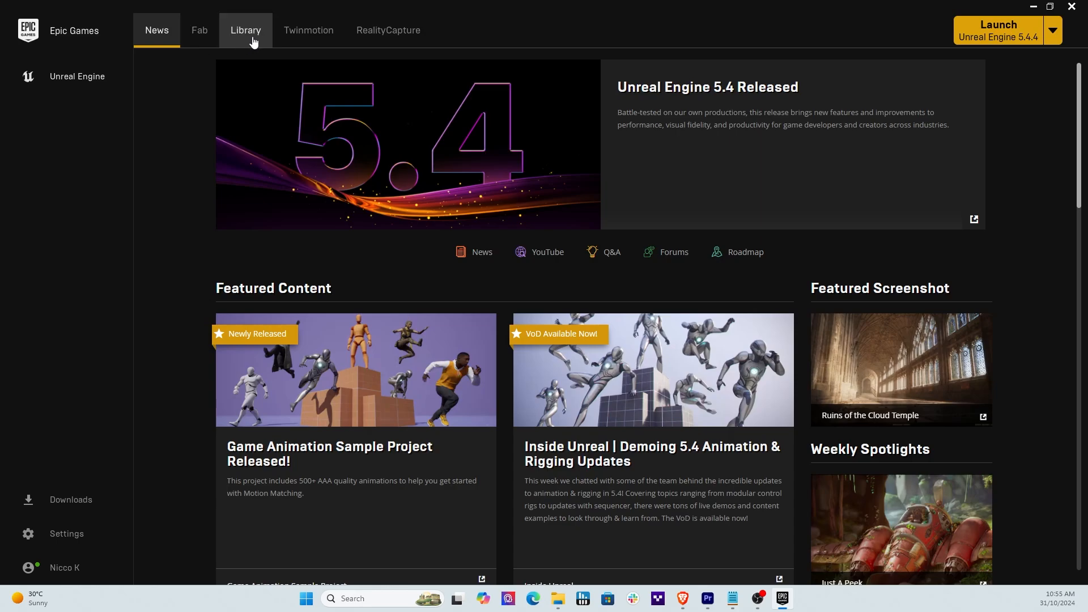
mouse_move(388, 30)
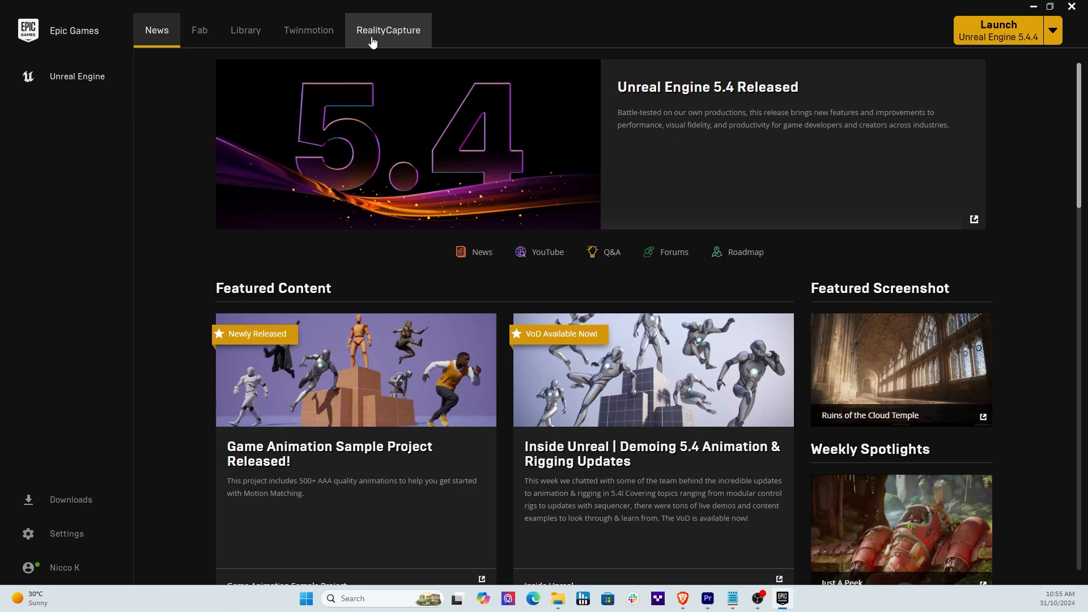
mouse_move(244, 30)
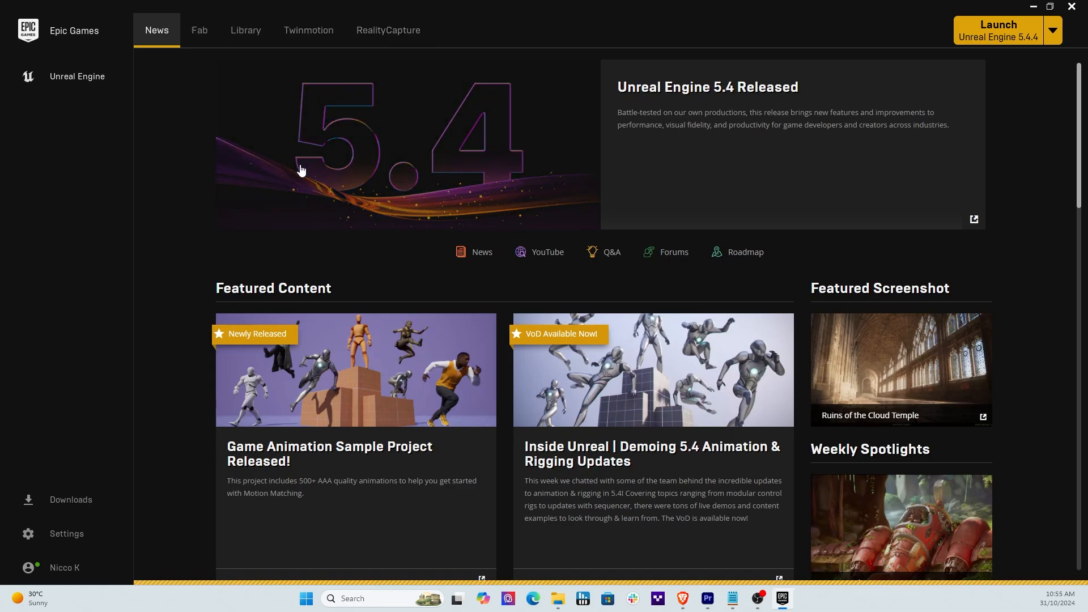
click(199, 30)
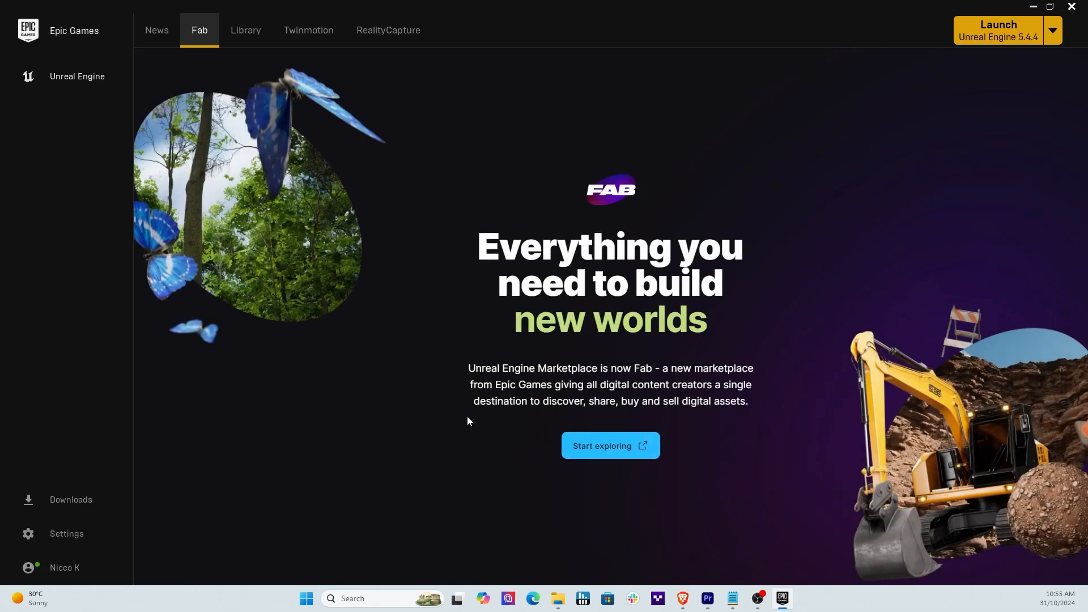
mouse_move(610, 445)
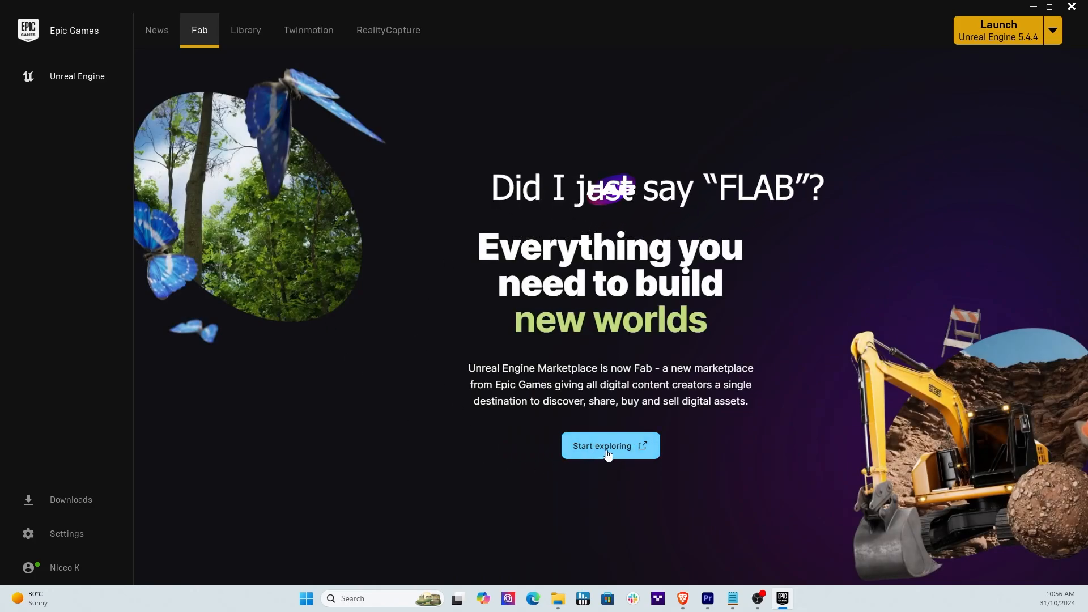
mouse_move(686, 598)
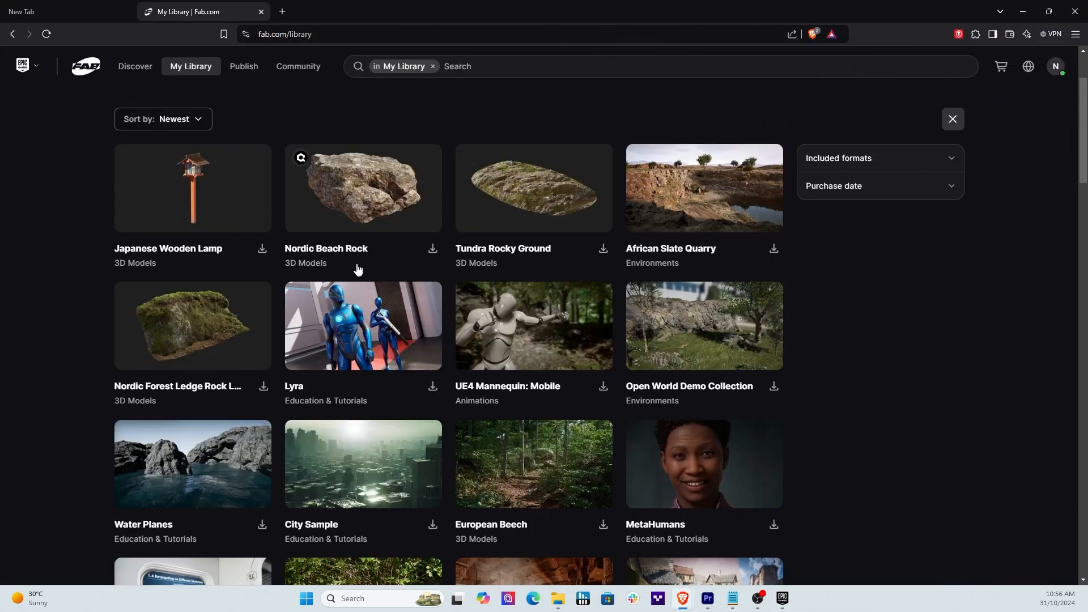
scroll(down, 3)
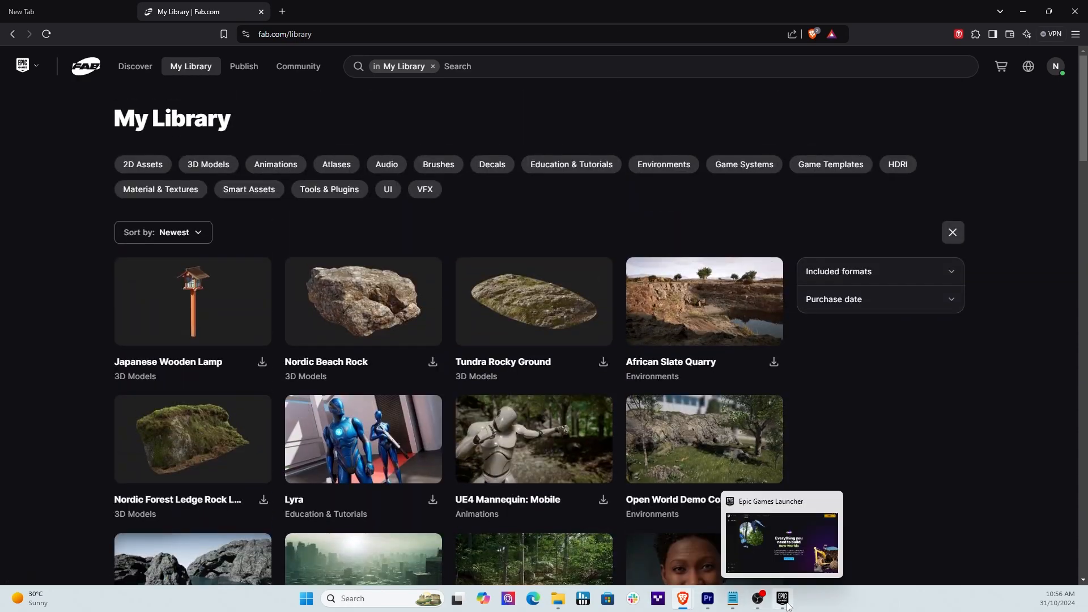
click(782, 598)
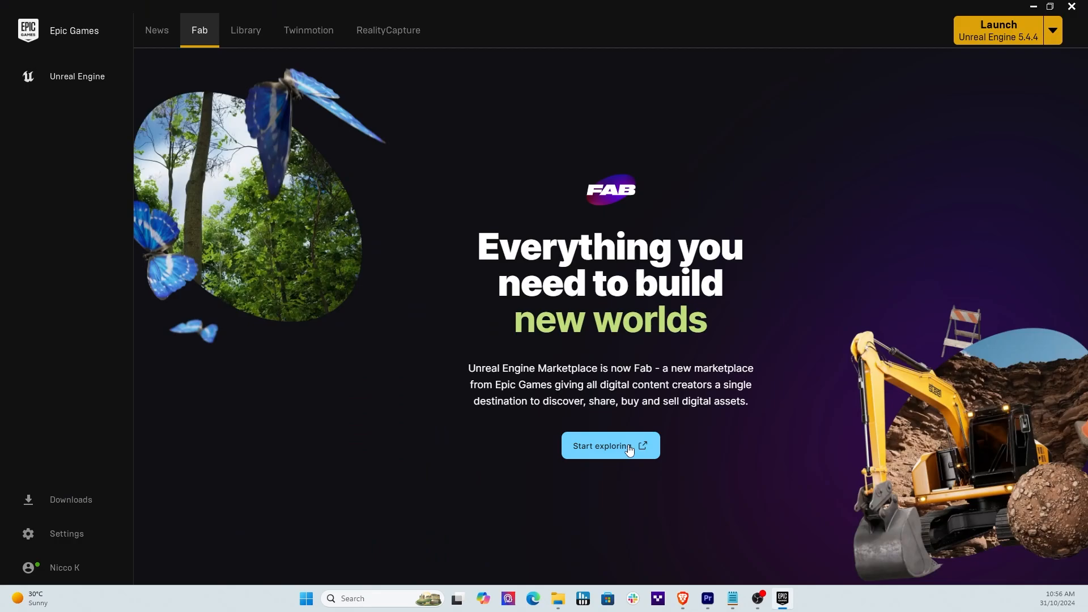
mouse_move(630, 446)
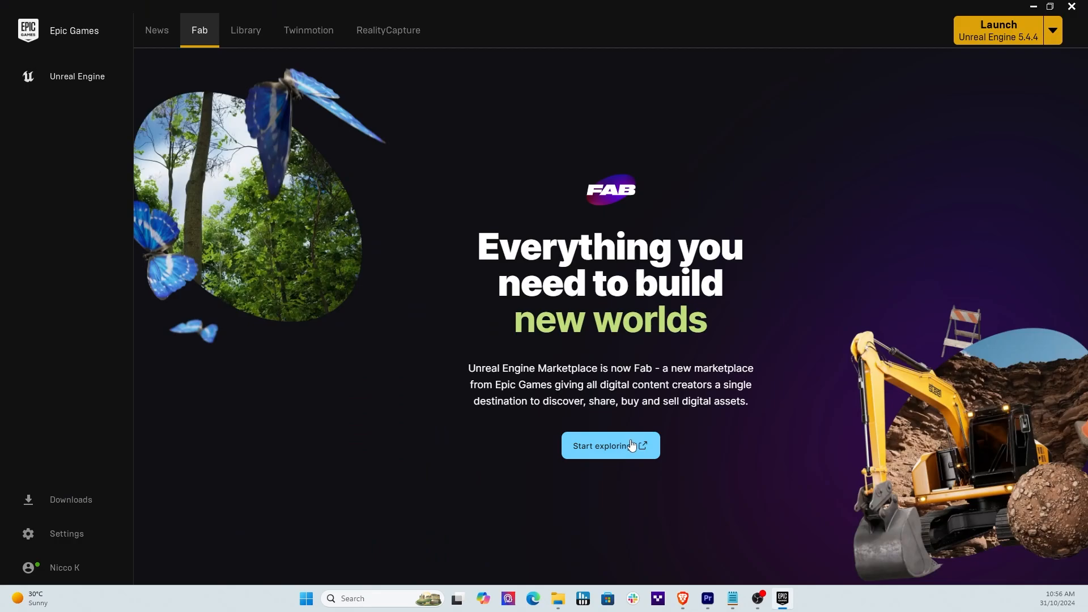
mouse_move(283, 85)
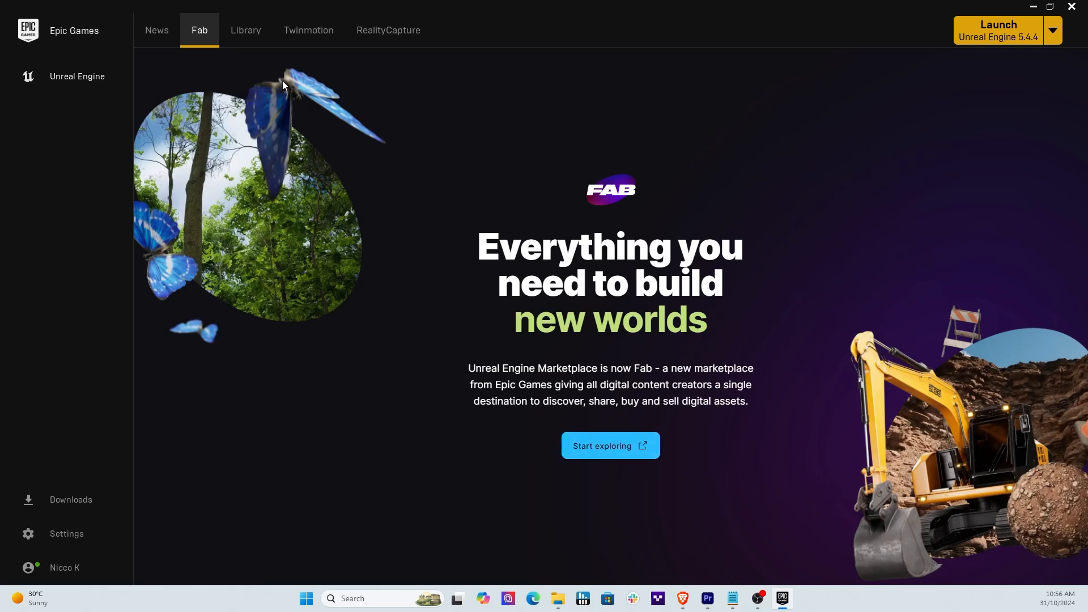
Search the Fab Library for 'FAB' to list only the Fab UE Plugin.
click(245, 30)
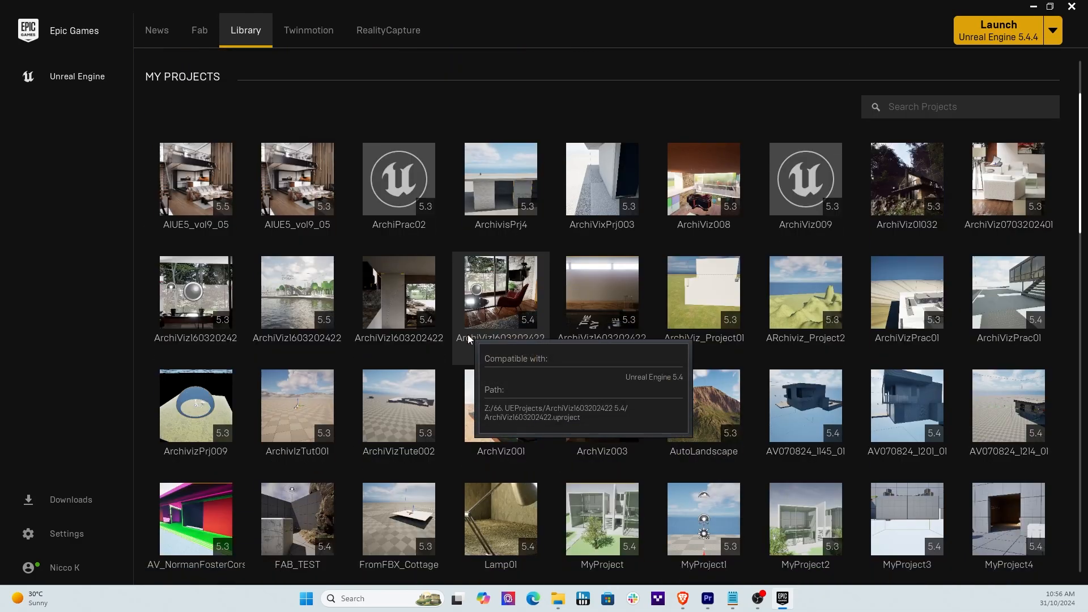
scroll(down, 3)
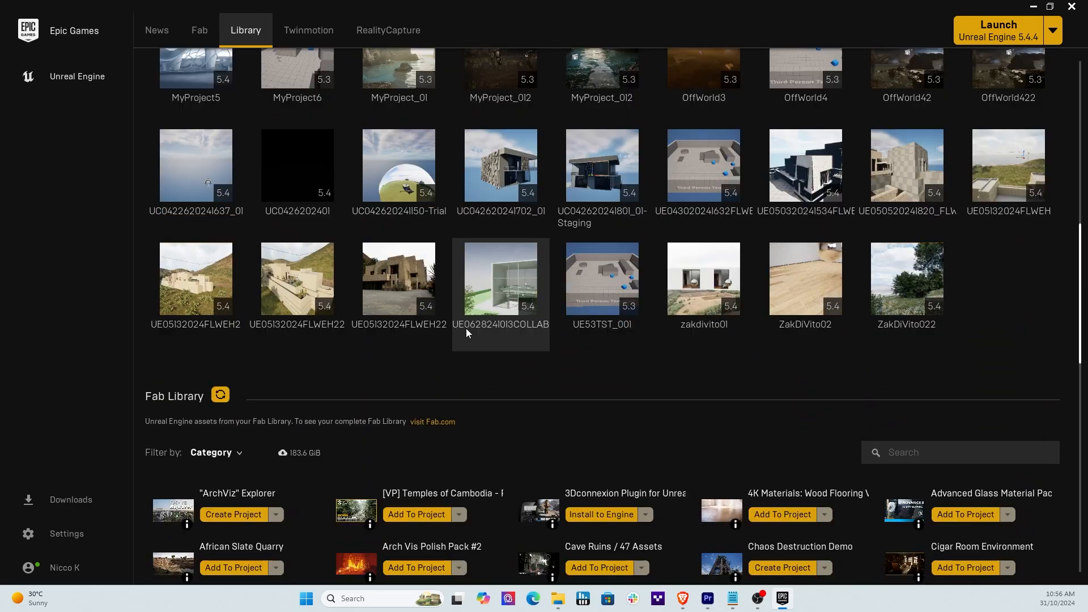
scroll(down, 3)
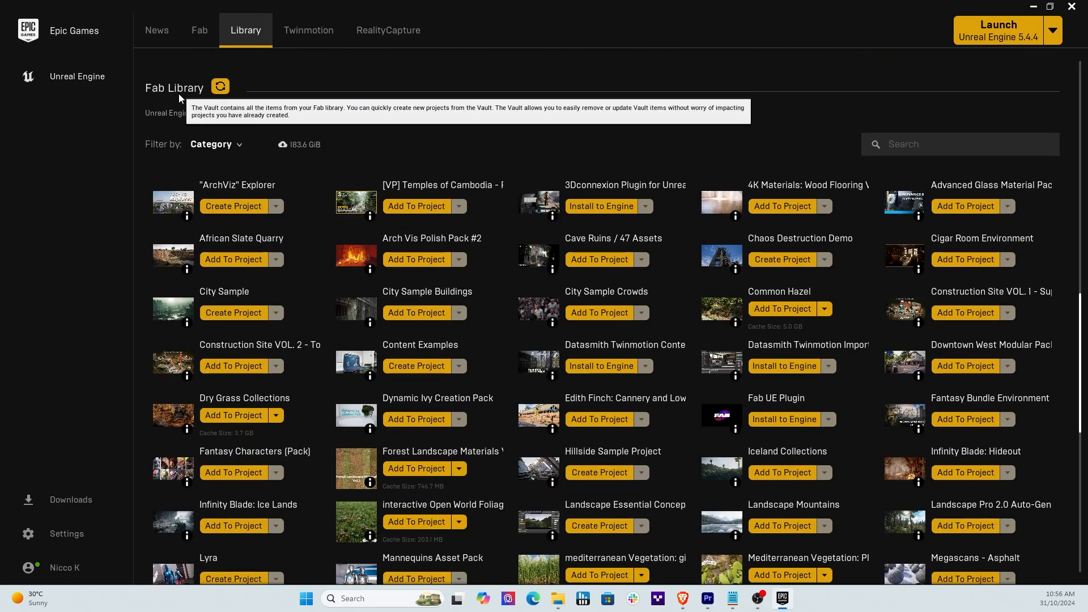
mouse_move(220, 87)
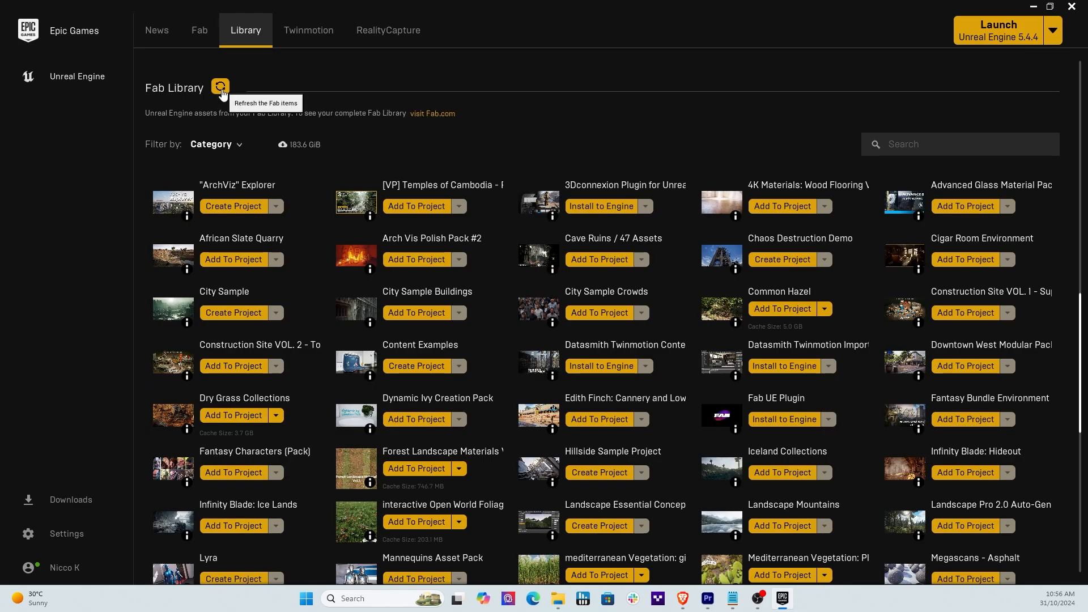
mouse_move(394, 377)
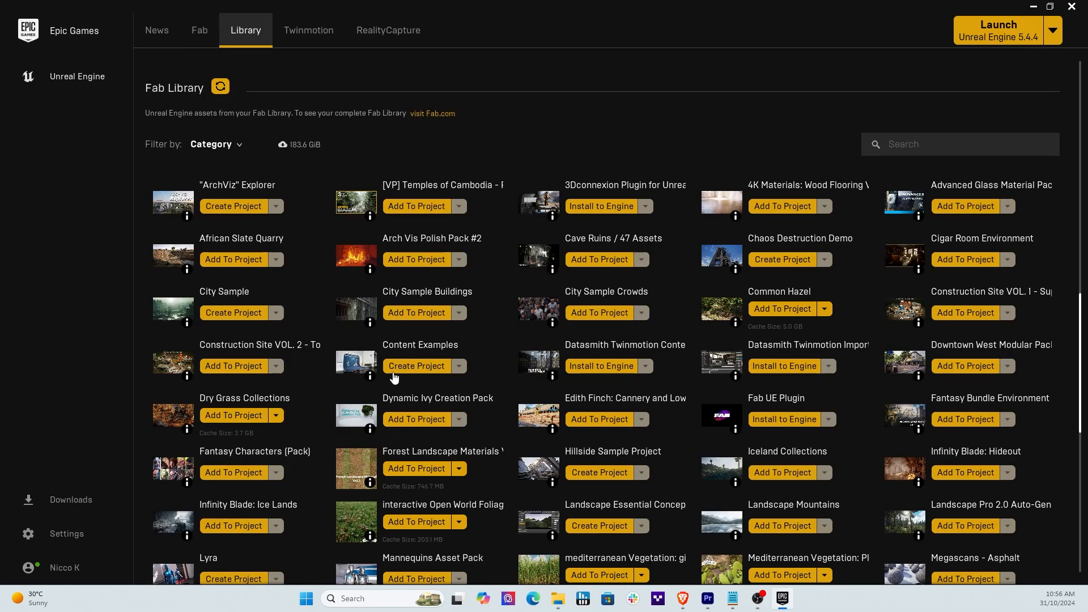
click(959, 143)
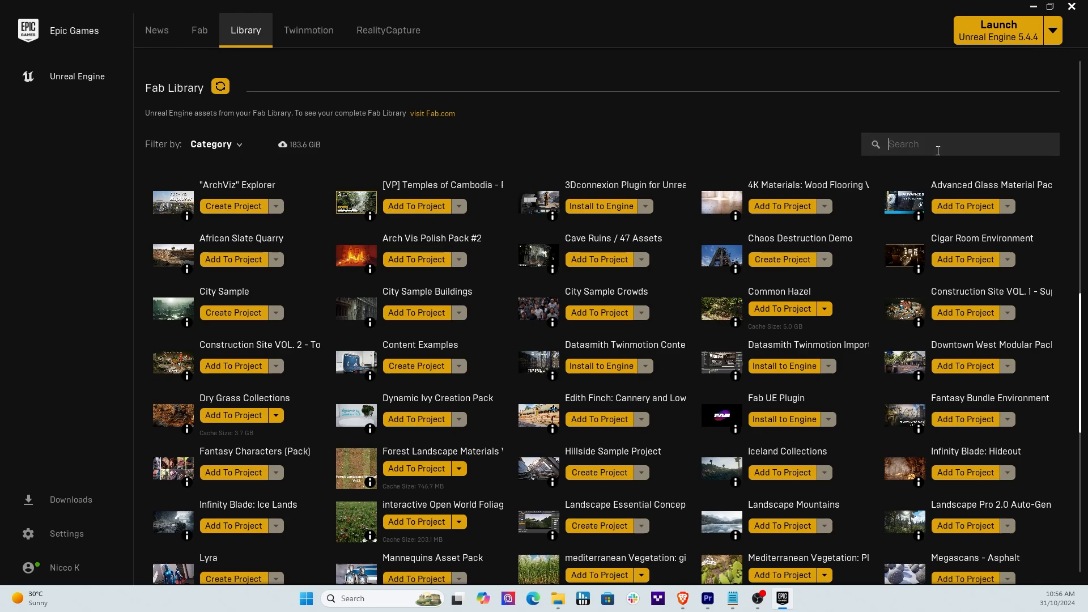
text(F)
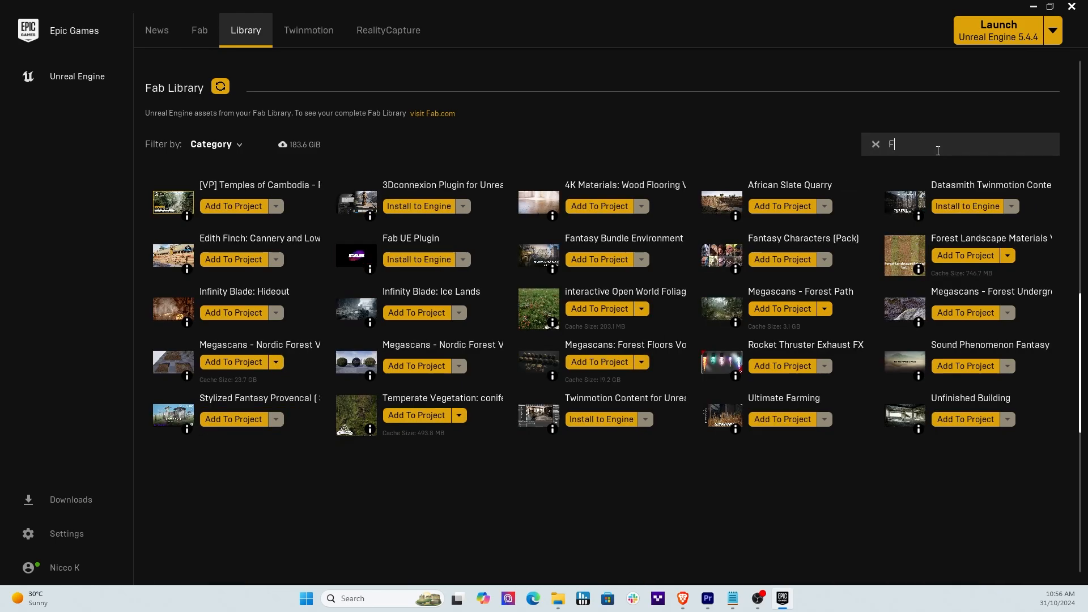
text(AB)
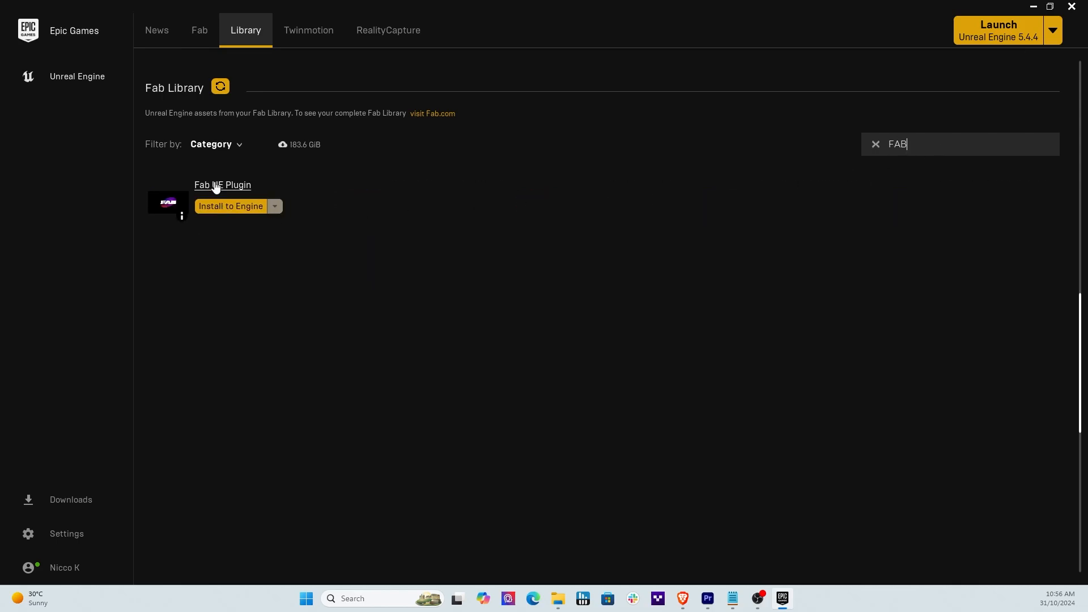
mouse_move(208, 191)
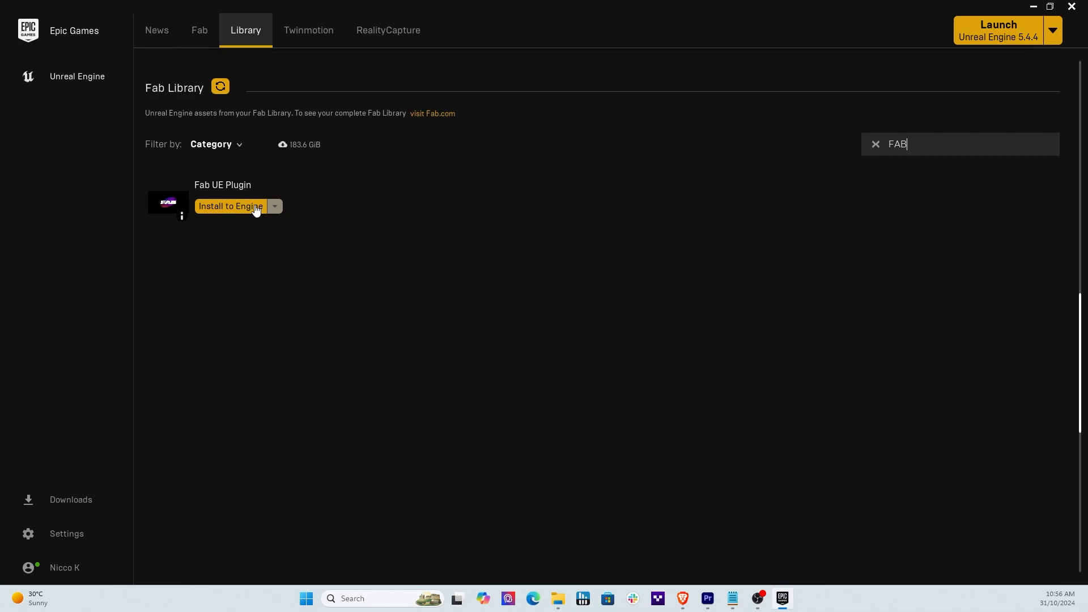
Try Install to Engine on the Fab UE Plugin and cancel the already-installed prompts.
click(230, 206)
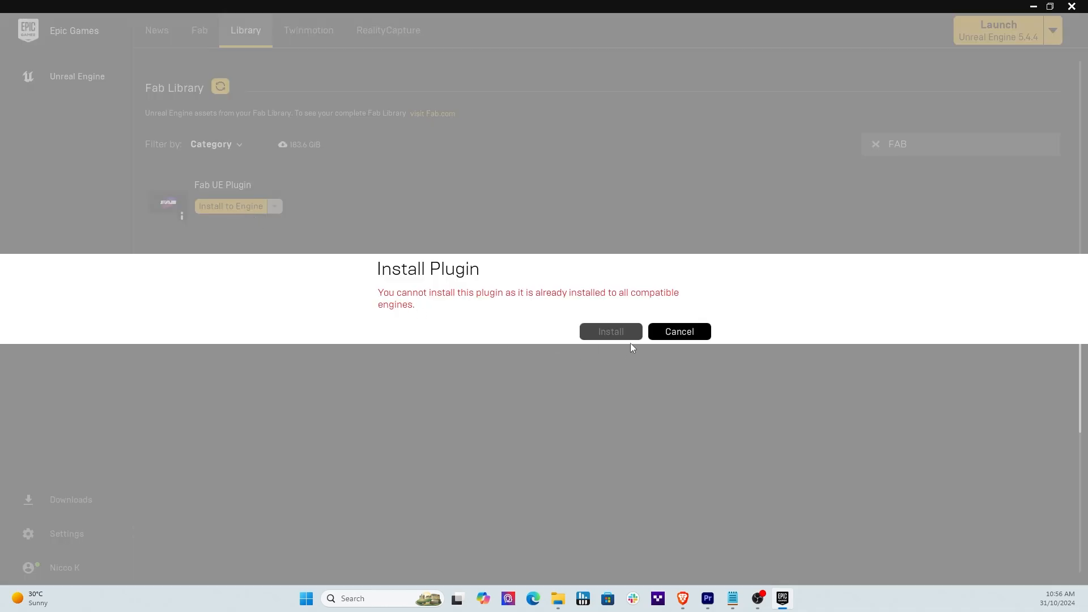
mouse_move(581, 341)
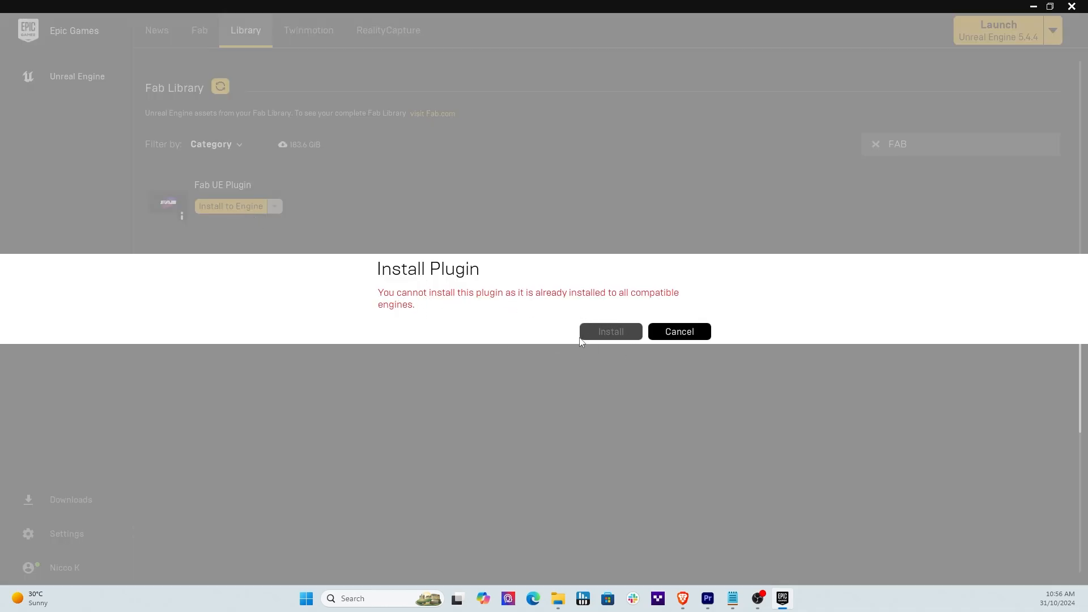
click(677, 331)
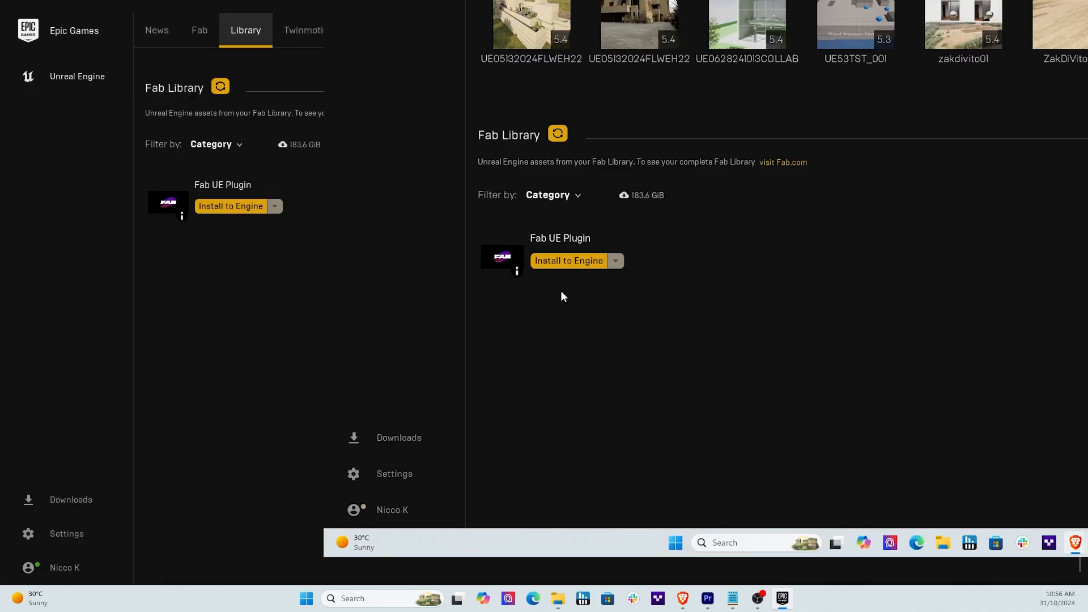
mouse_move(597, 271)
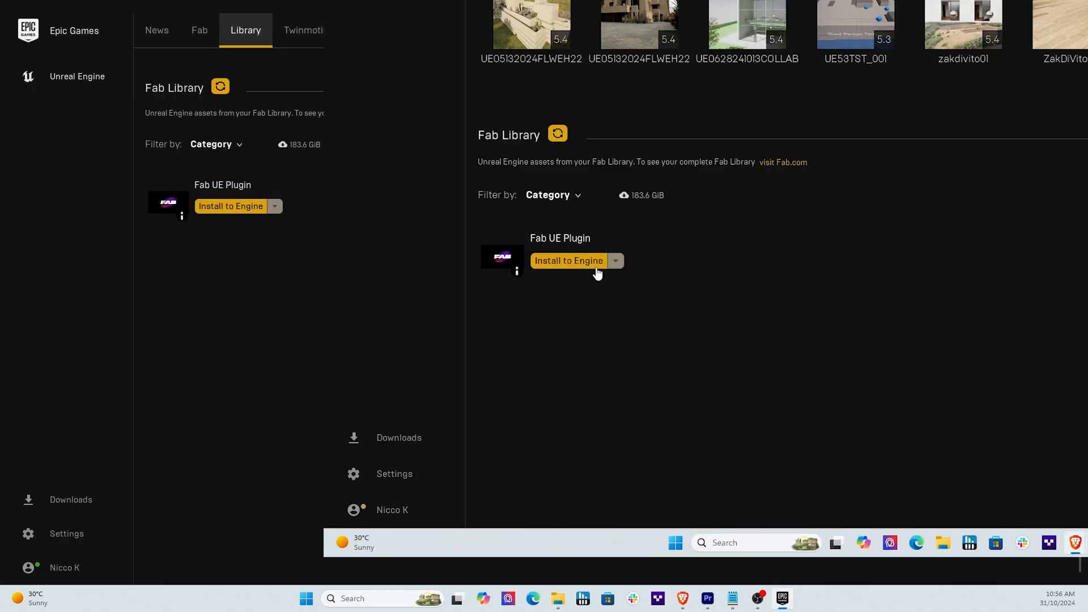
click(568, 260)
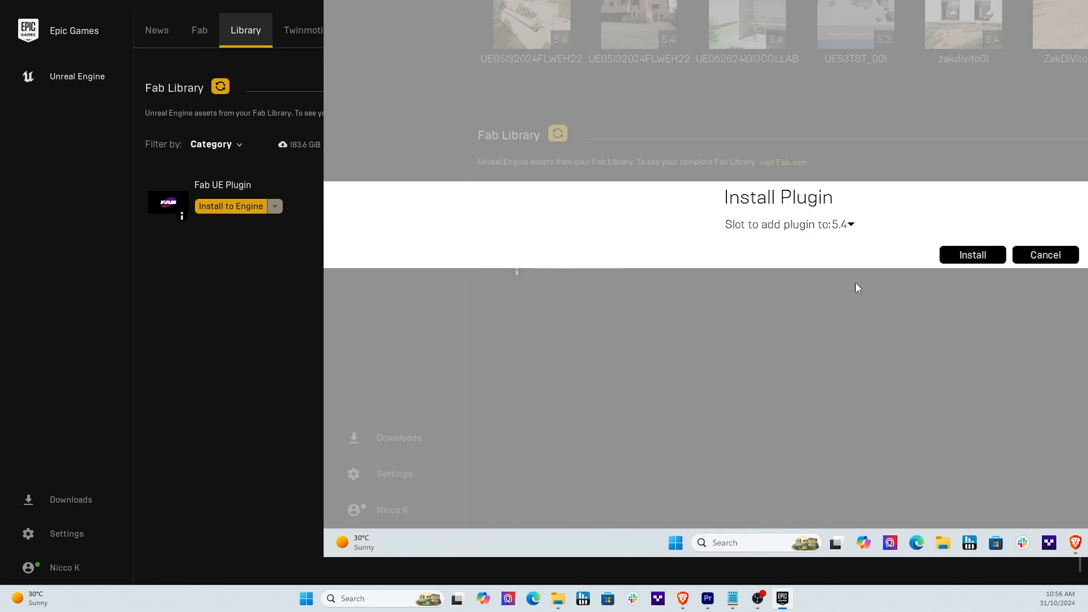
click(844, 224)
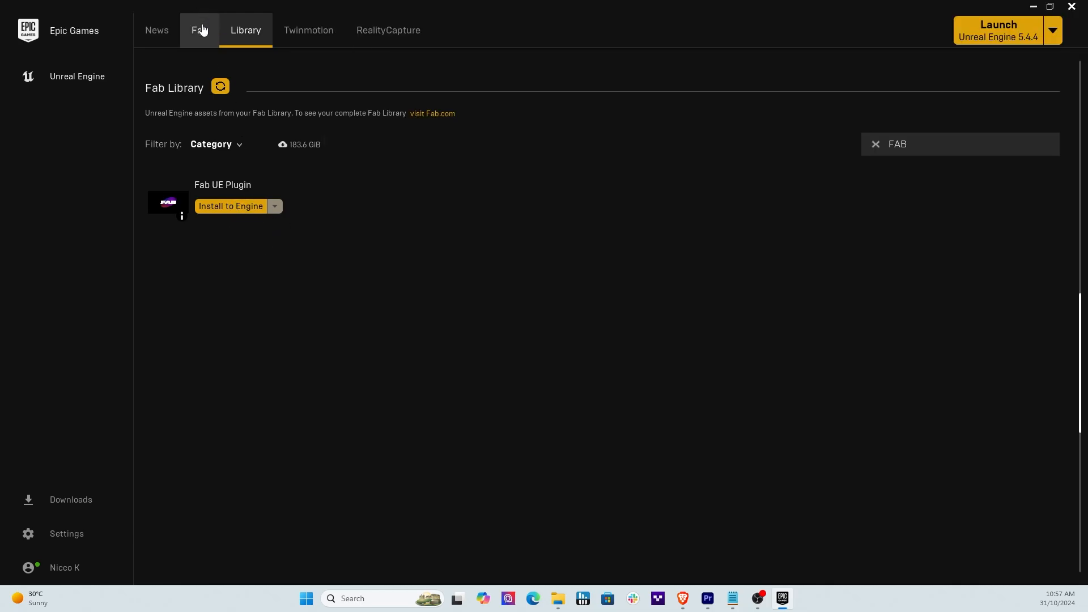
In the Content Browser, go from Megascans 3D to the Fab folder and expand it.
click(999, 29)
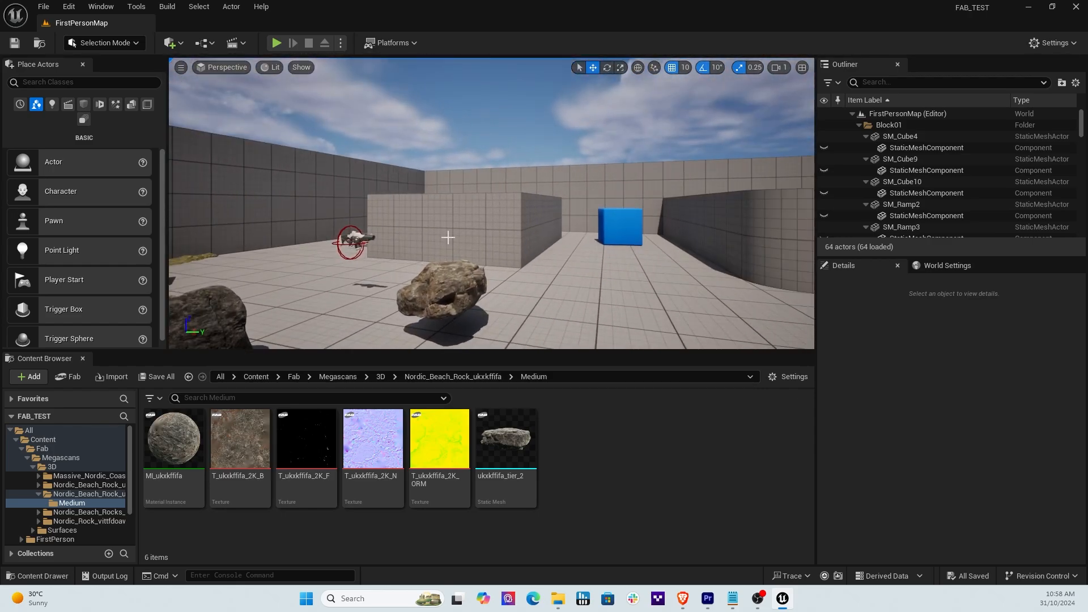
click(101, 6)
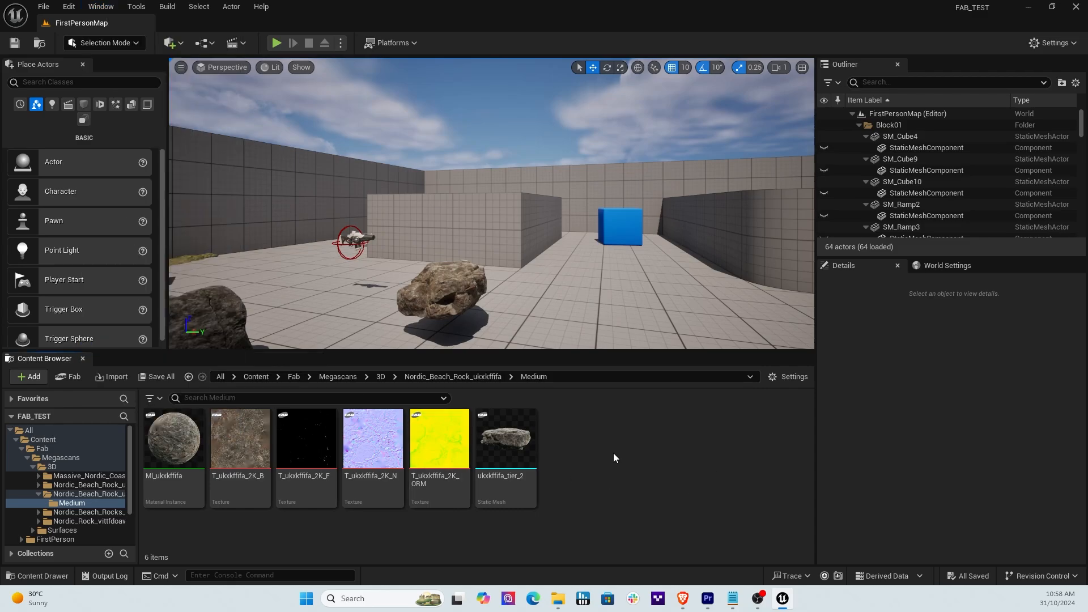
click(28, 377)
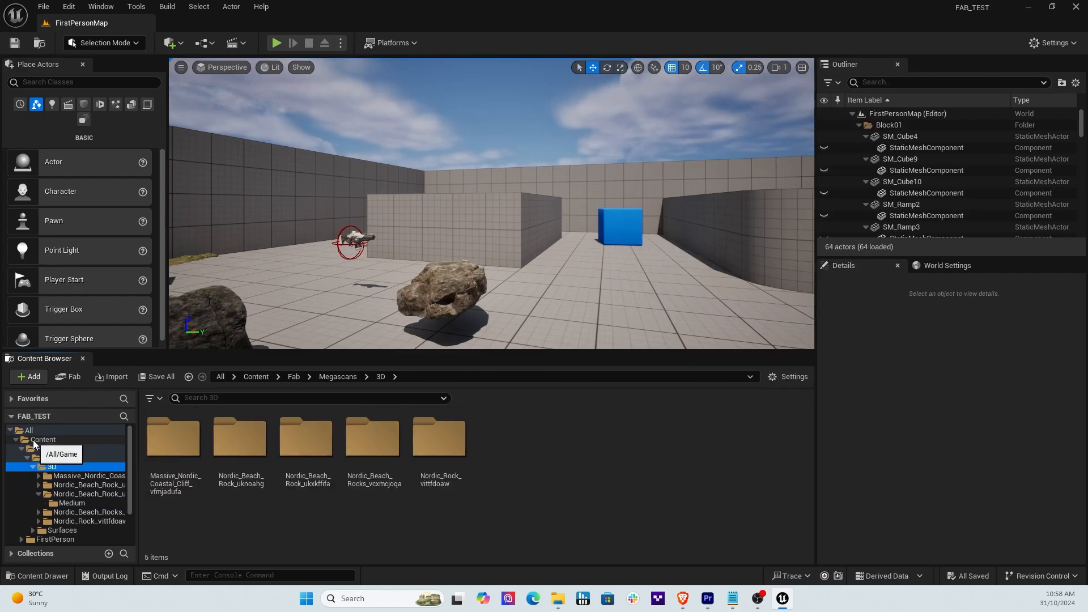
click(40, 448)
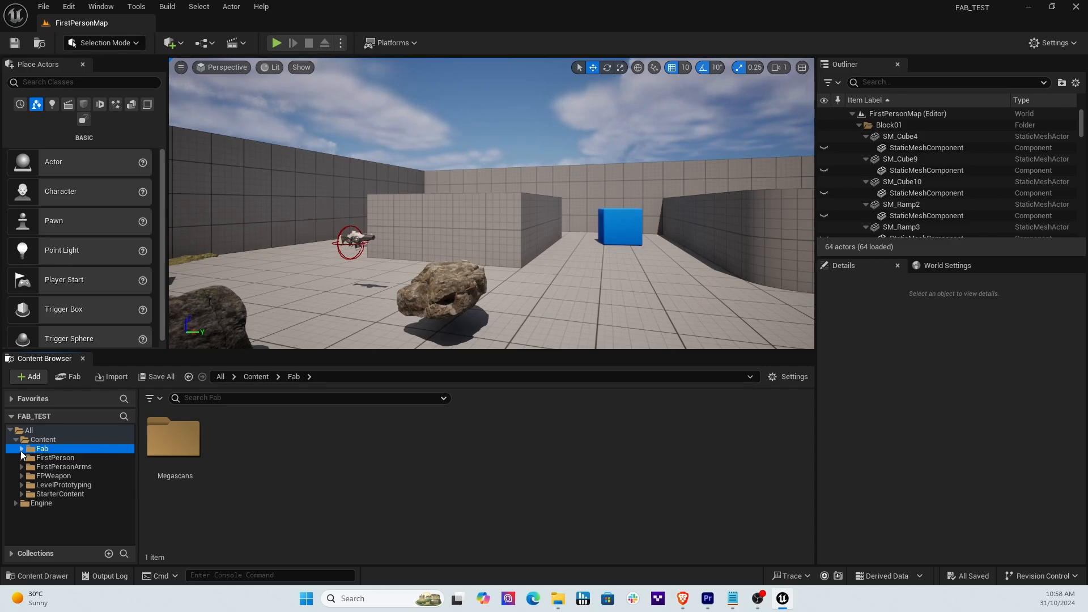
click(22, 449)
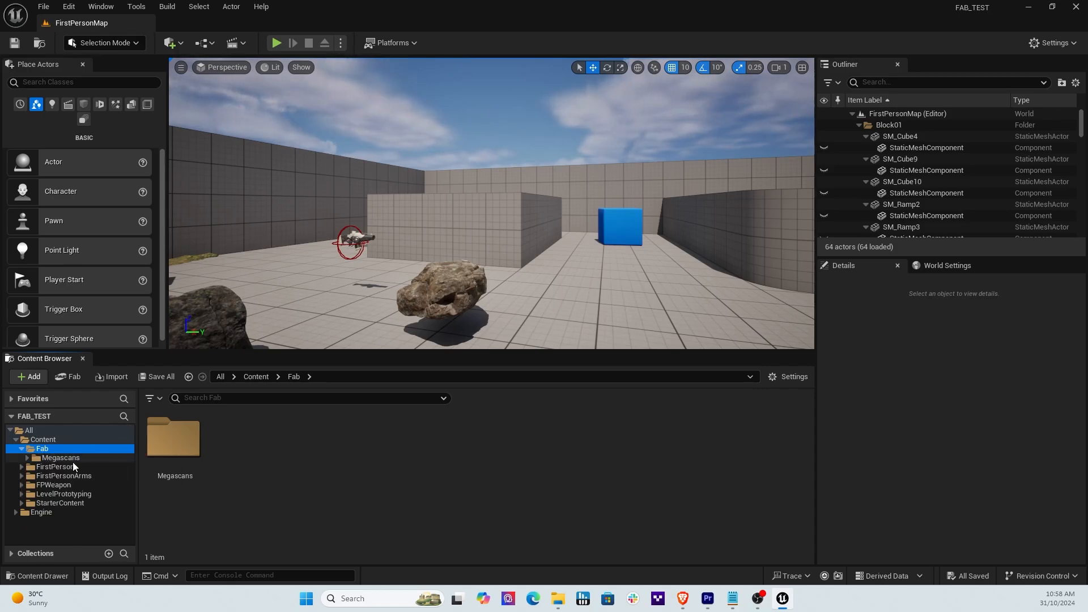
mouse_move(73, 462)
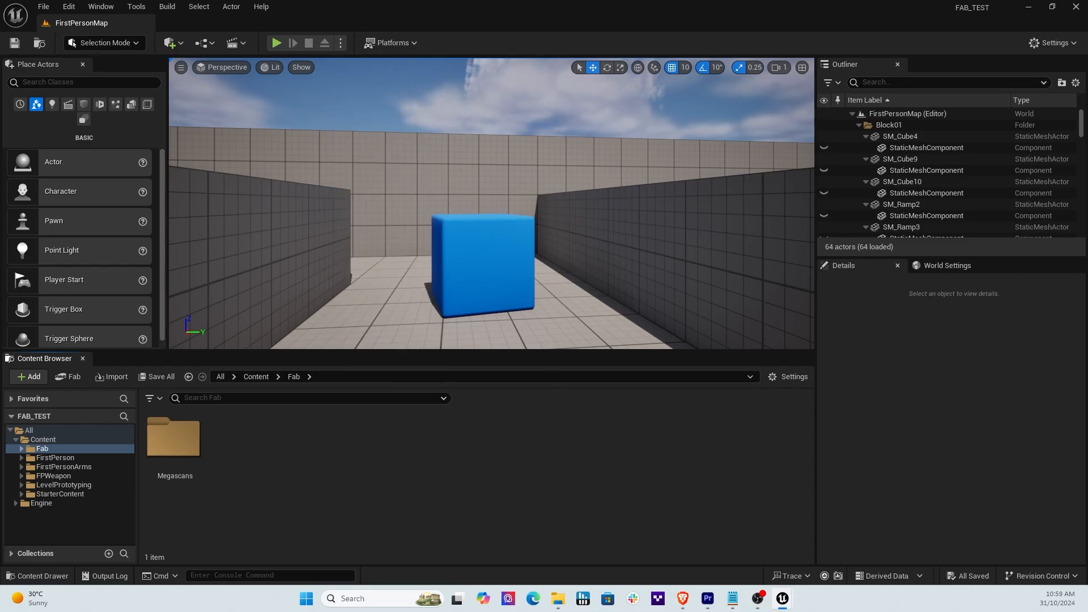
Open the Fab store from the Content Browser, maximize it, and show its navigation menu.
click(68, 377)
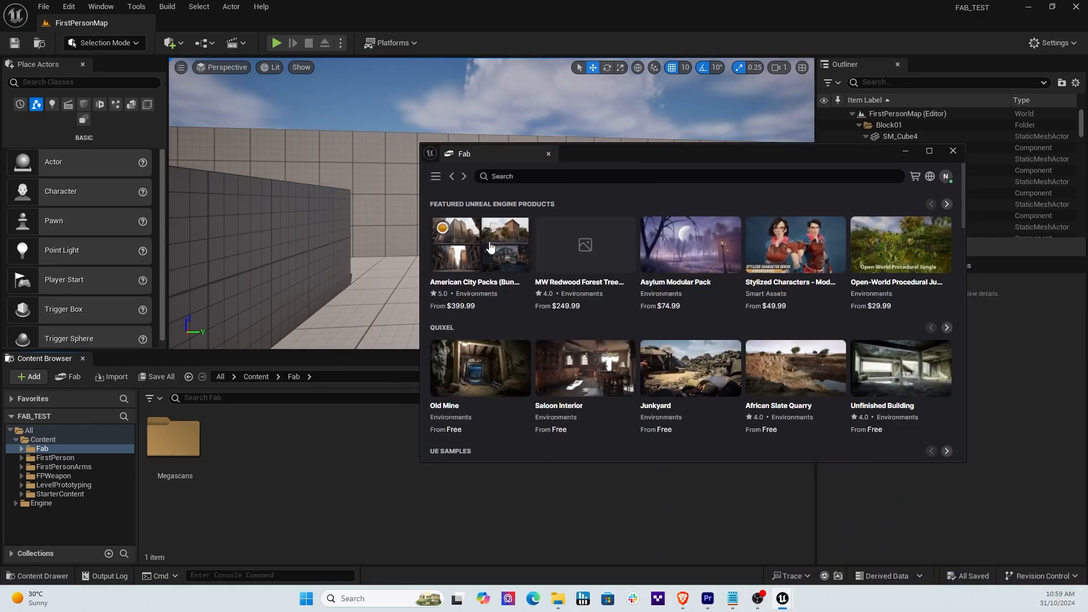
click(928, 152)
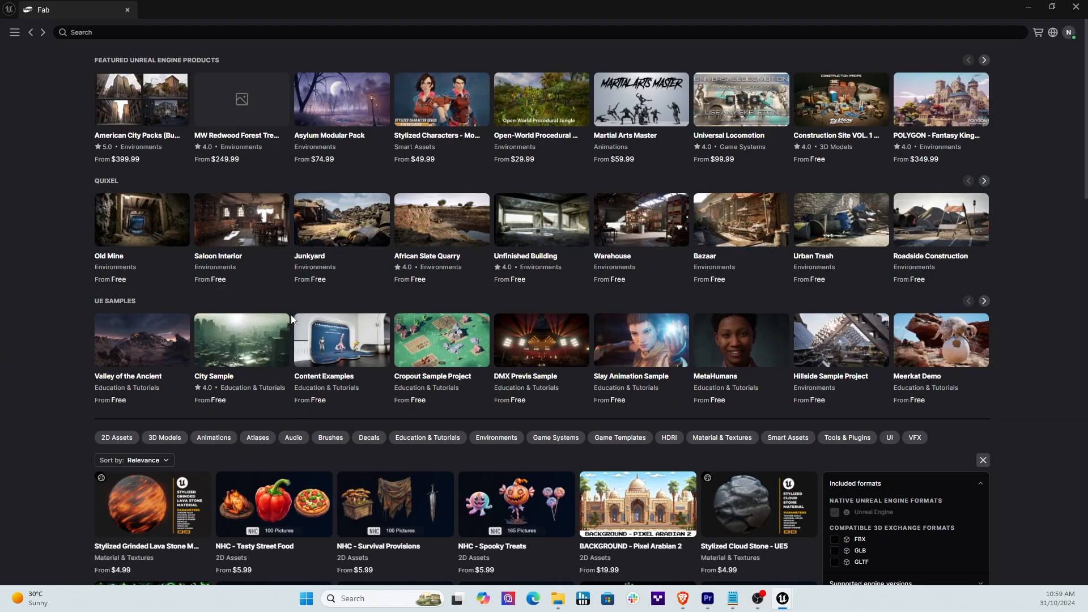
mouse_move(367, 376)
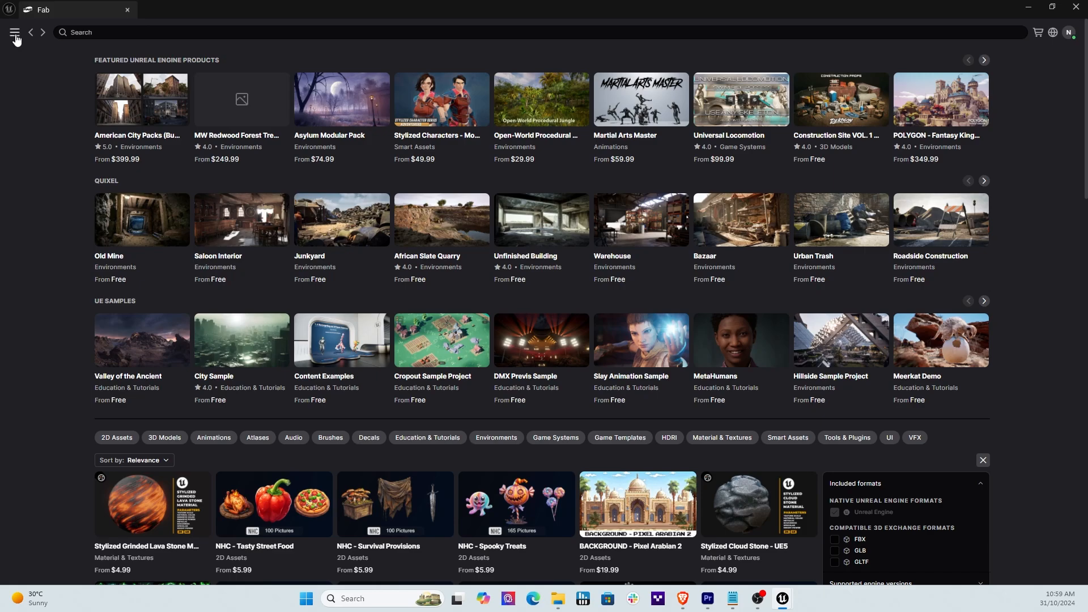
click(15, 31)
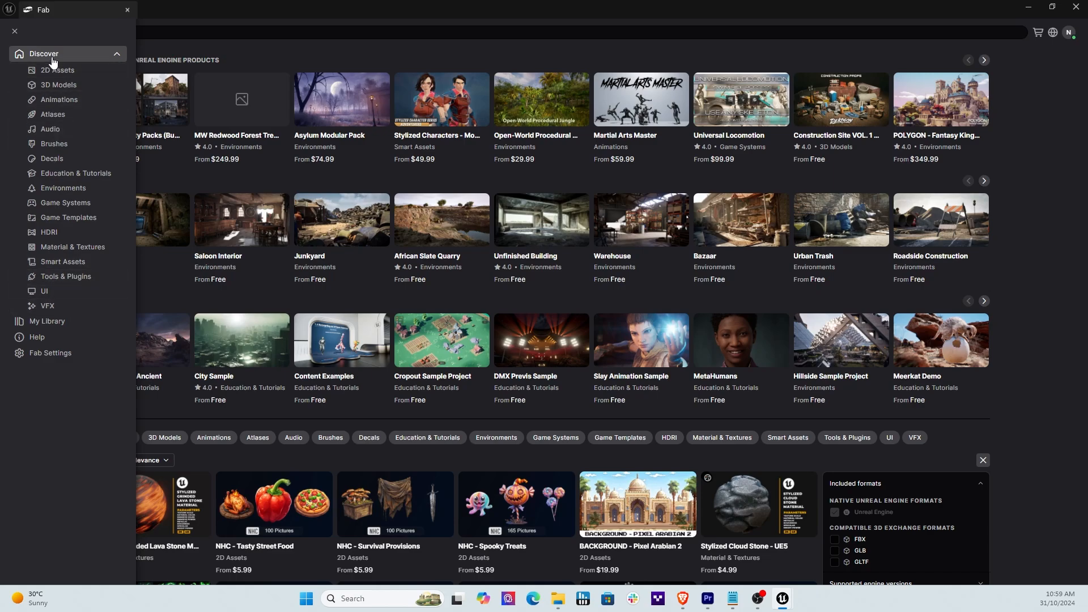
mouse_move(58, 102)
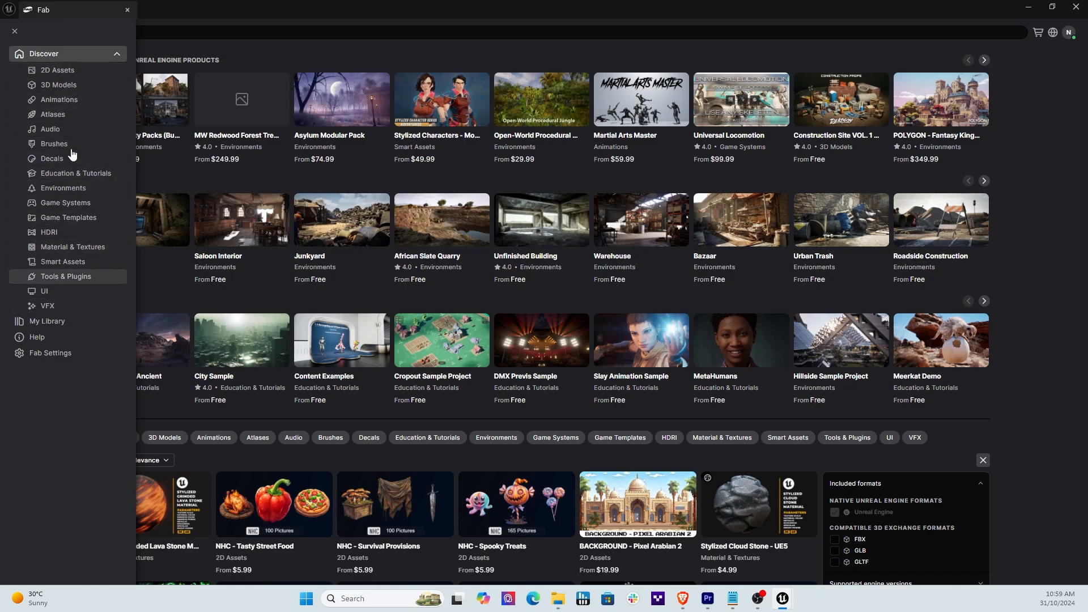
mouse_move(56, 321)
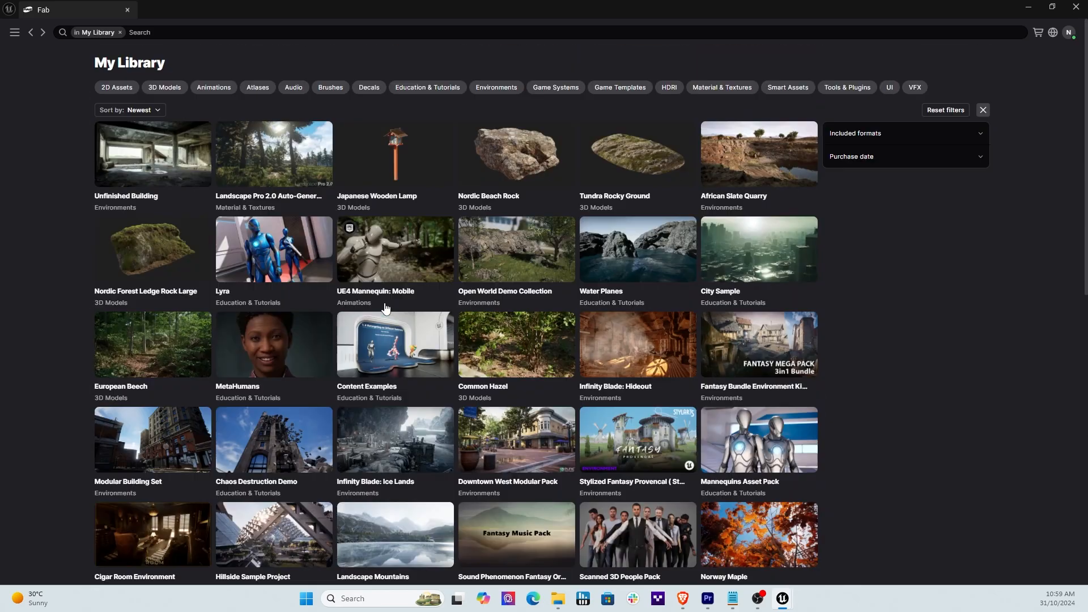
mouse_move(276, 310)
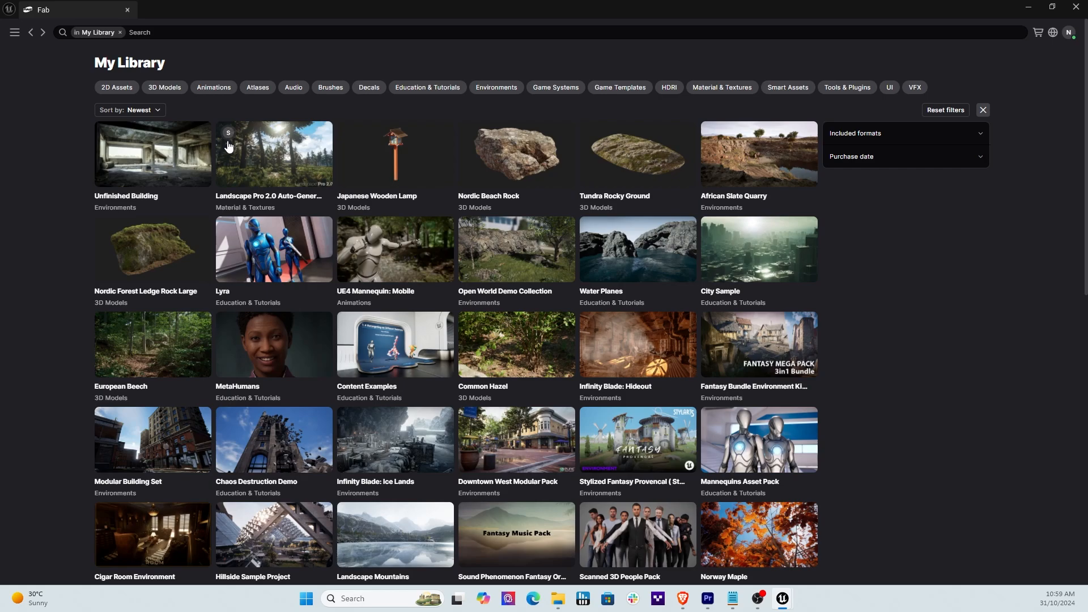
mouse_move(268, 173)
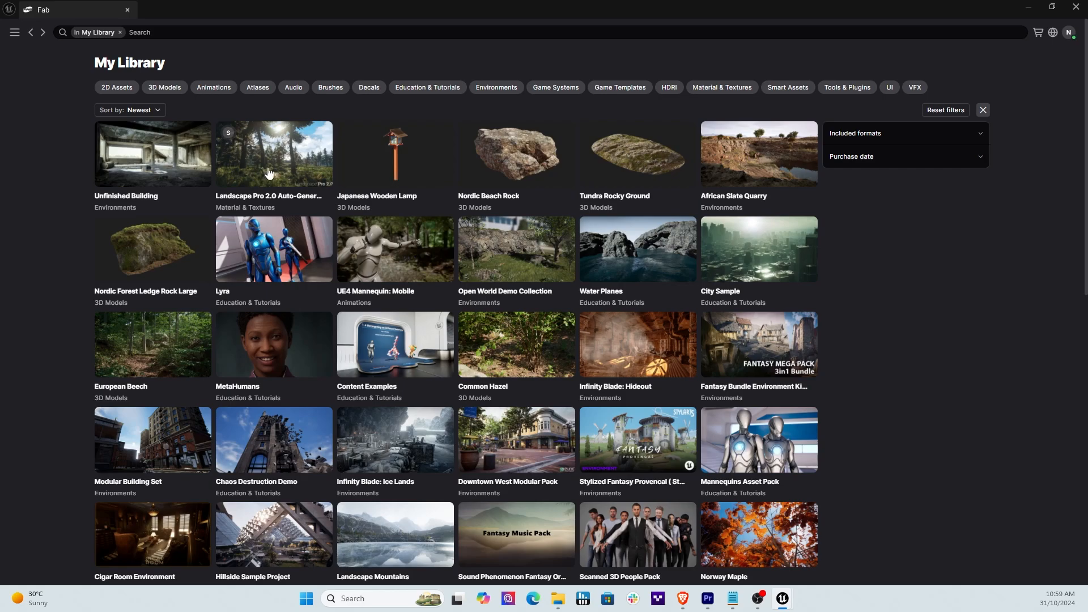
mouse_move(590, 227)
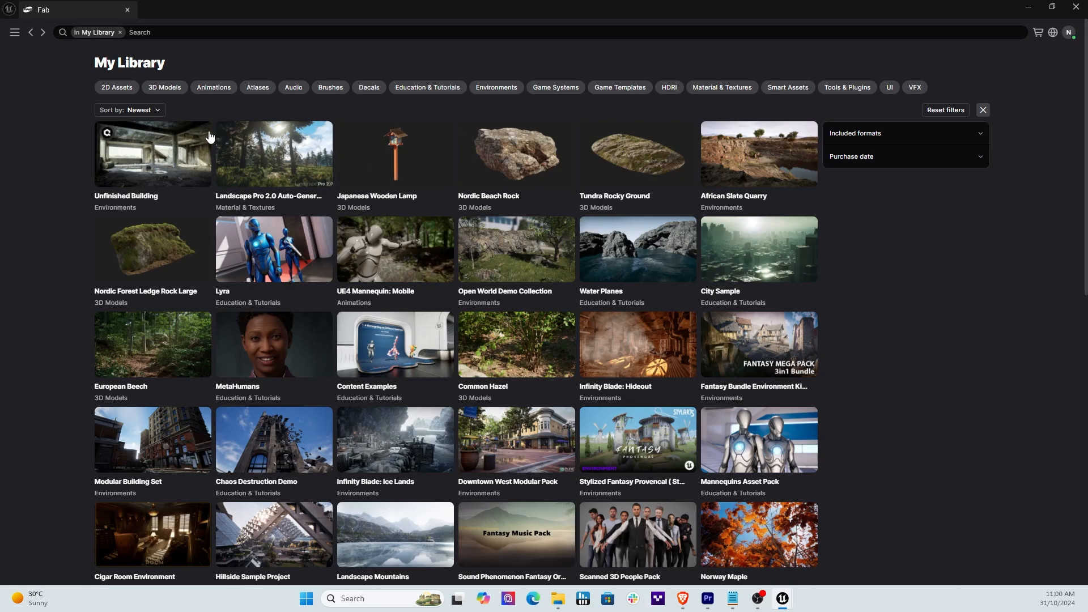
mouse_move(617, 319)
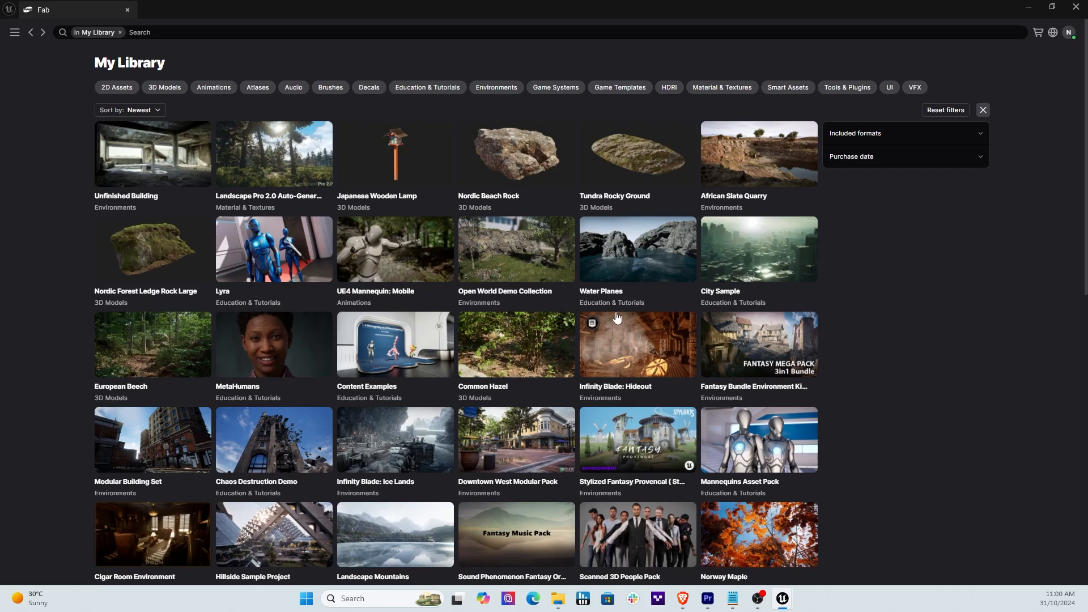
mouse_move(451, 447)
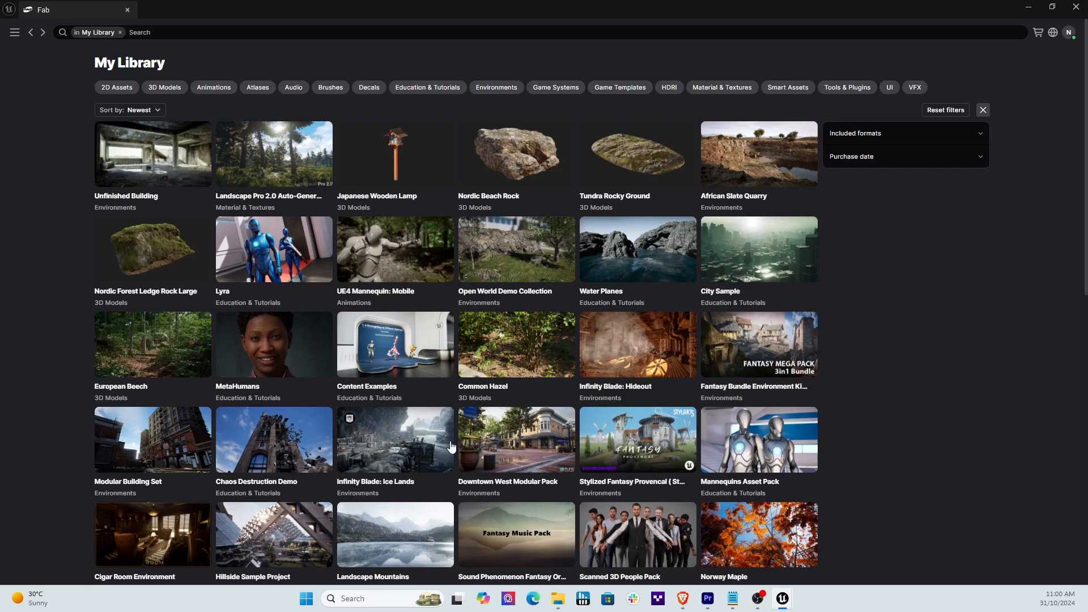
mouse_move(301, 428)
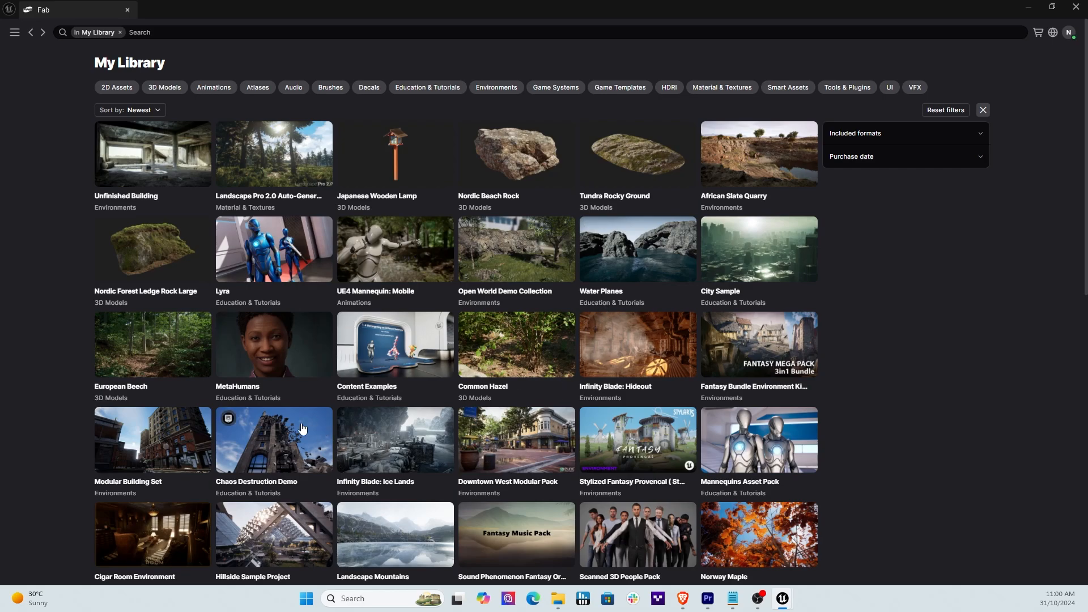
scroll(down, 3)
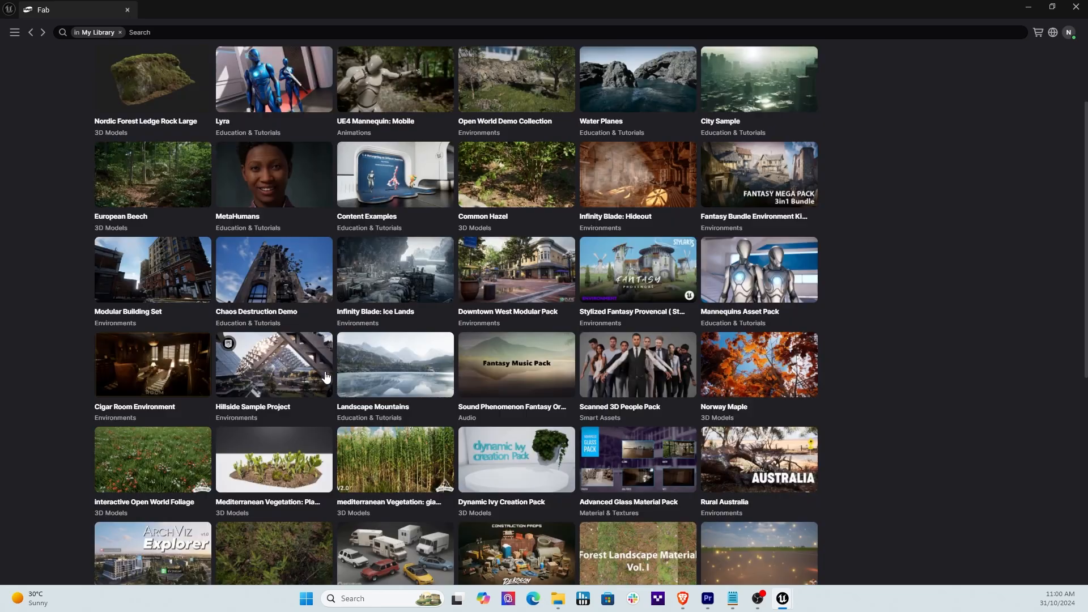
scroll(down, 3)
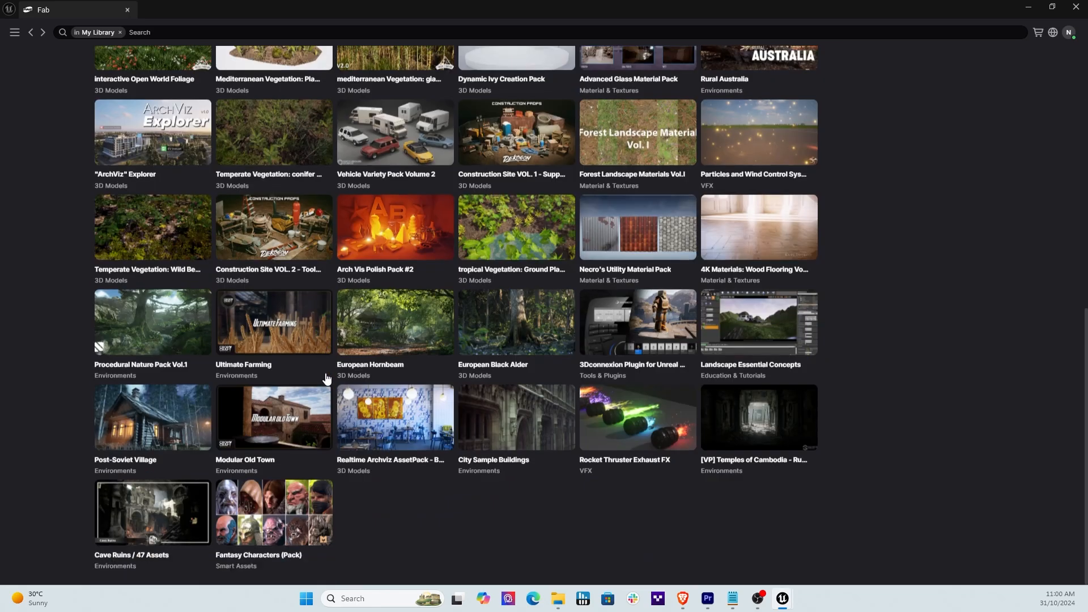
scroll(up, 3)
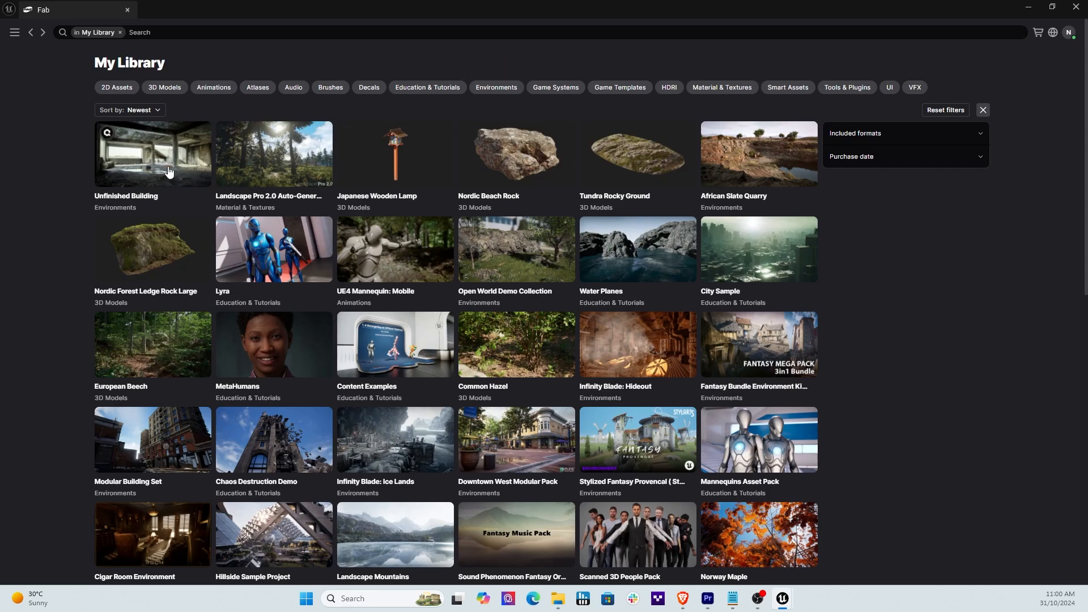
Open the Unfinished Building listing and browse its gallery photos, including the cinder block.
click(151, 154)
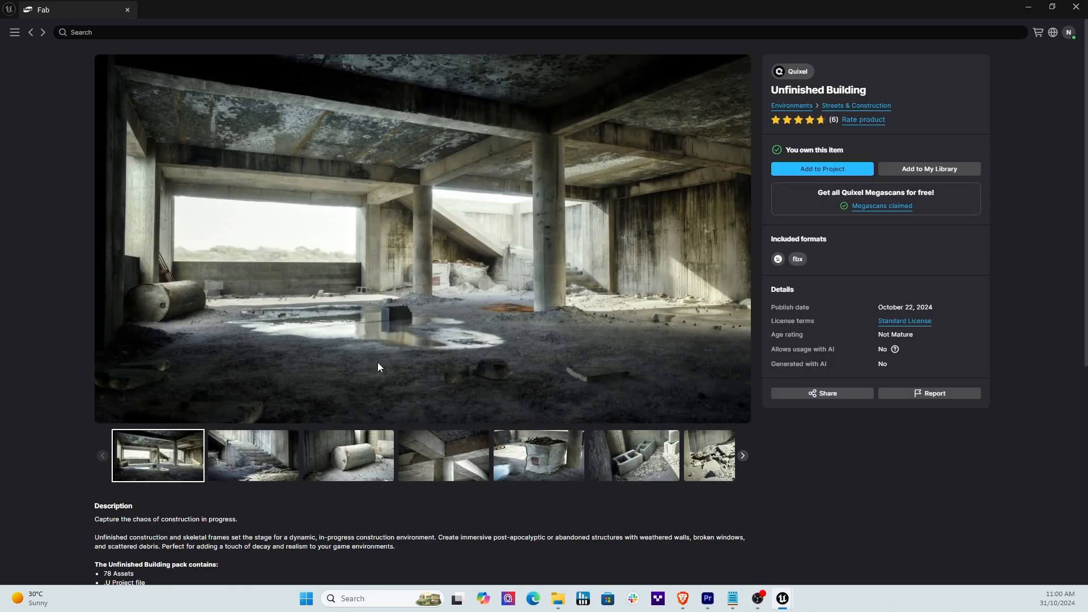
click(251, 455)
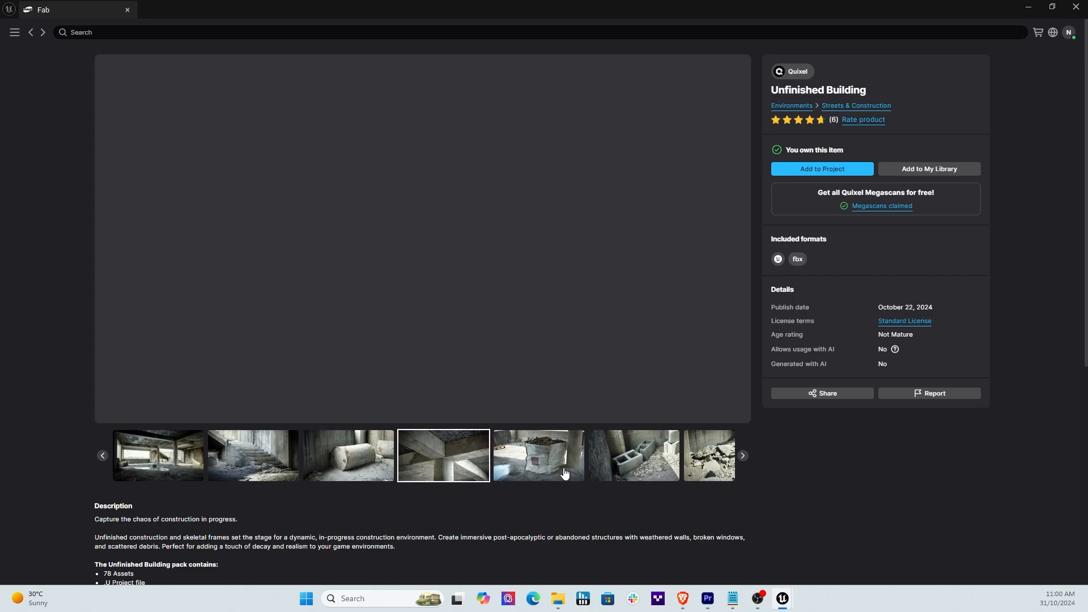
click(633, 455)
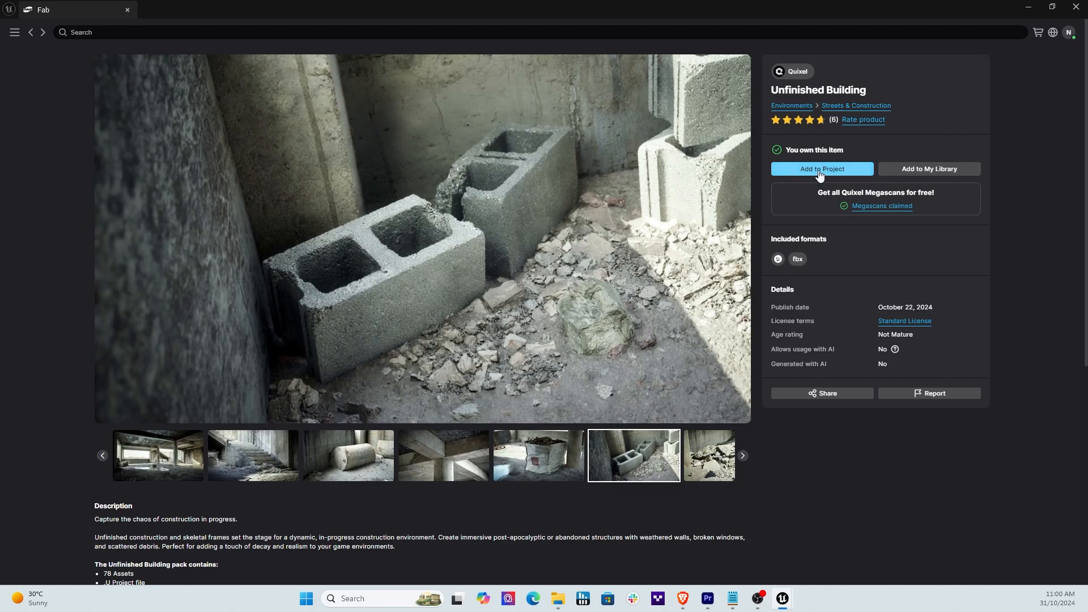
mouse_move(928, 169)
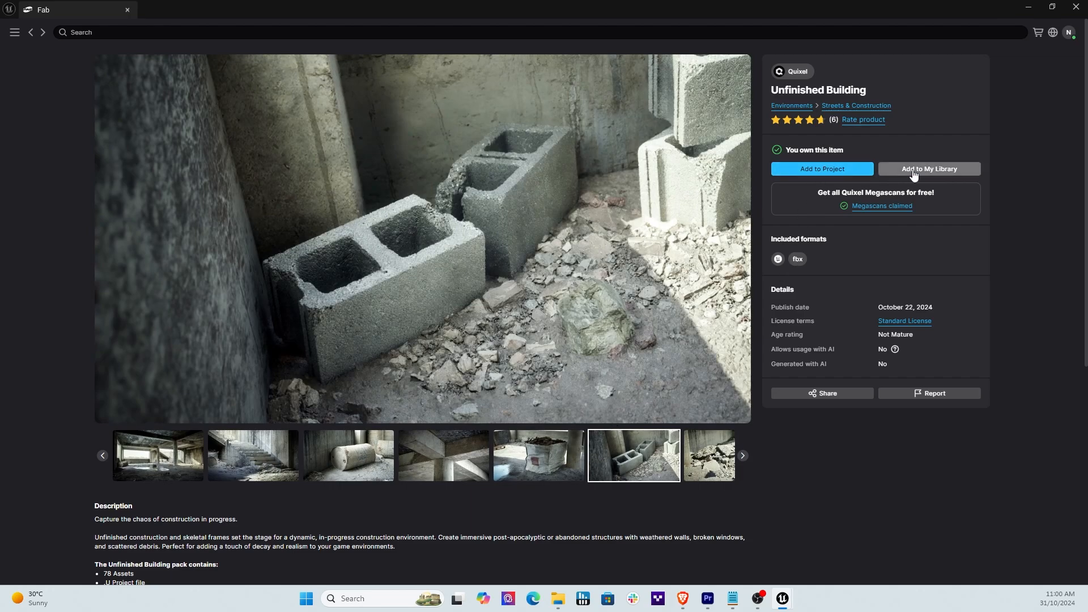
mouse_move(878, 190)
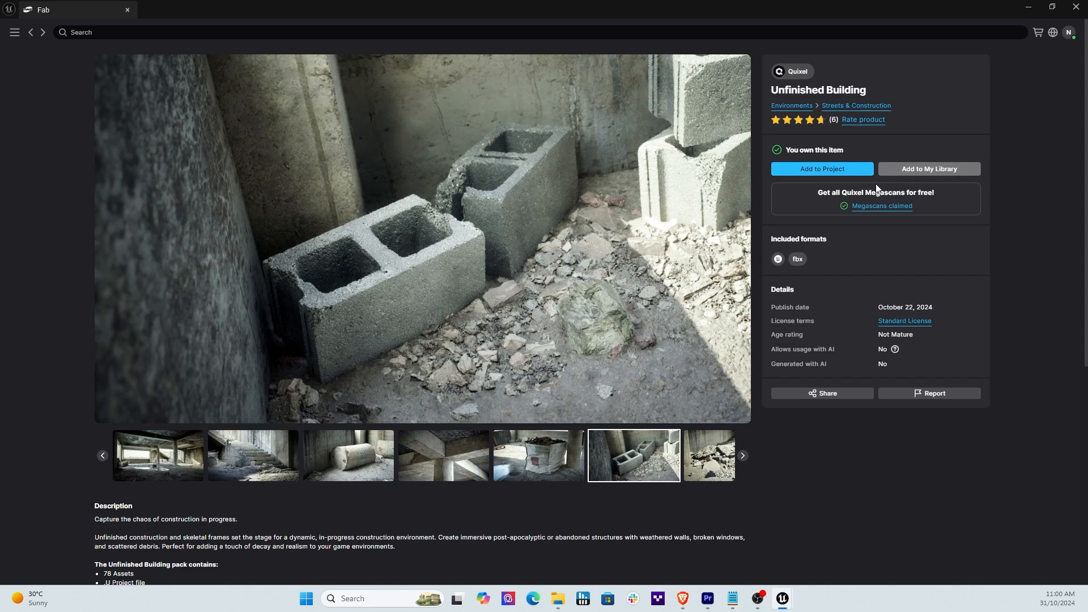
mouse_move(89, 59)
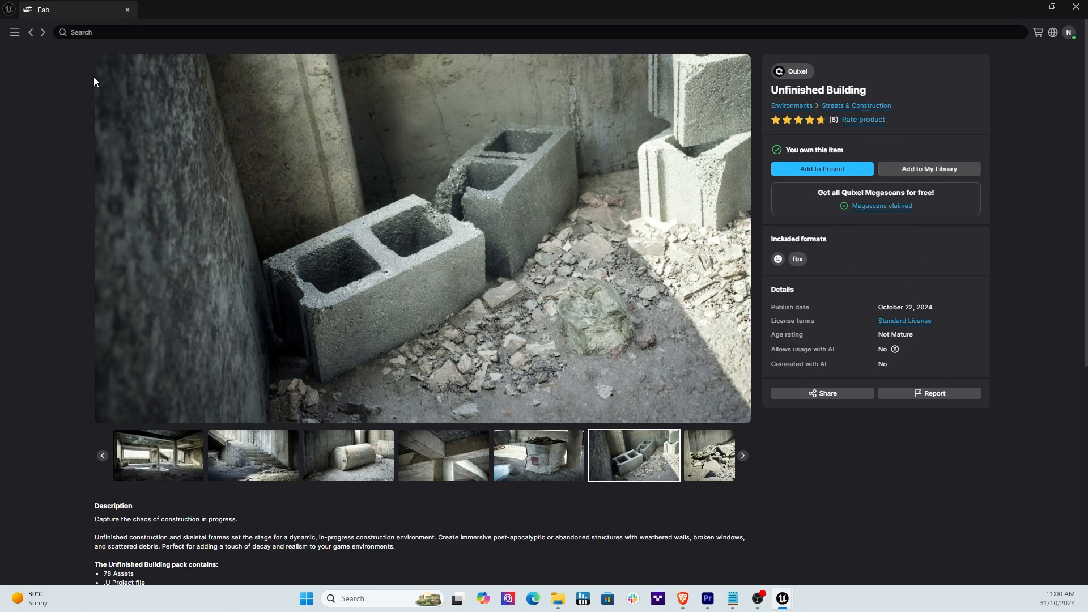
mouse_move(31, 38)
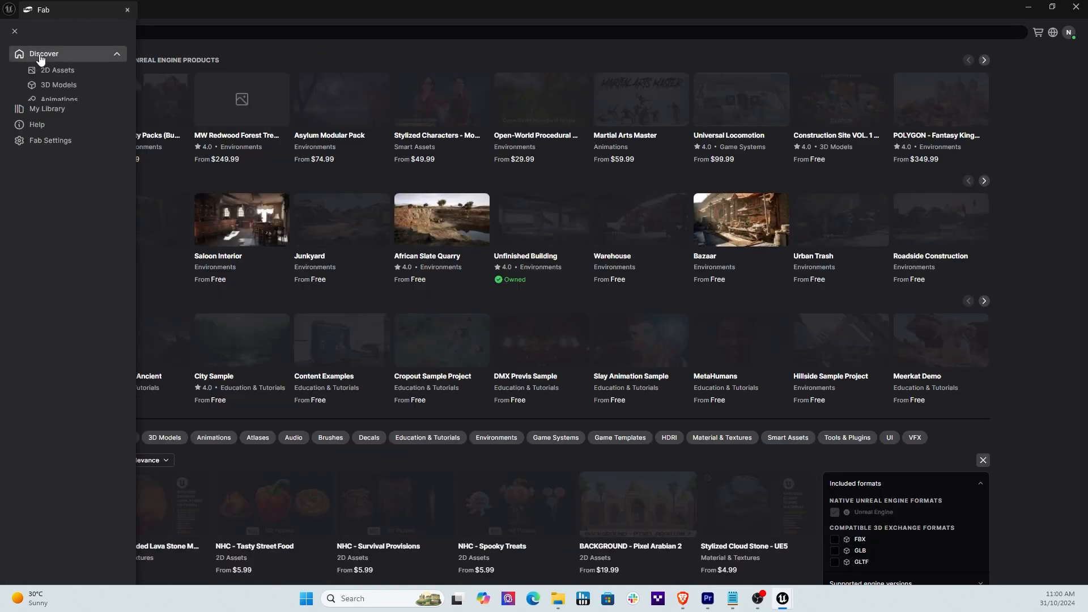
Search Fab for 'quixel' and switch to the Quixel creator results.
click(43, 54)
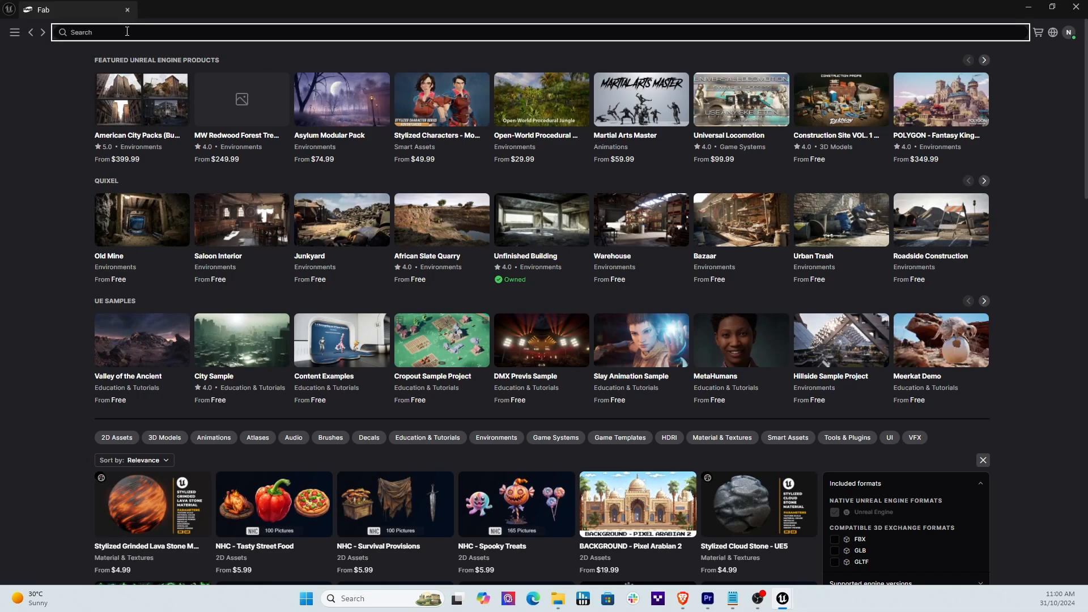
text(q)
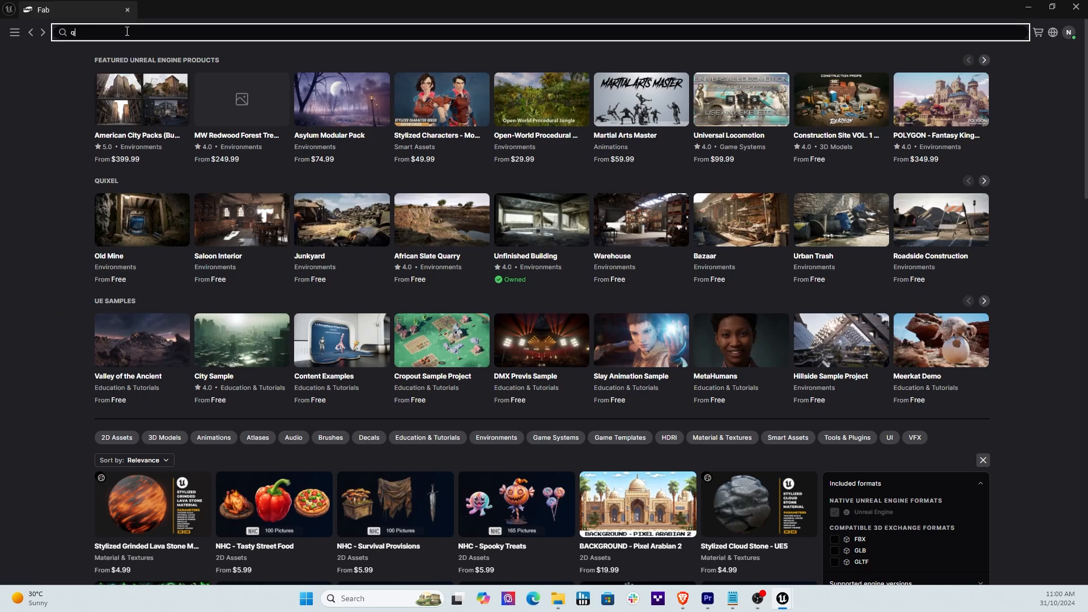
text(uixel)
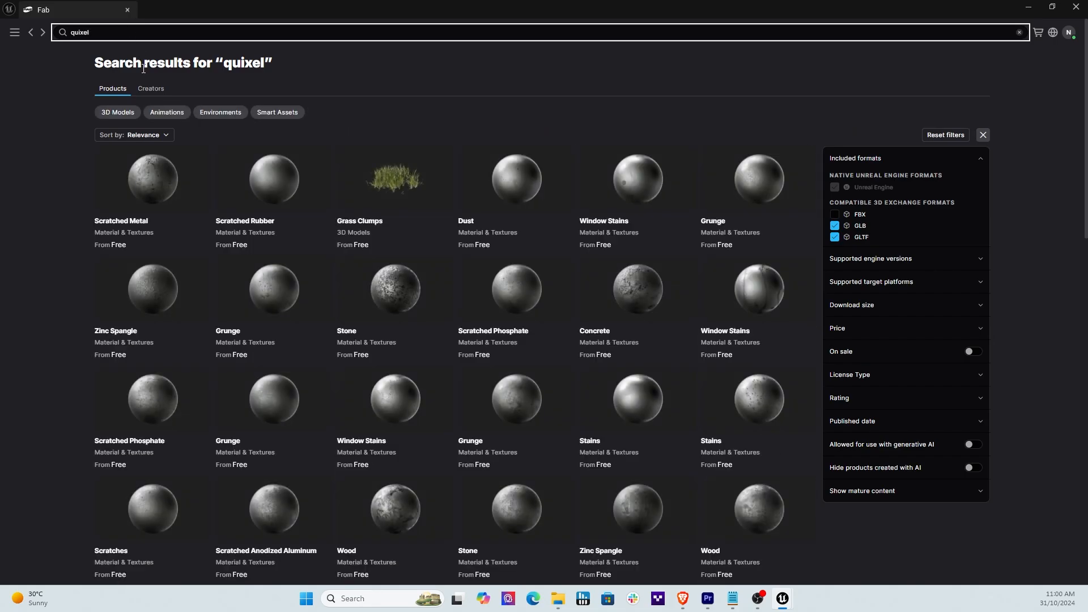
mouse_move(636, 285)
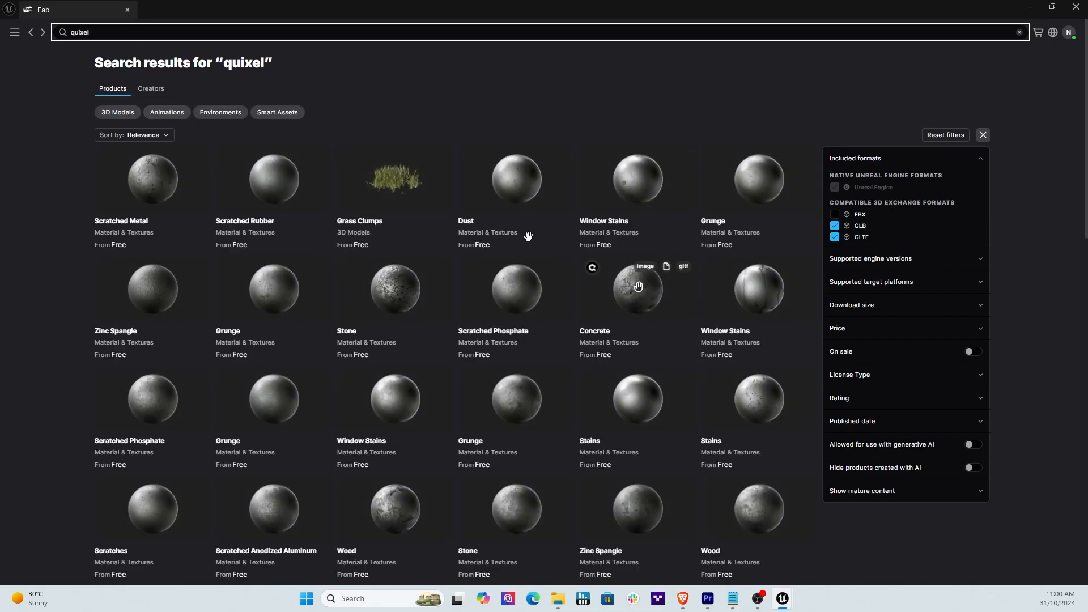
mouse_move(96, 31)
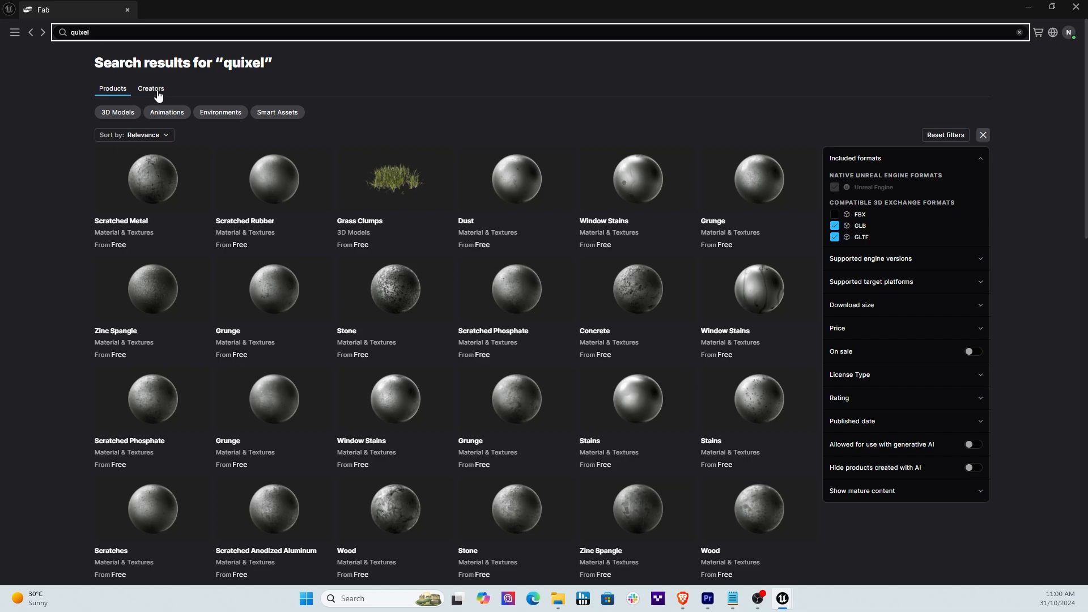
click(151, 89)
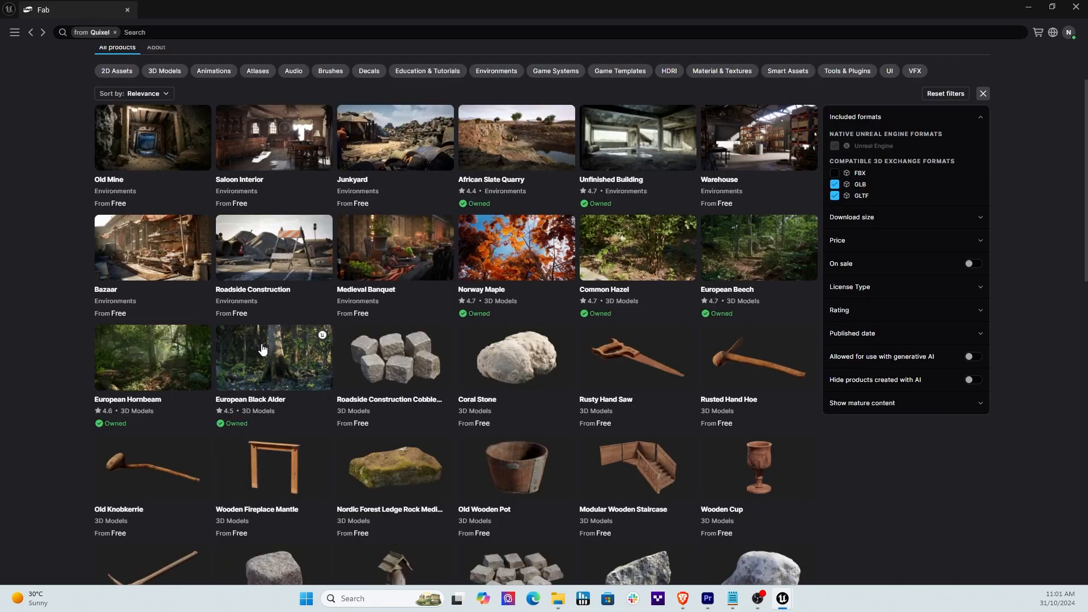
Scroll through the Quixel creator page and open the Saloon Interior listing.
scroll(down, 3)
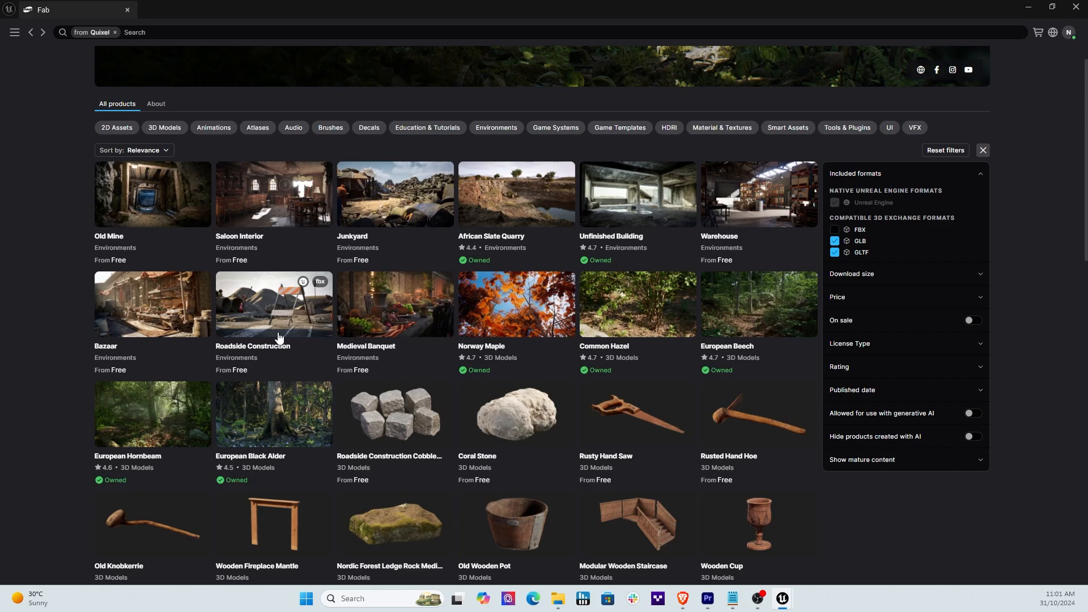
scroll(down, 3)
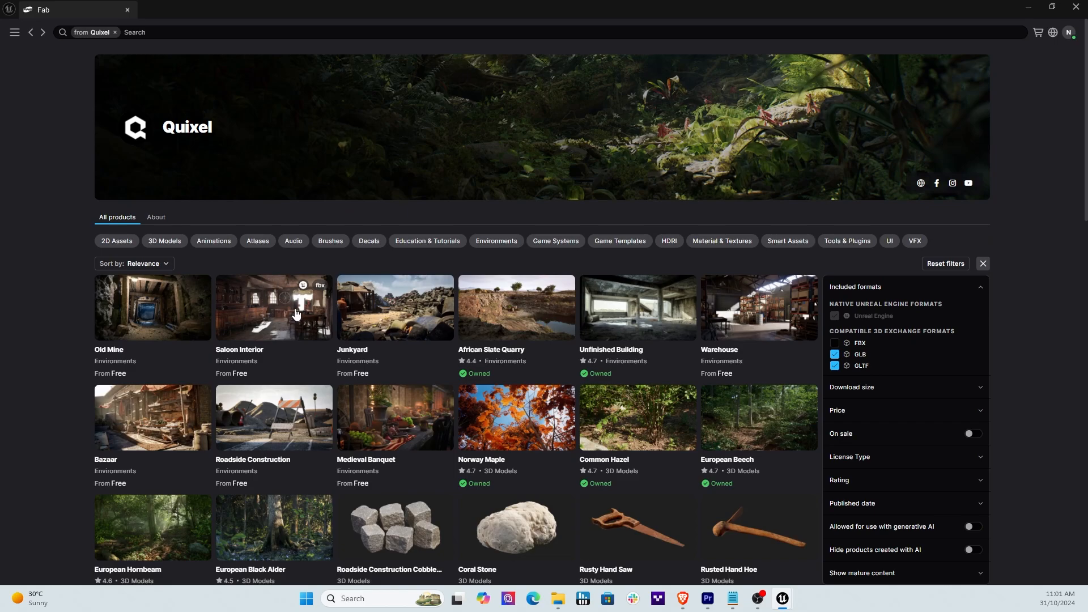
click(272, 307)
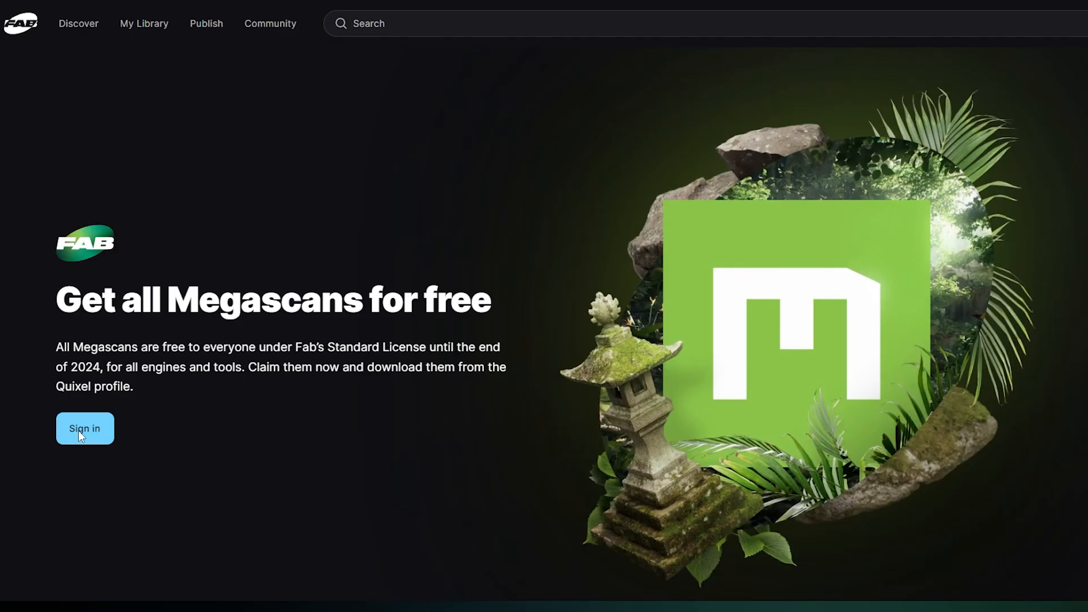
Sign in to claim the free Megascans, then view My Library on fab.com.
click(83, 428)
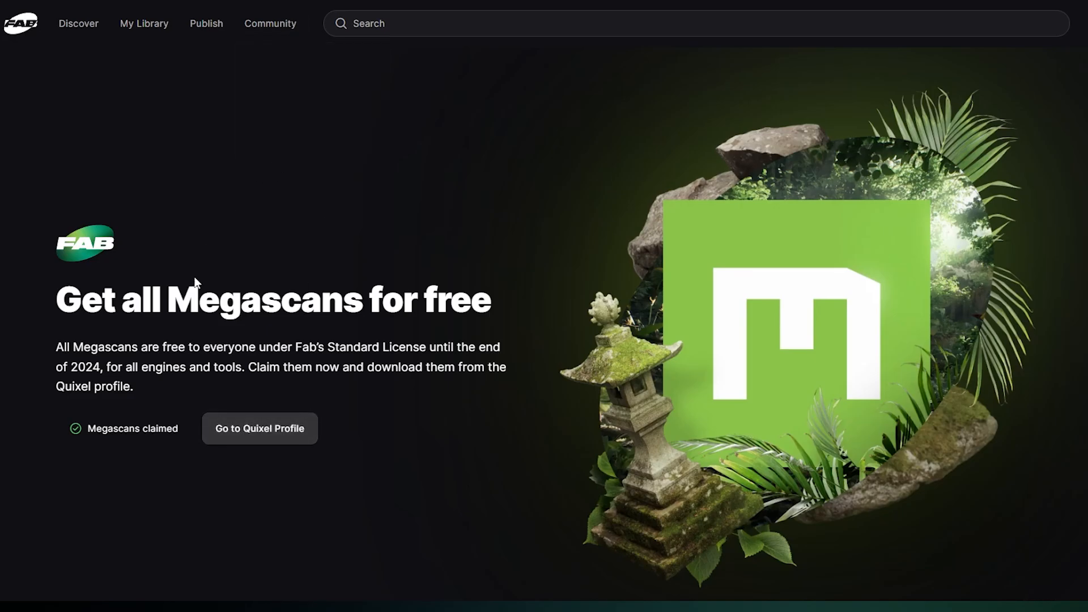
mouse_move(96, 451)
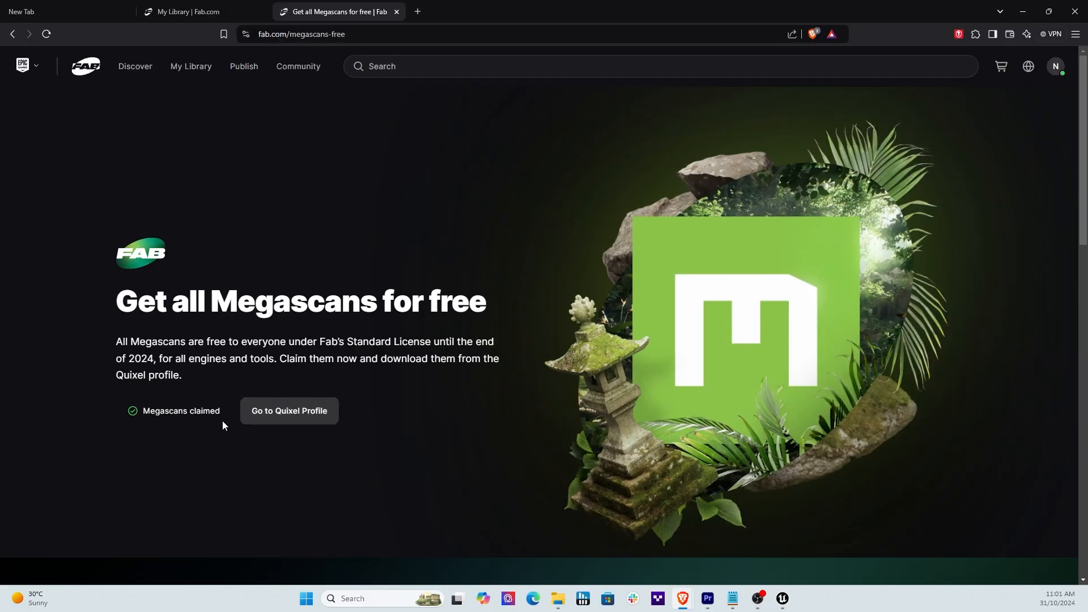
click(201, 12)
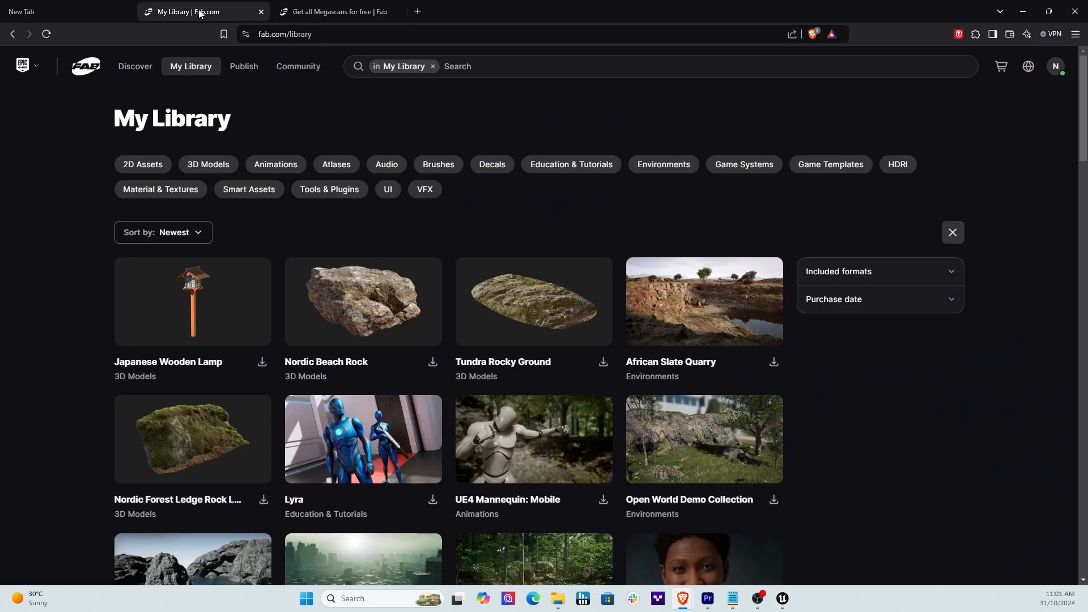
mouse_move(392, 85)
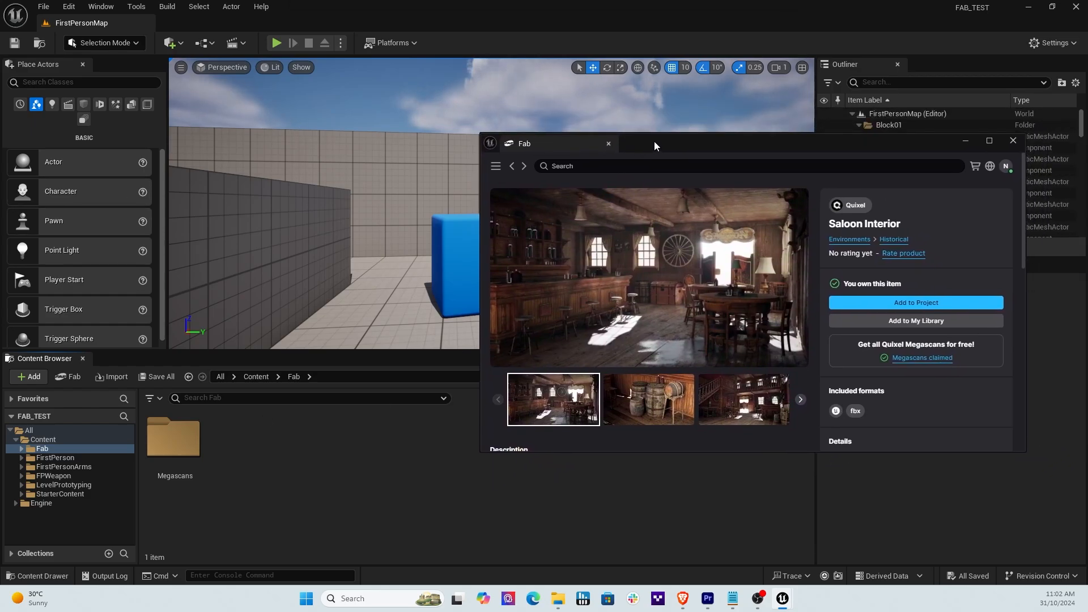
mouse_move(896, 184)
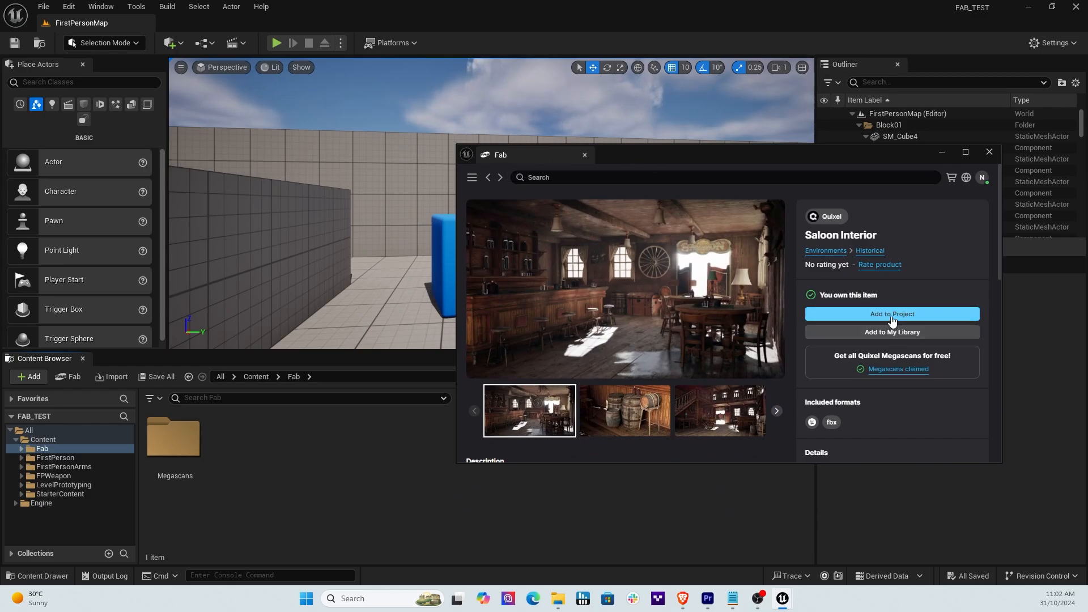
mouse_move(773, 265)
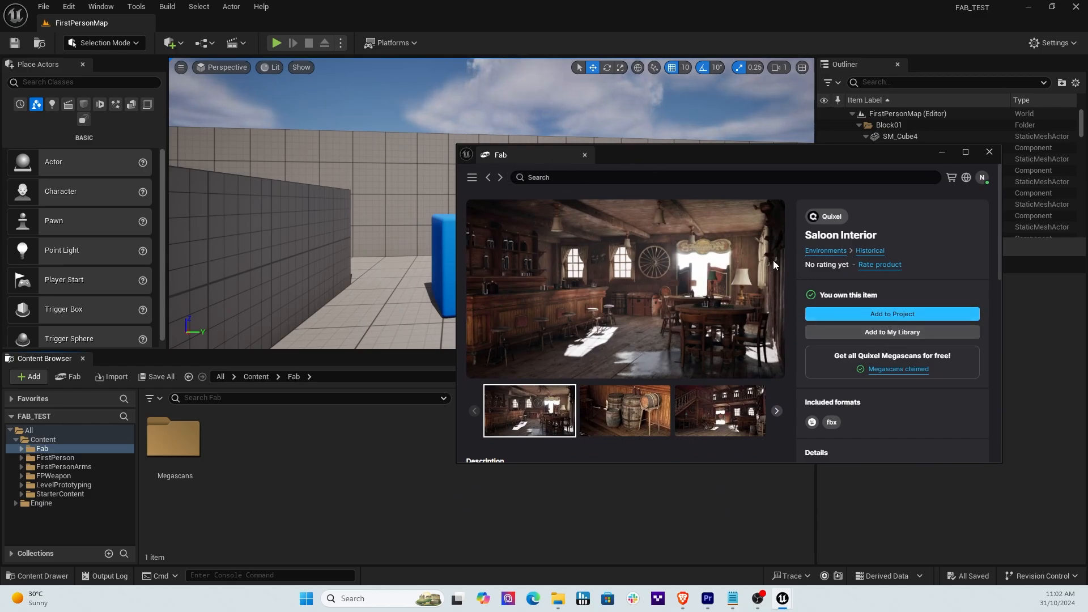
mouse_move(757, 296)
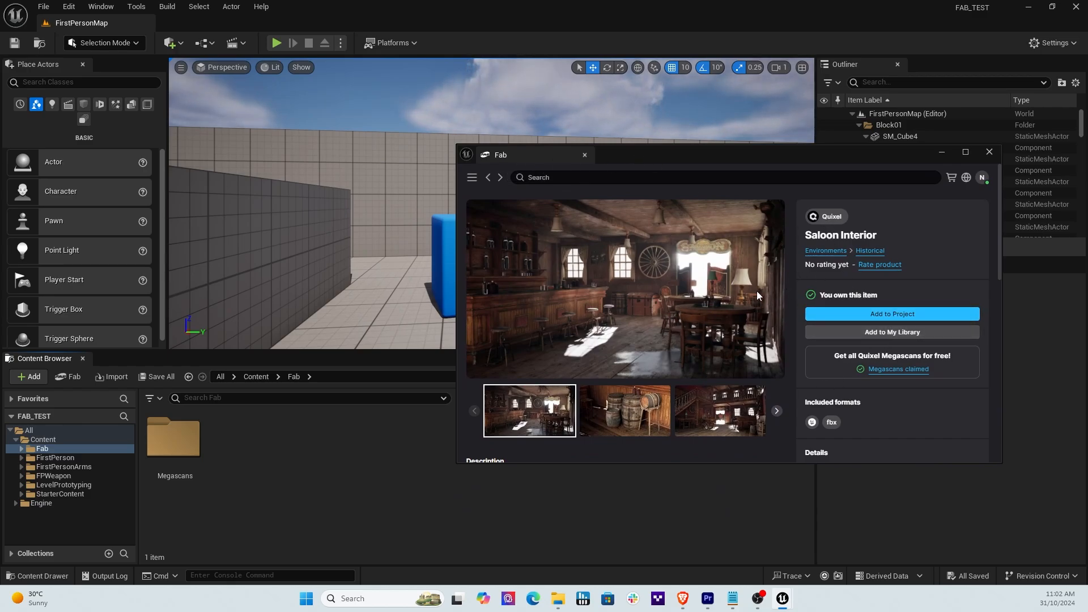
mouse_move(826, 226)
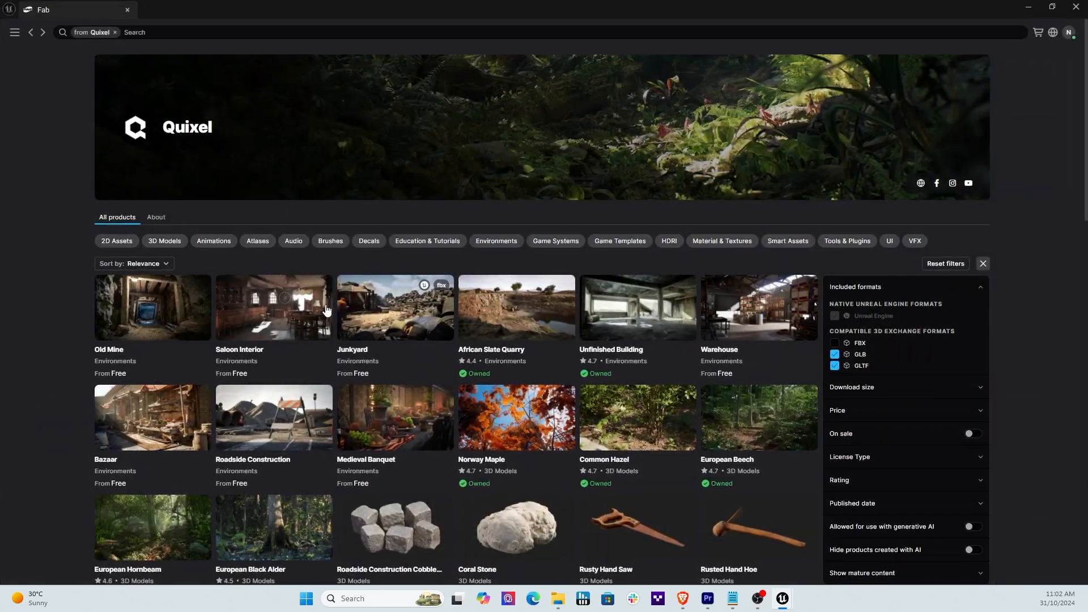
scroll(down, 3)
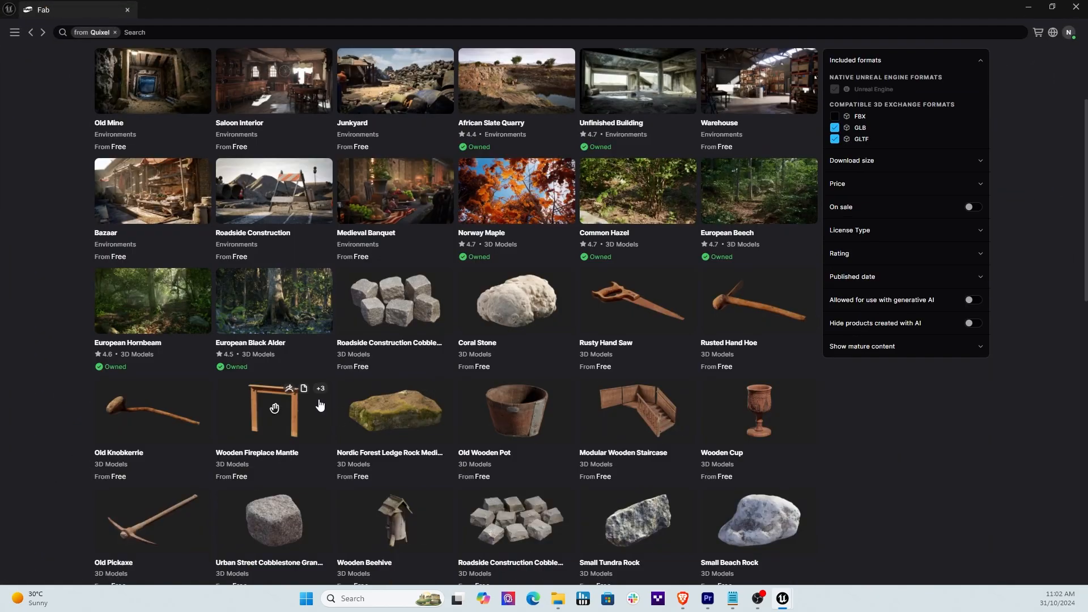
scroll(down, 3)
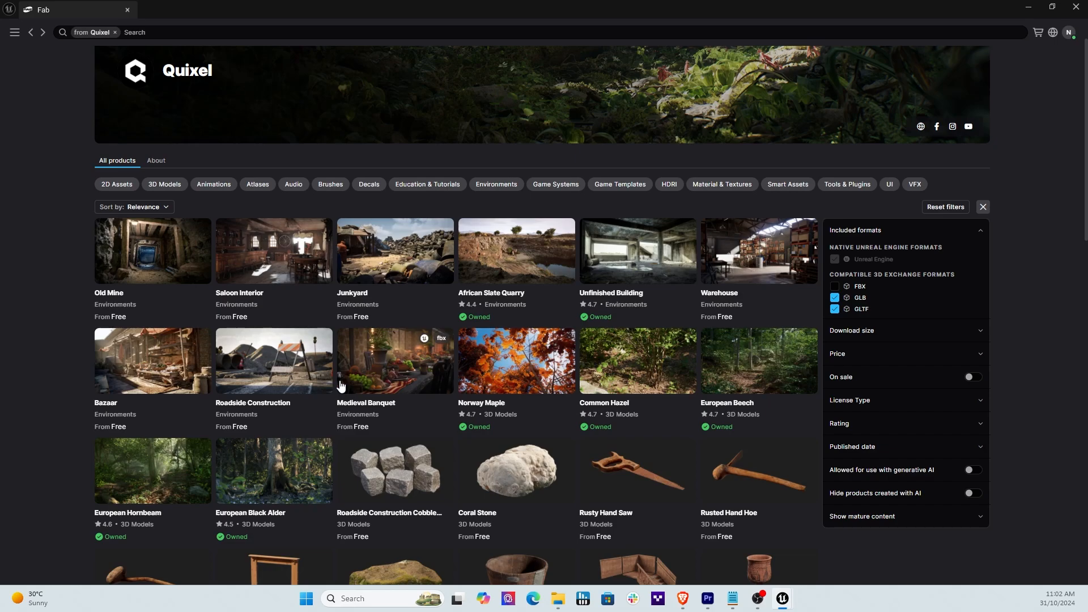
scroll(down, 3)
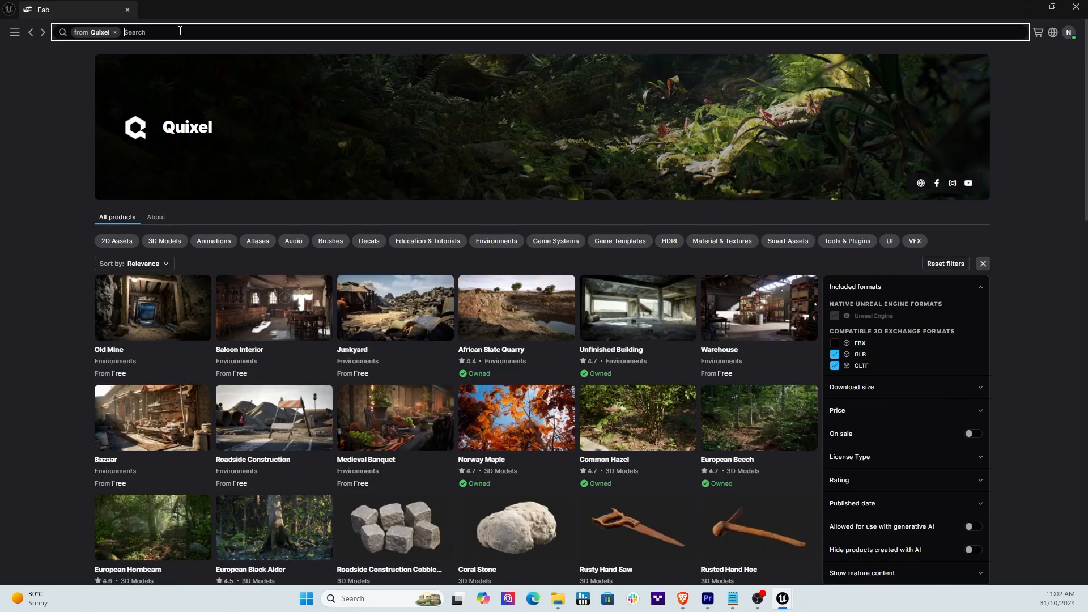
Search Fab for 'nordic' and scroll through the Nordic Moss, Boulder and Beach Rock results.
text(nordic)
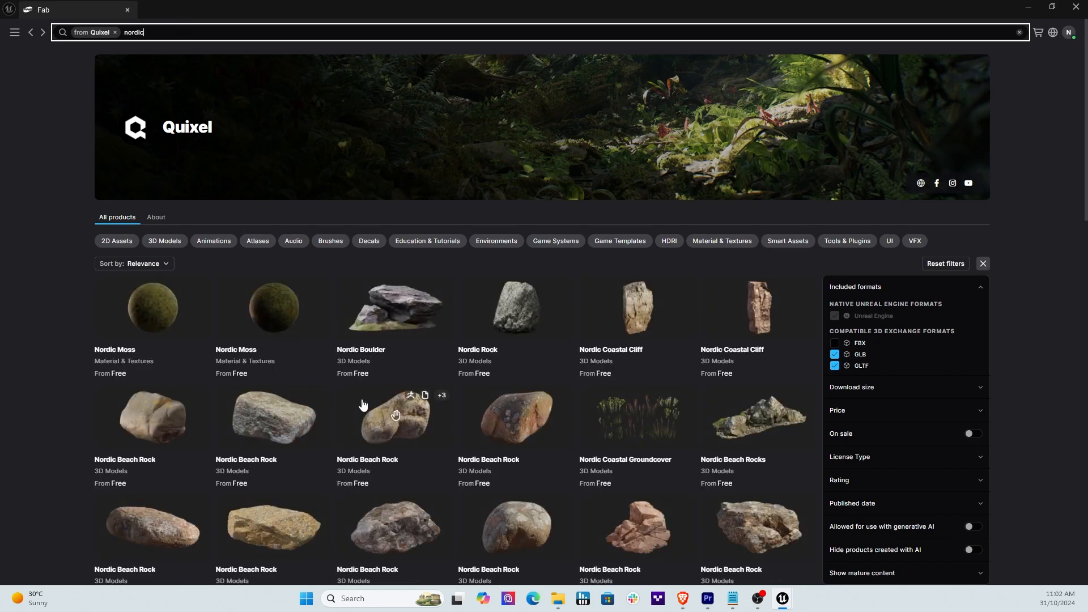
scroll(down, 3)
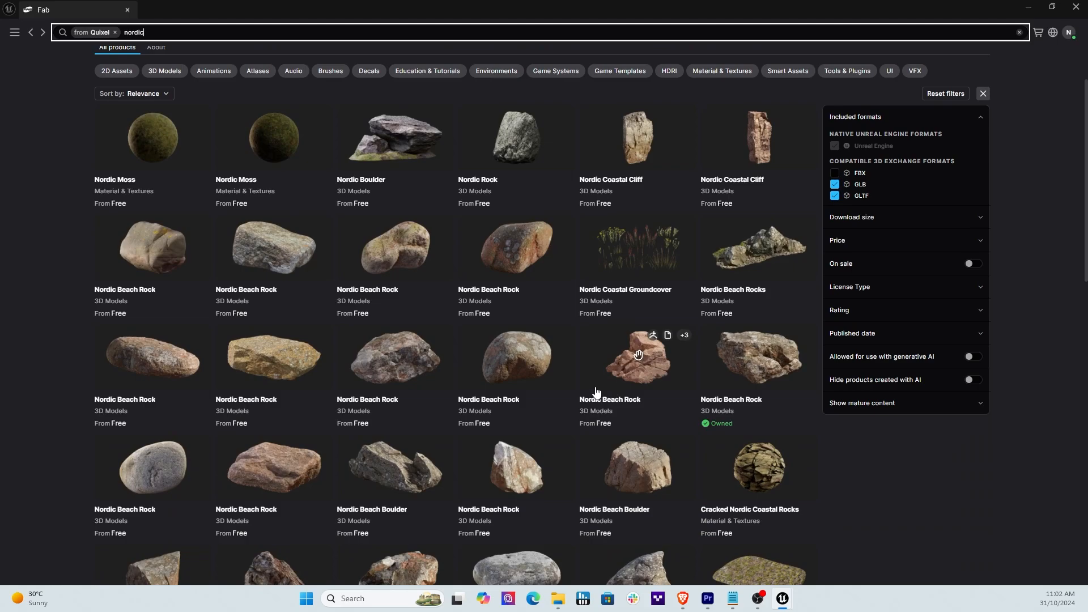
mouse_move(517, 355)
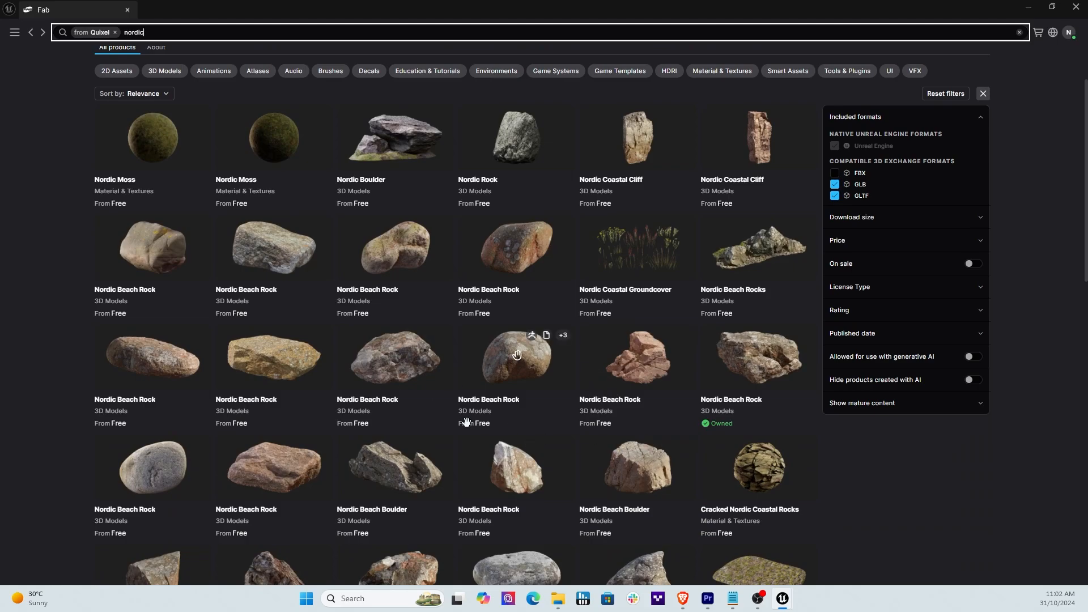
scroll(down, 3)
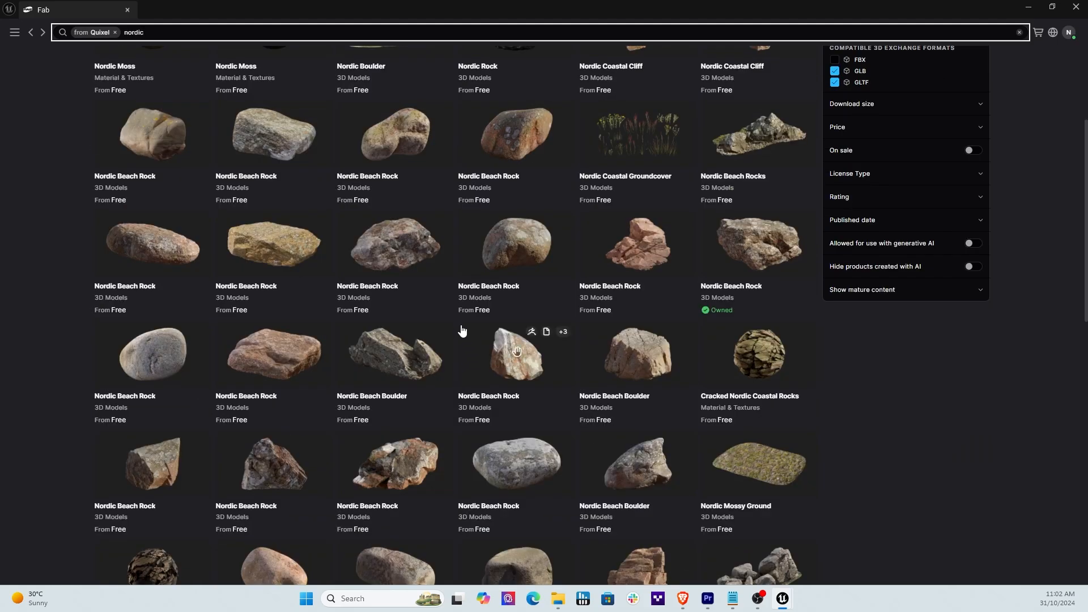
scroll(down, 3)
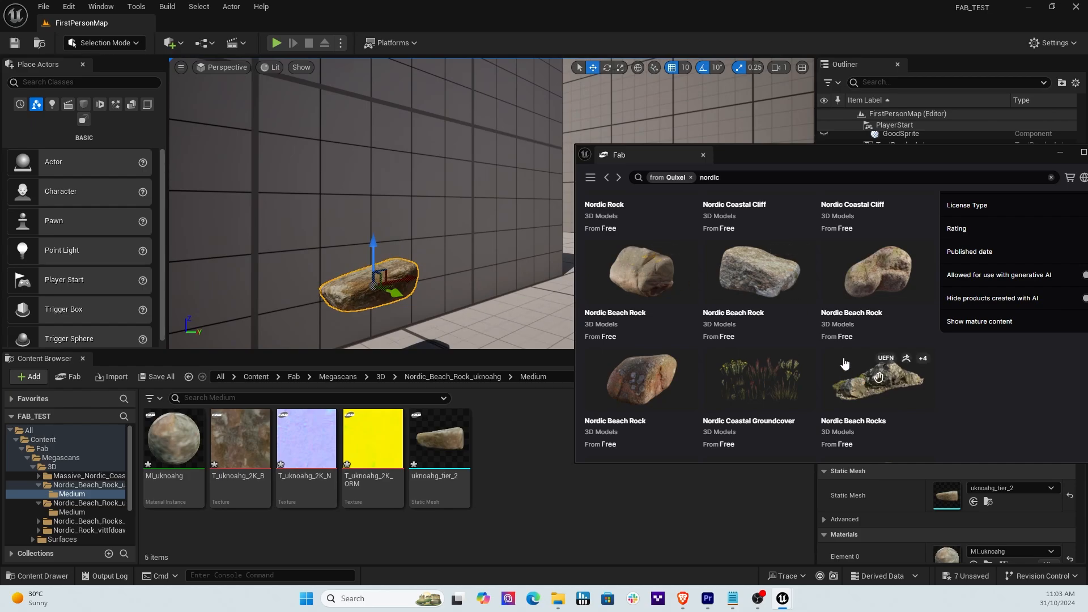
Browse to Megascans > 3D and open one of its six rock asset folders.
scroll(down, 3)
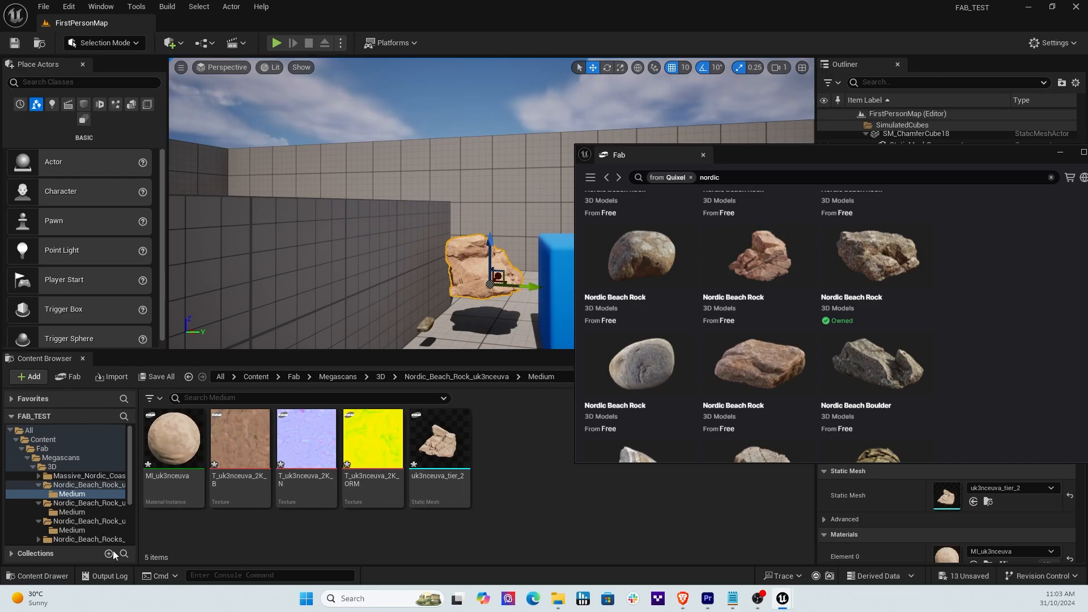
click(88, 484)
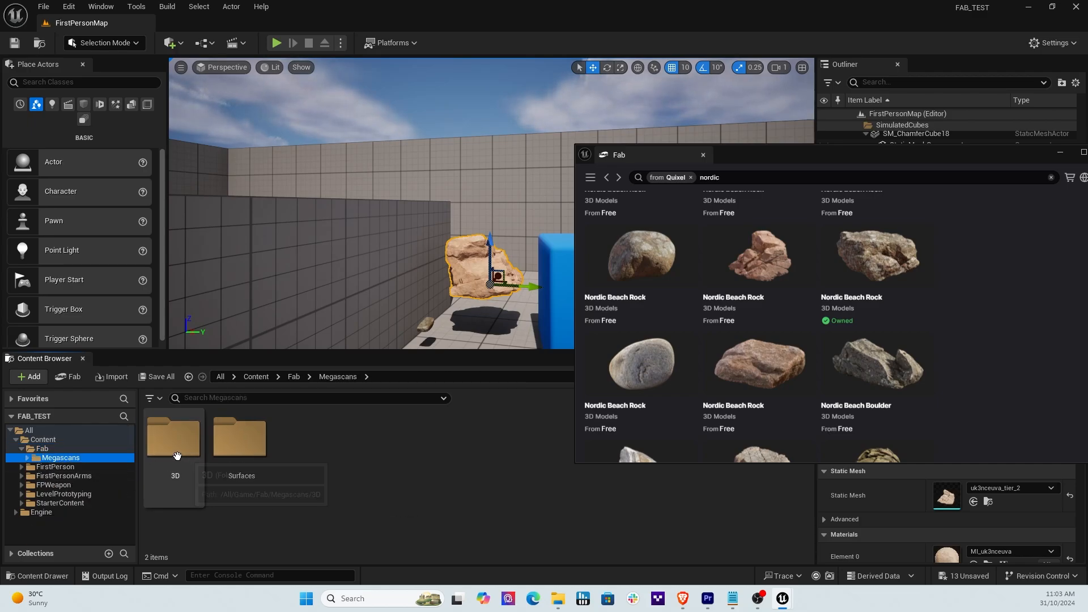
double_click(175, 436)
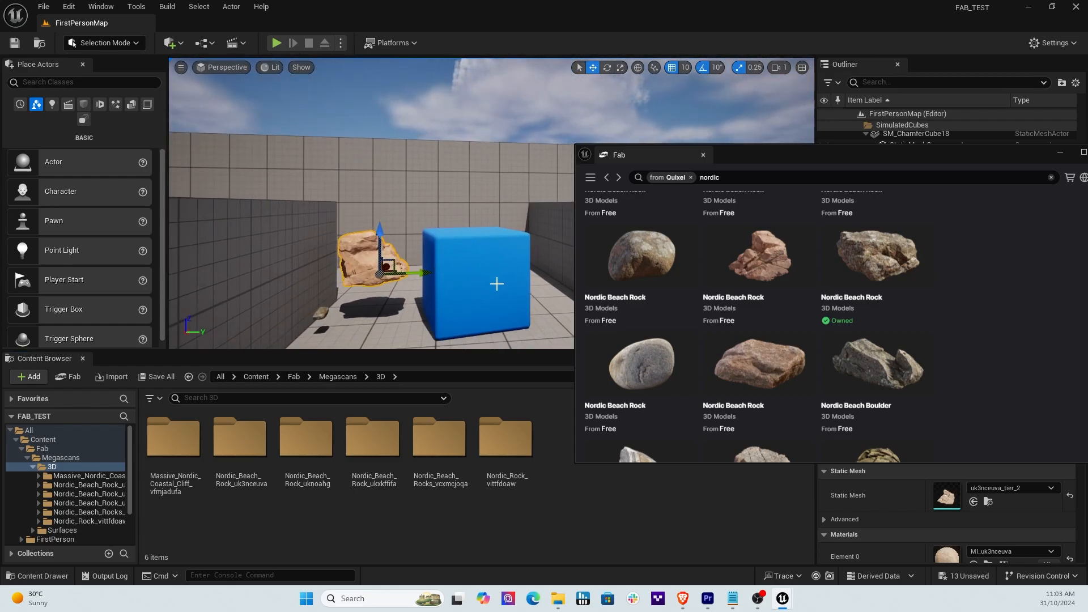
mouse_move(478, 299)
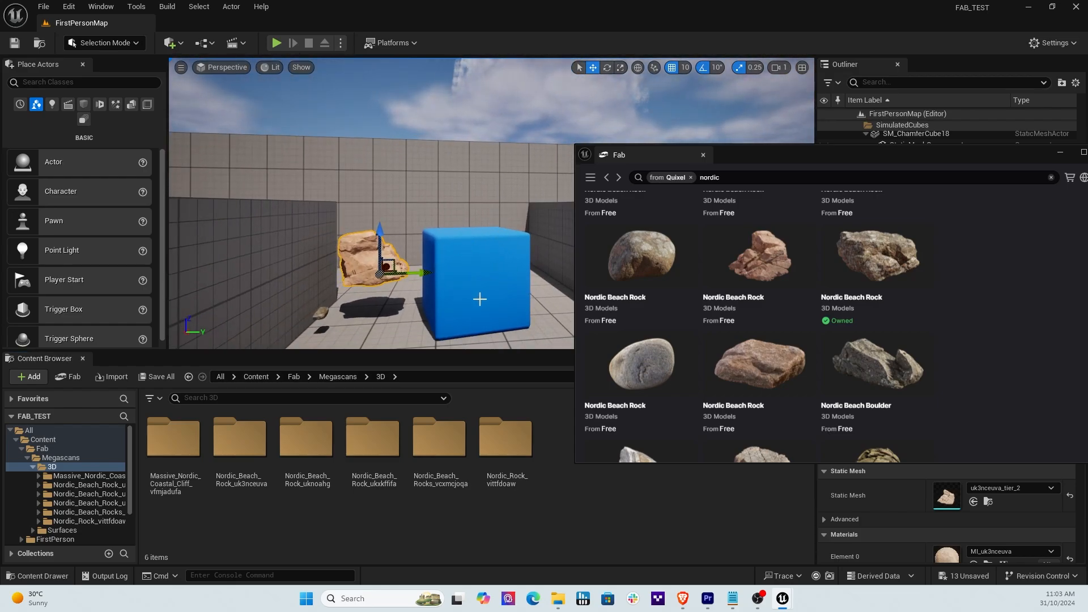
double_click(709, 177)
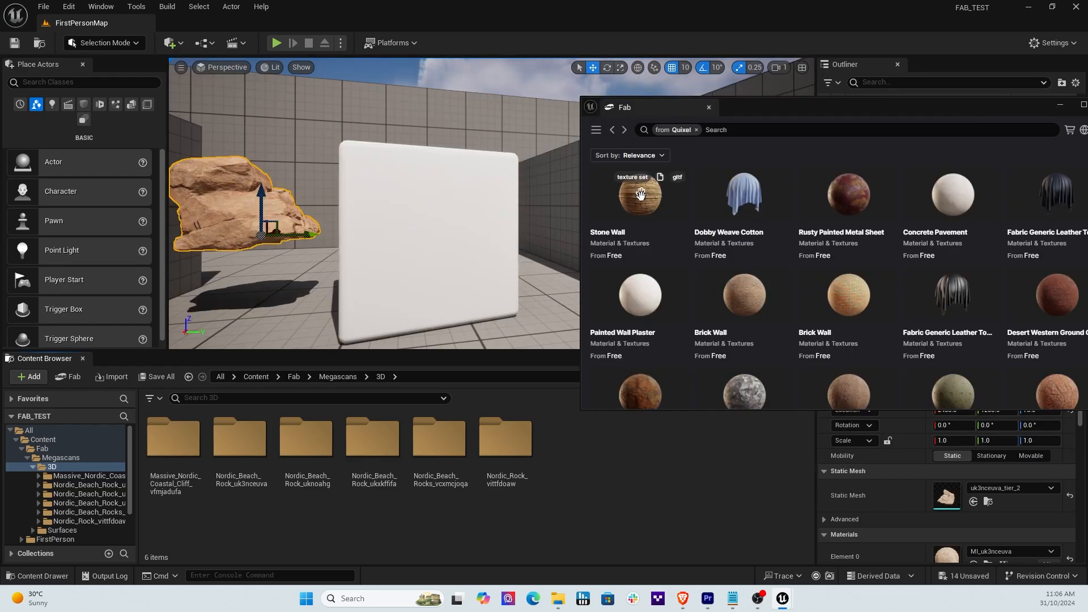
Apply the Stone Wall material to the top cube and download Rusty Painted Metal Sheet.
click(639, 194)
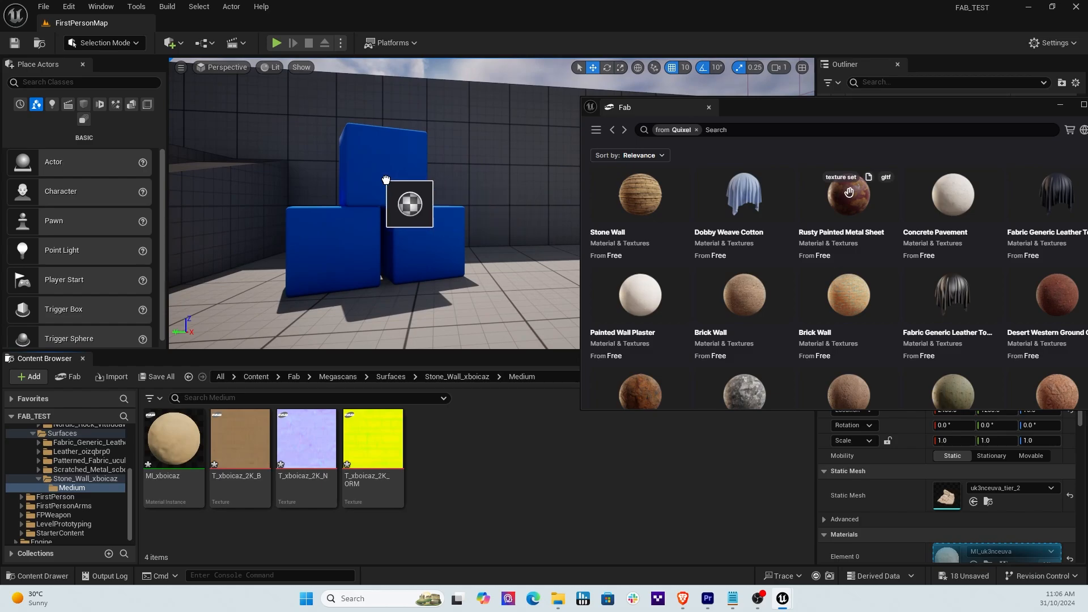
click(846, 193)
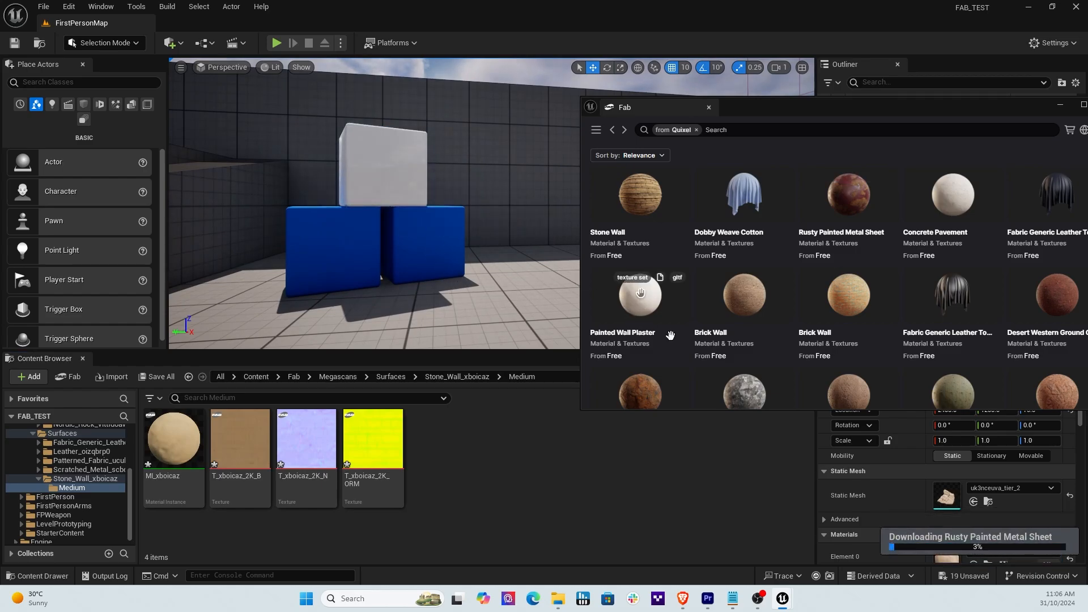
click(839, 195)
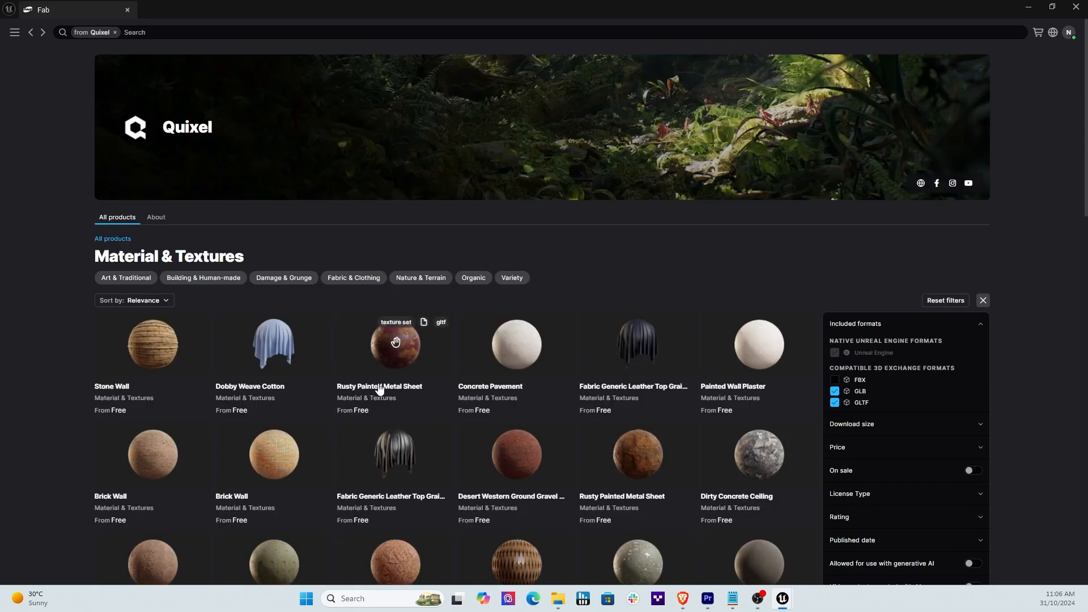
mouse_move(115, 36)
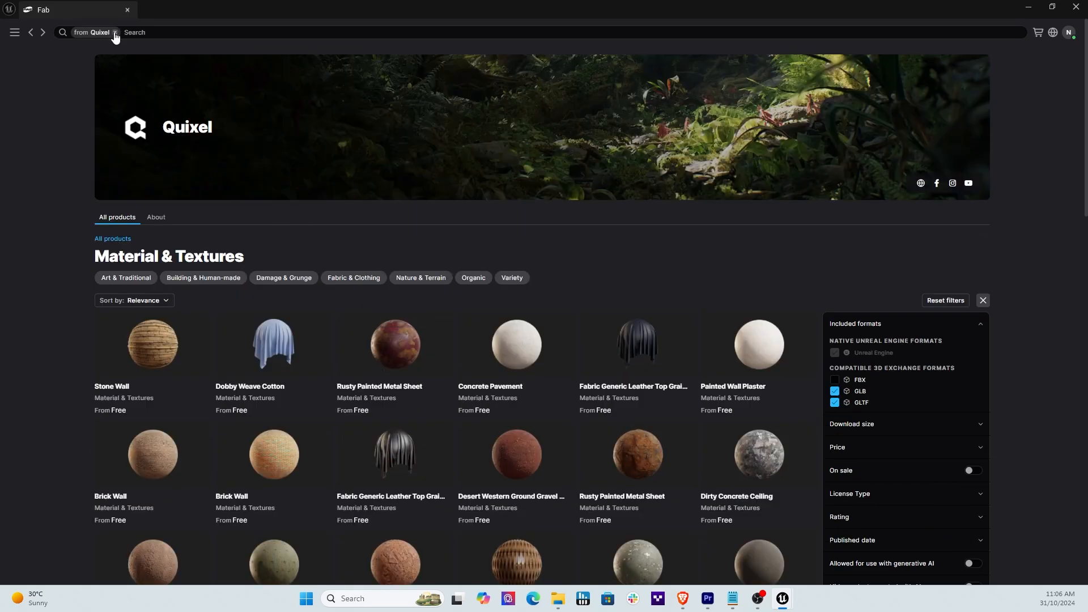
Remove the Quixel filter, browse 3D Models, check Creators, then return to Products.
click(114, 32)
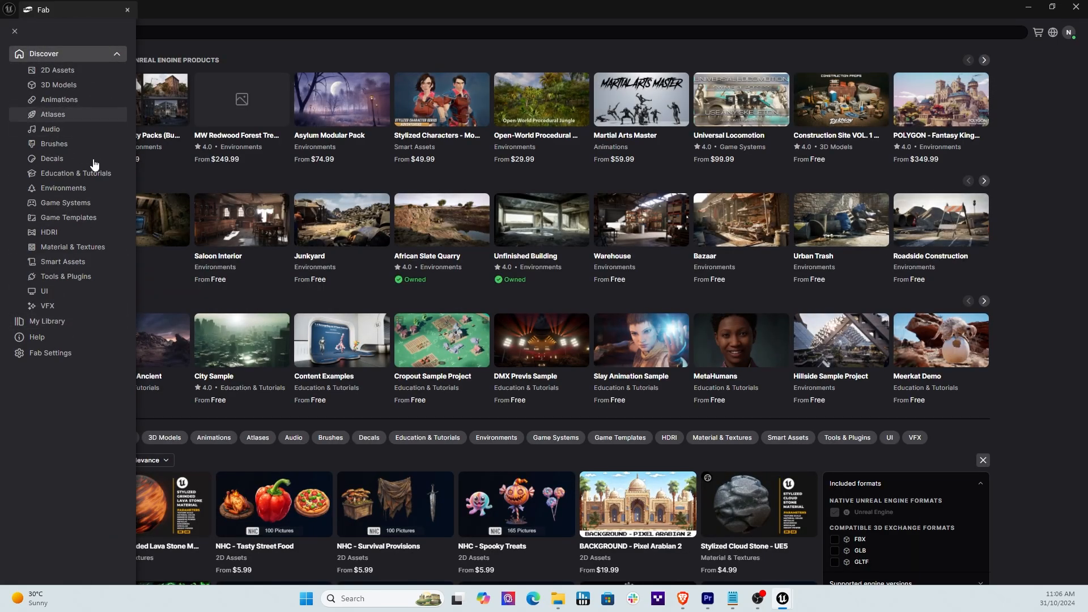
mouse_move(68, 84)
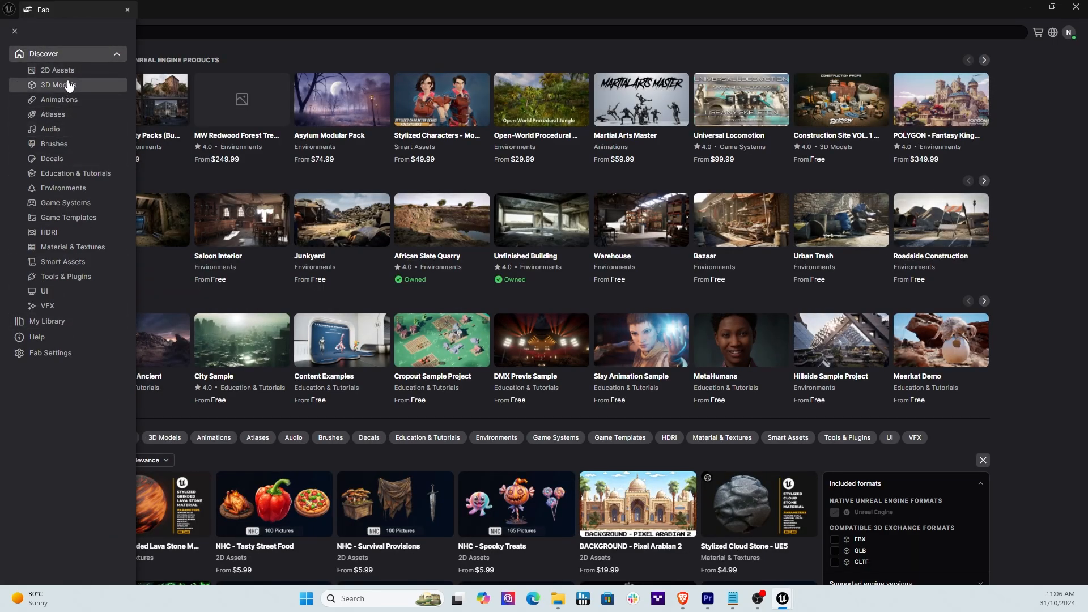
click(58, 84)
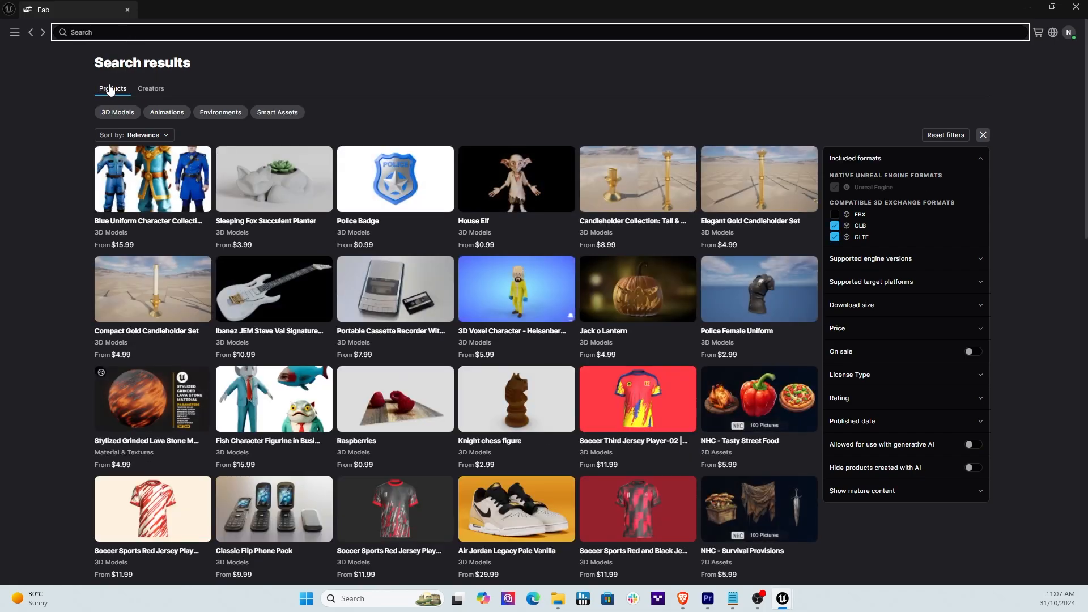
click(150, 89)
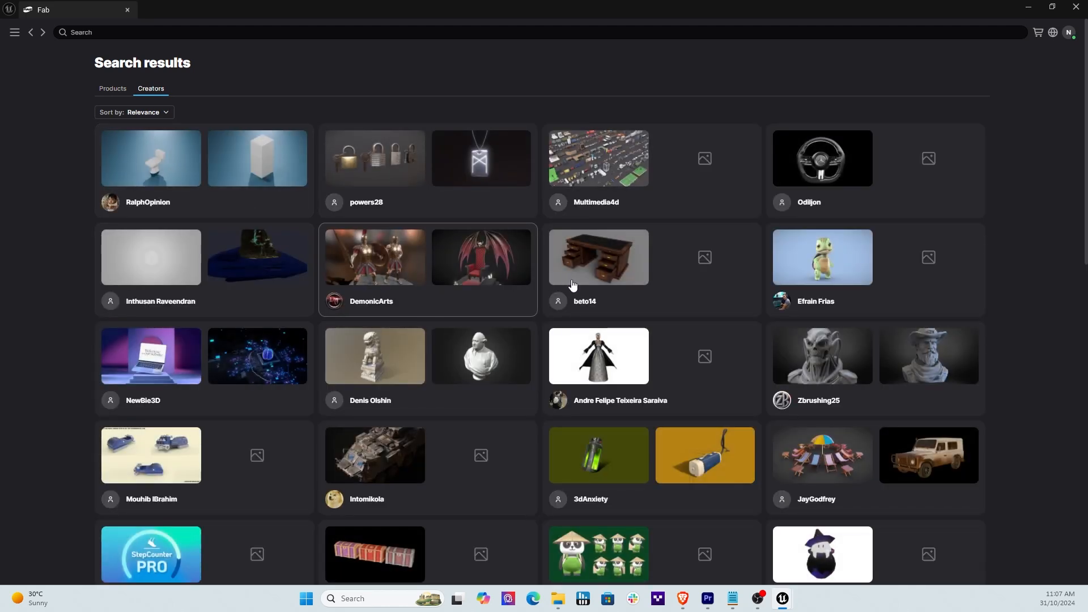
scroll(down, 3)
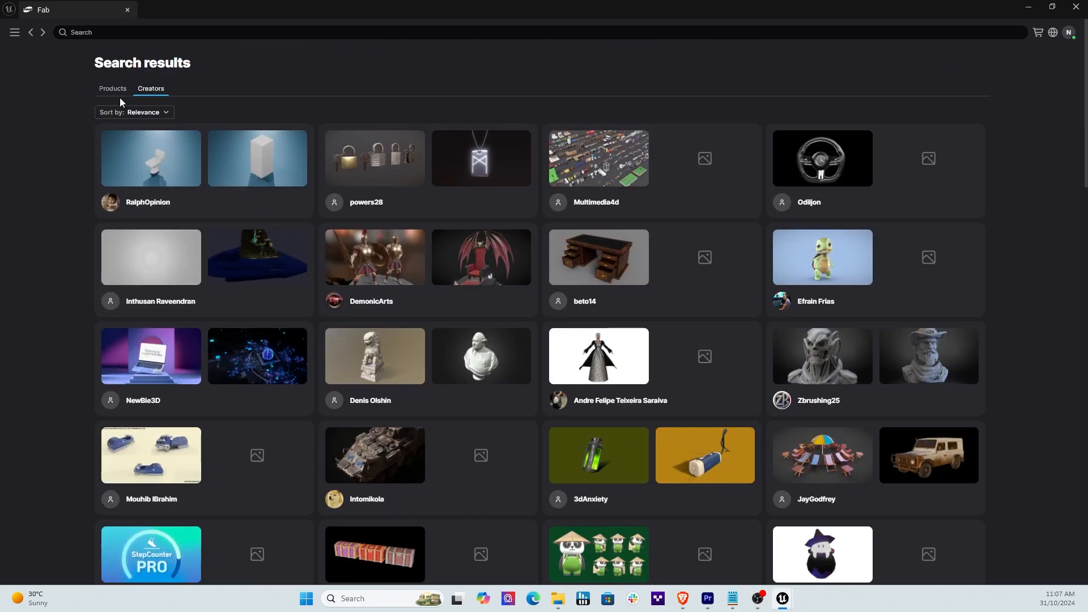
click(112, 89)
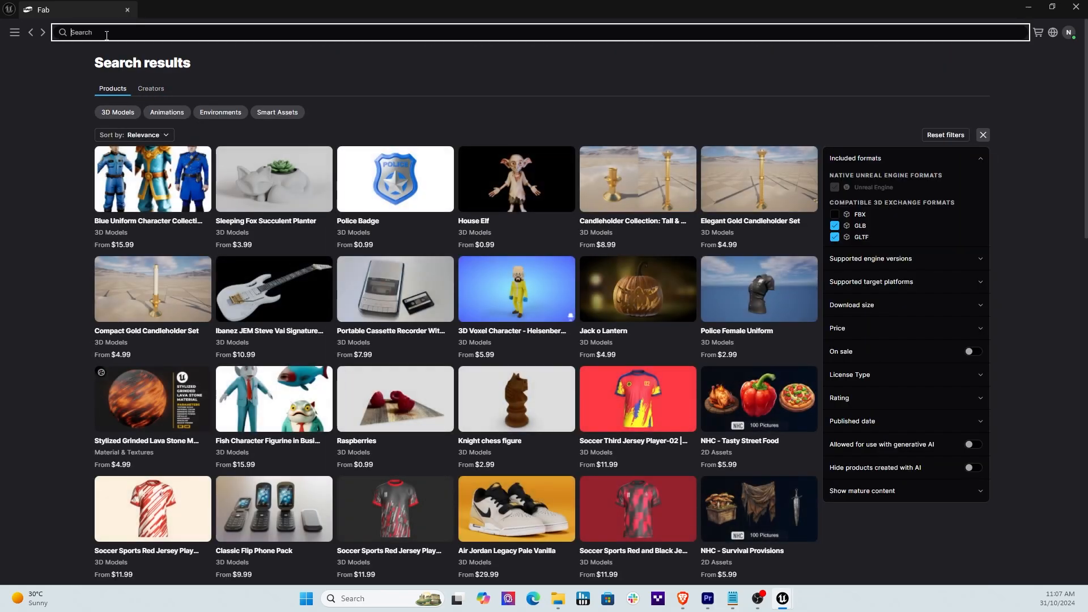
Search 'qu', open Quixel's creator page and scroll through its free environments.
text(quixel)
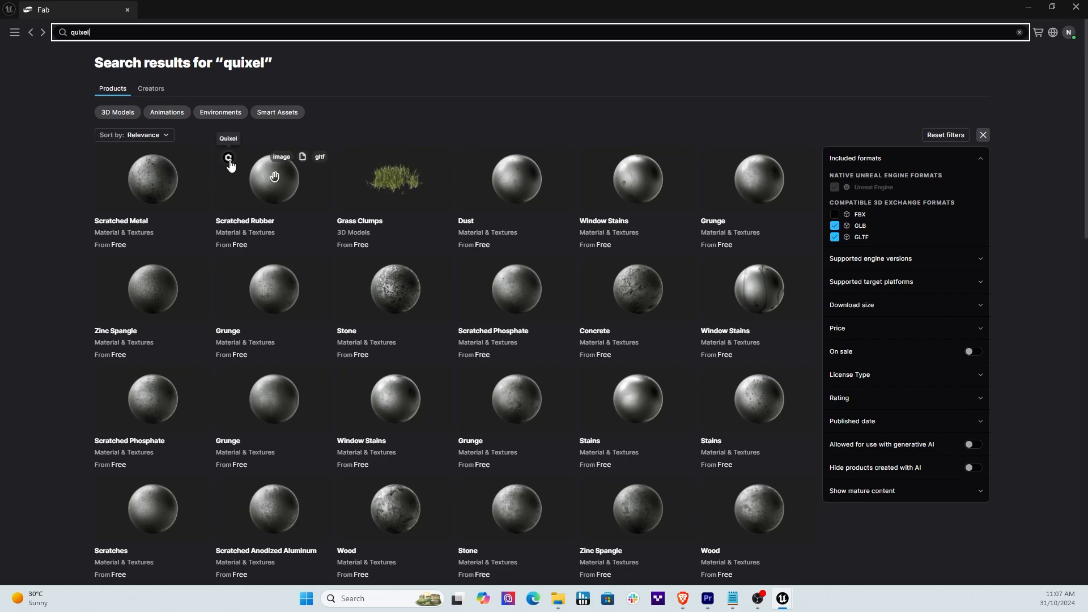
click(228, 139)
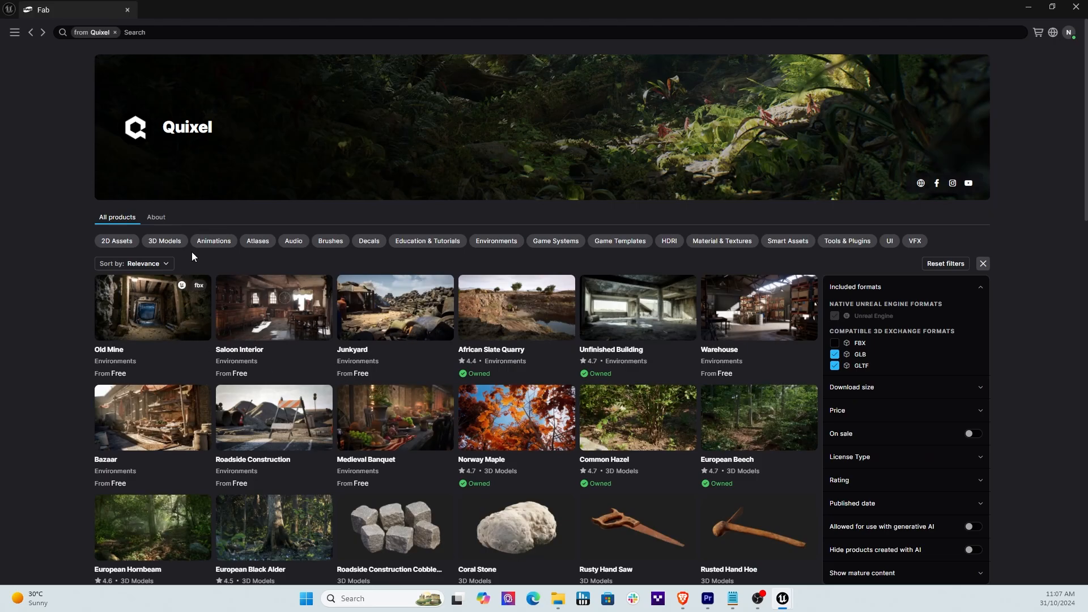
mouse_move(220, 330)
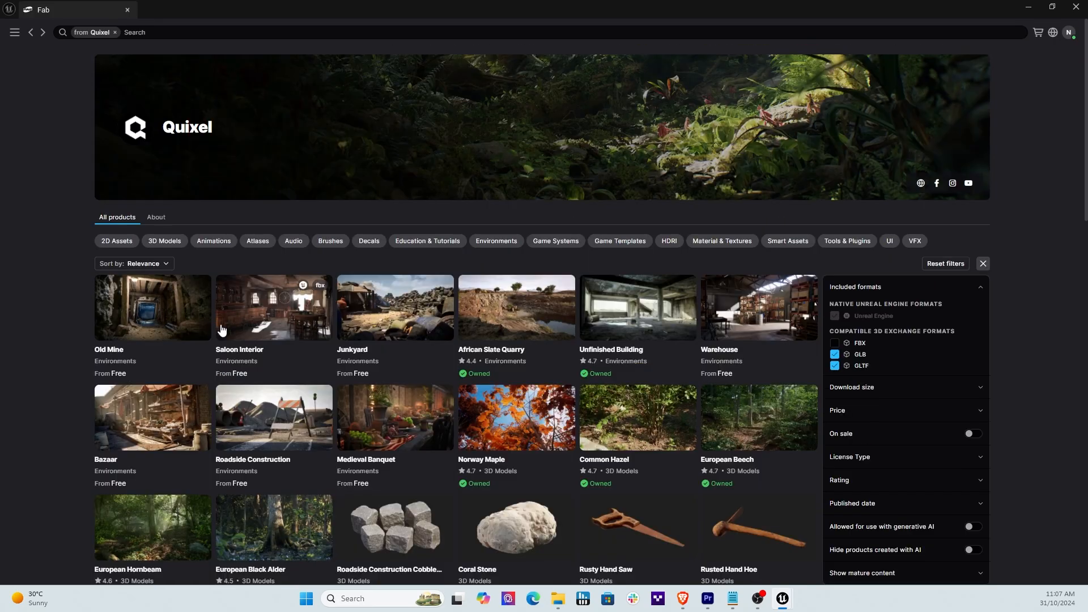
scroll(down, 3)
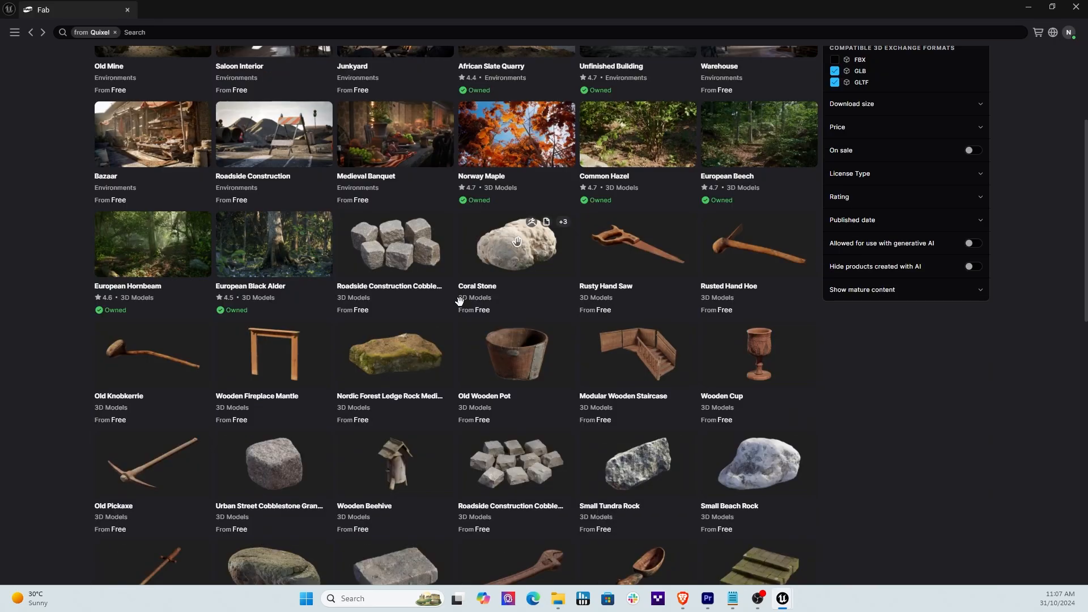
scroll(down, 3)
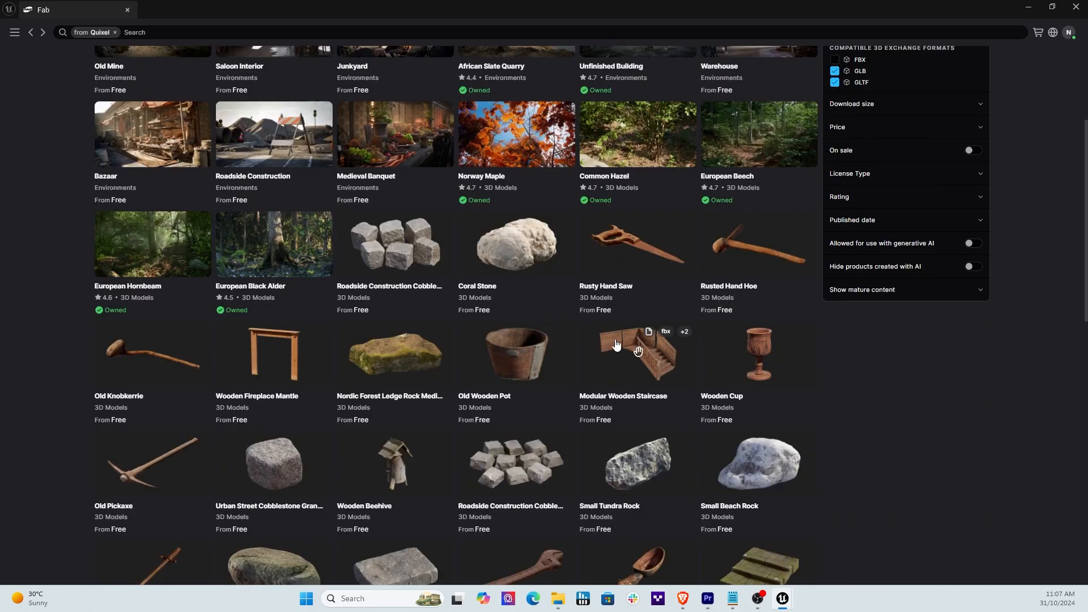
mouse_move(1044, 6)
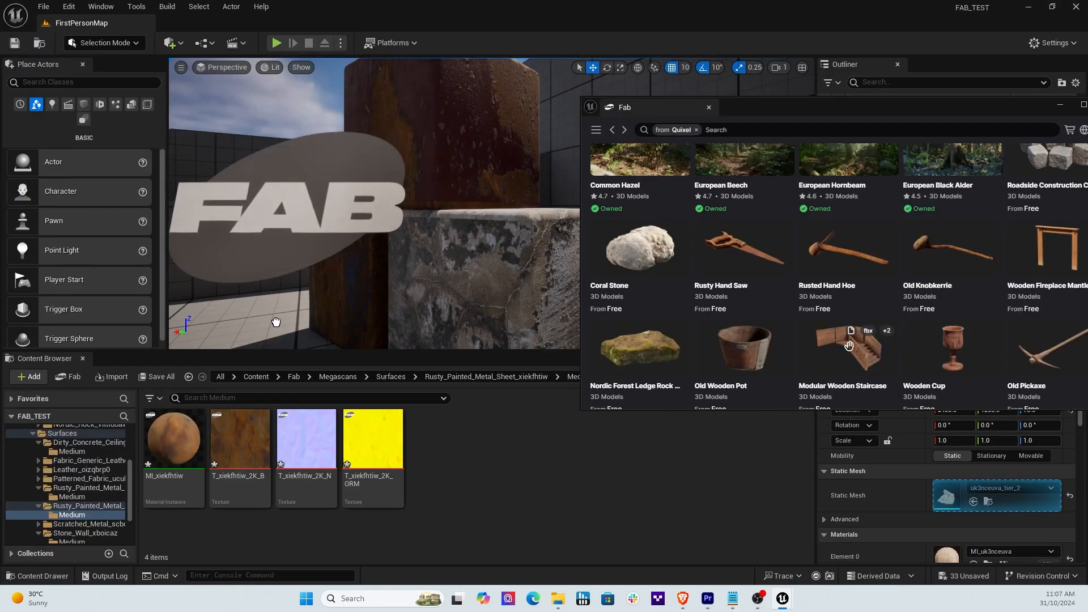
Maximize the Fab window to show Quixel's storefront full-screen.
click(849, 345)
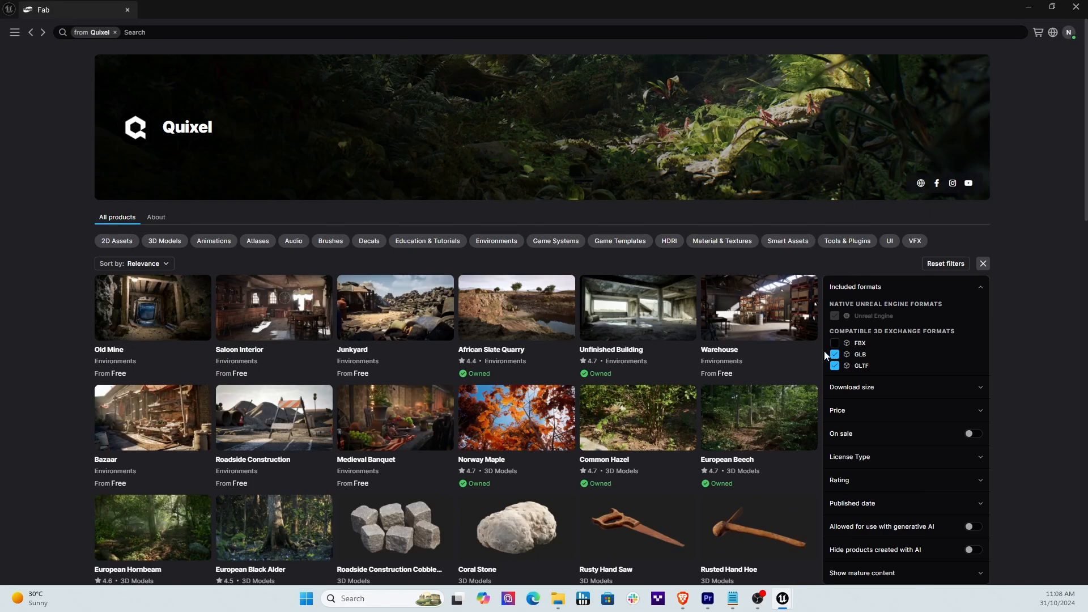
Filter Quixel's listings to FBX, GLB and GLTF formats.
scroll(down, 3)
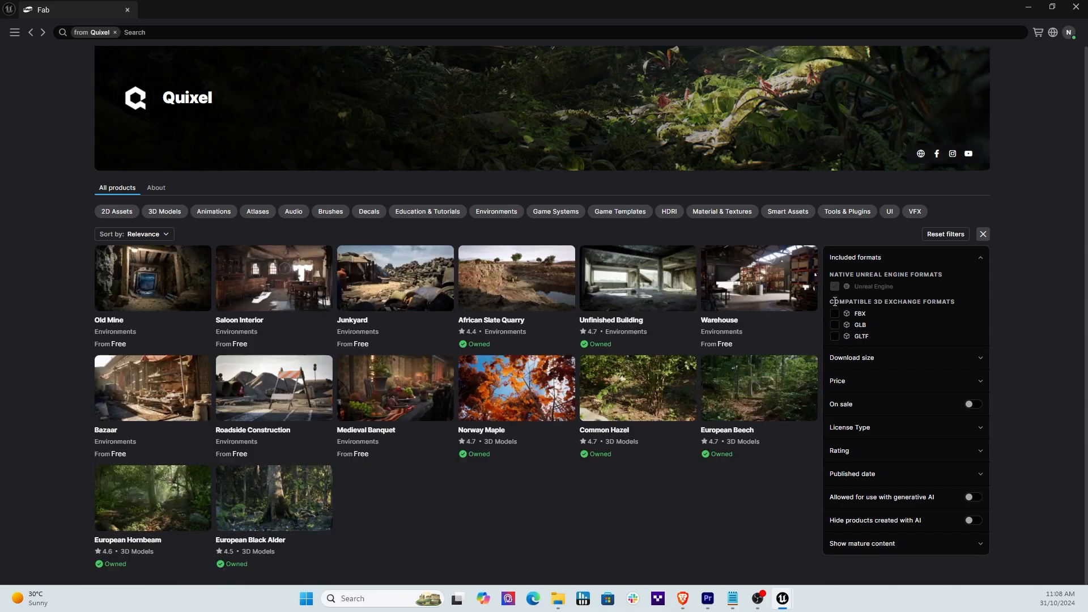
mouse_move(474, 345)
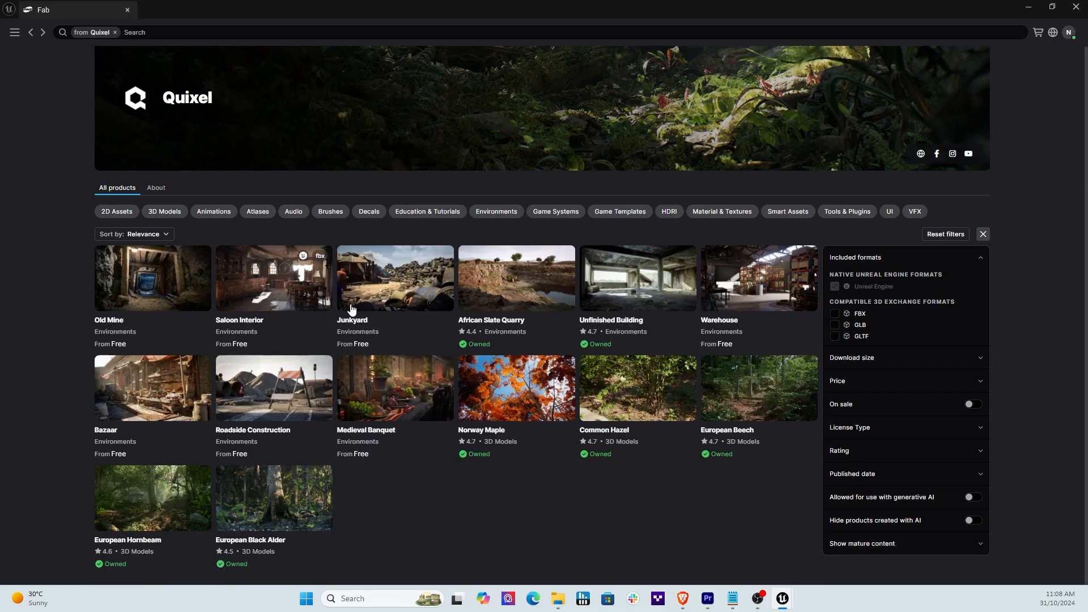
mouse_move(316, 379)
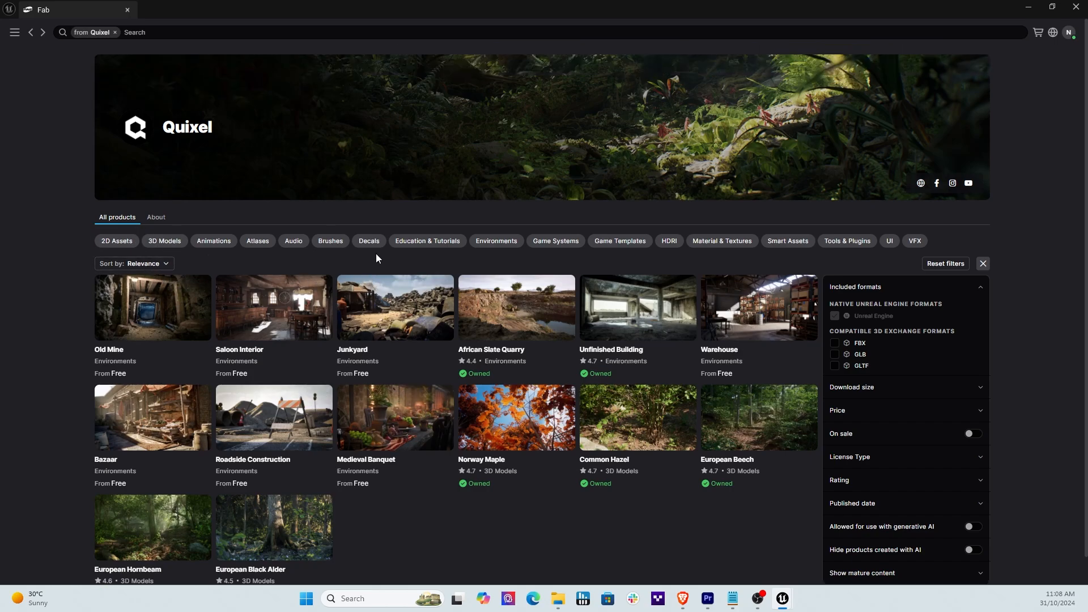
scroll(down, 3)
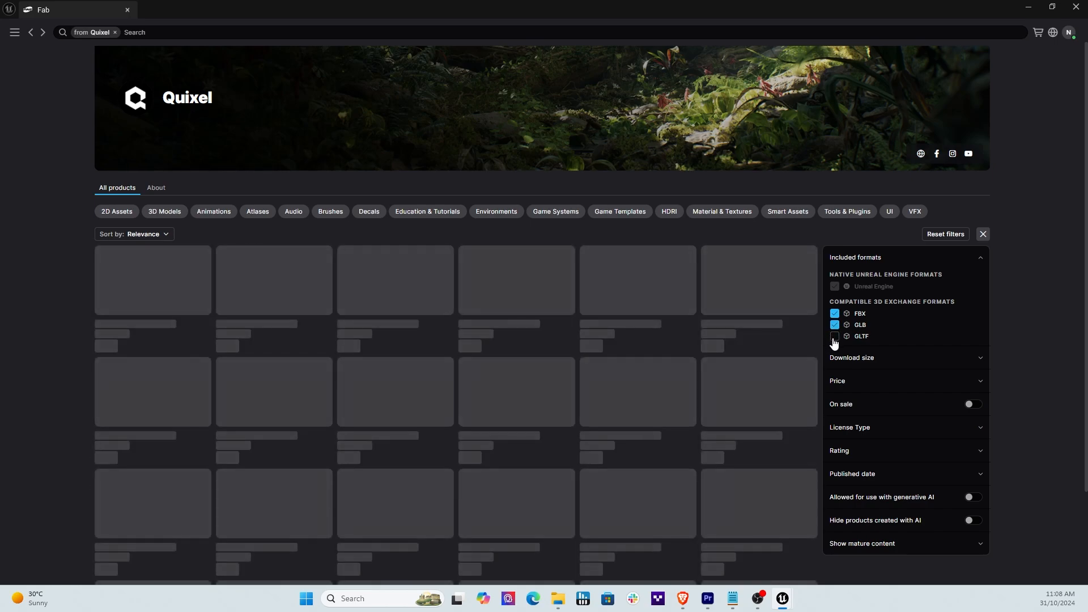
click(835, 336)
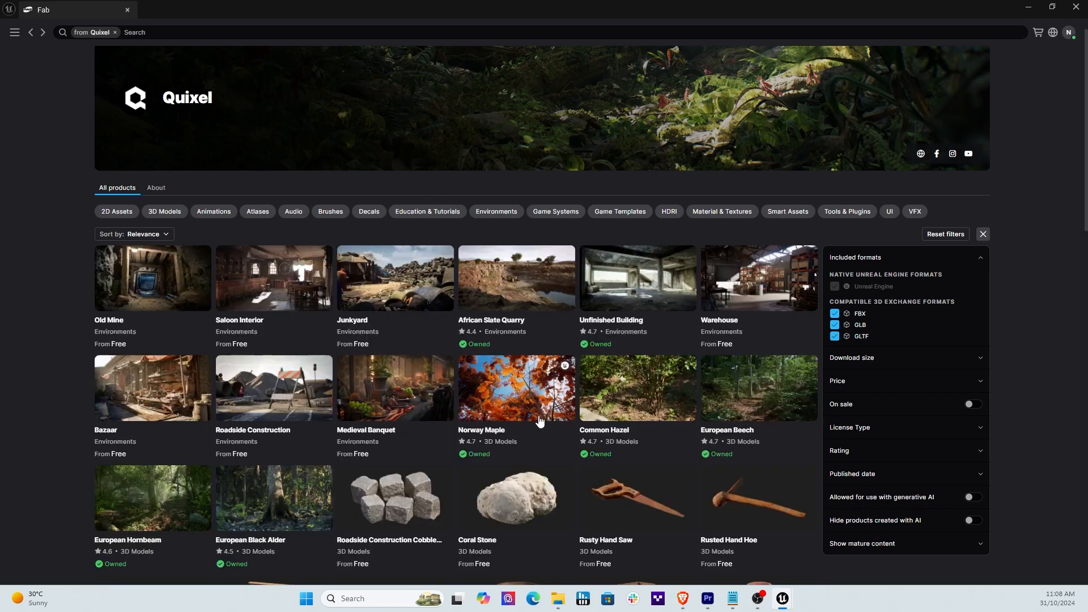
scroll(down, 3)
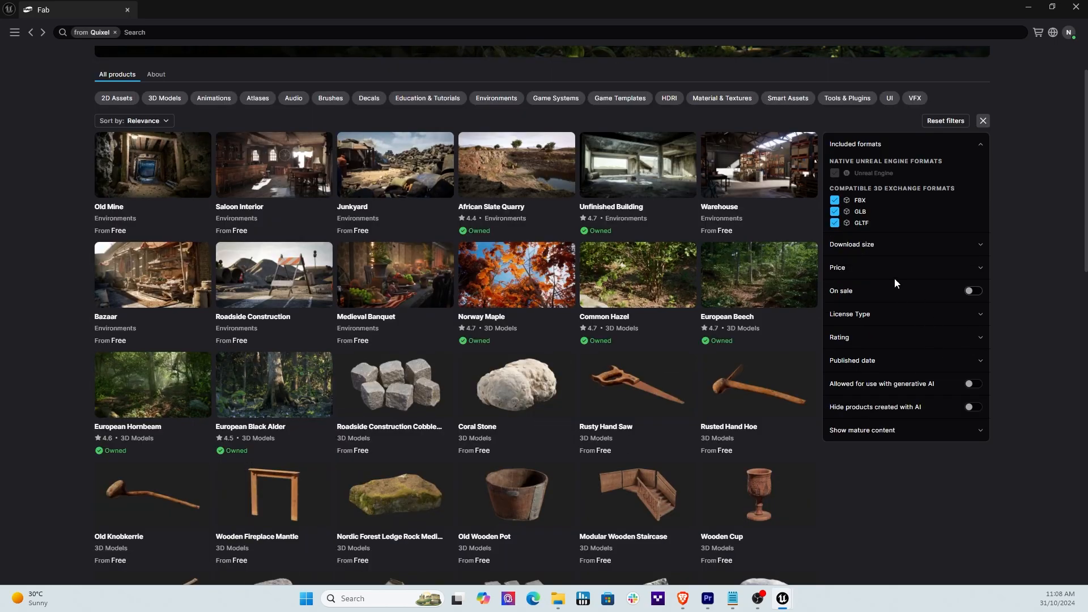
Expand Download size and Price filters and restrict results to free, on-sale products.
click(851, 244)
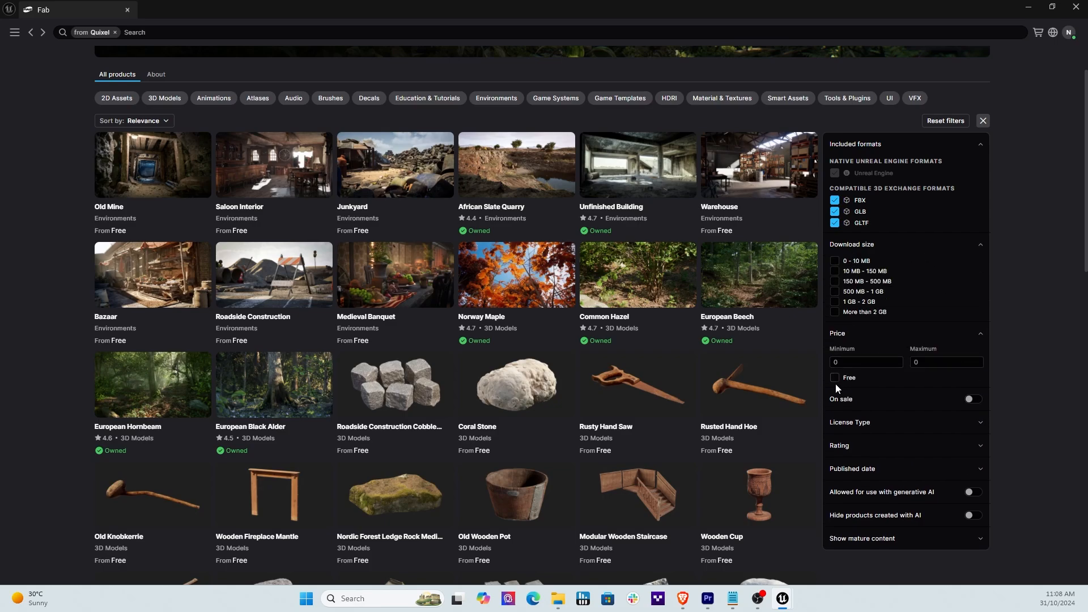
click(835, 377)
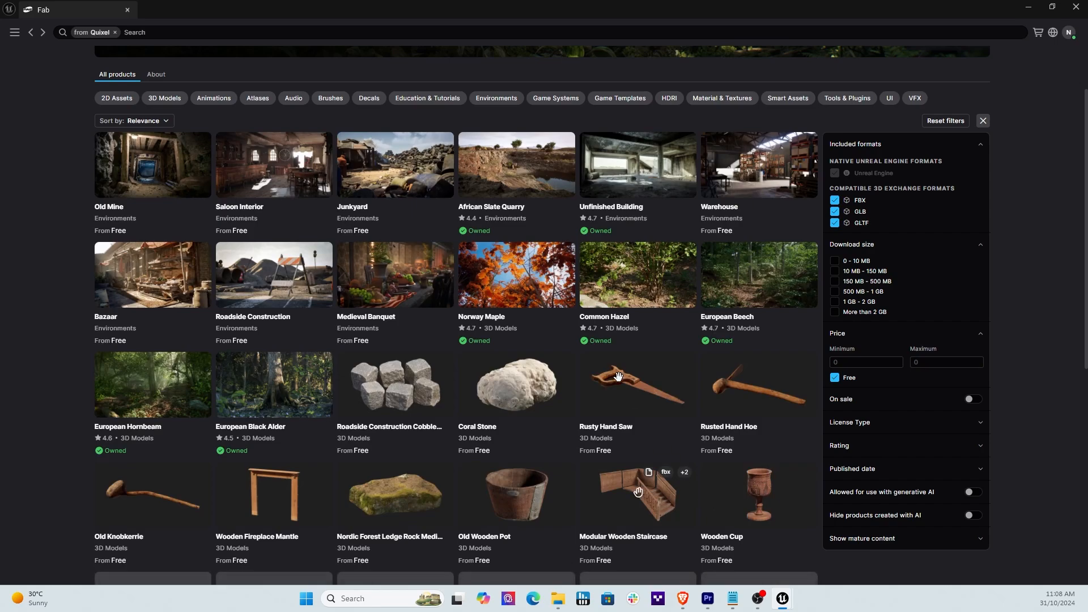
mouse_move(476, 188)
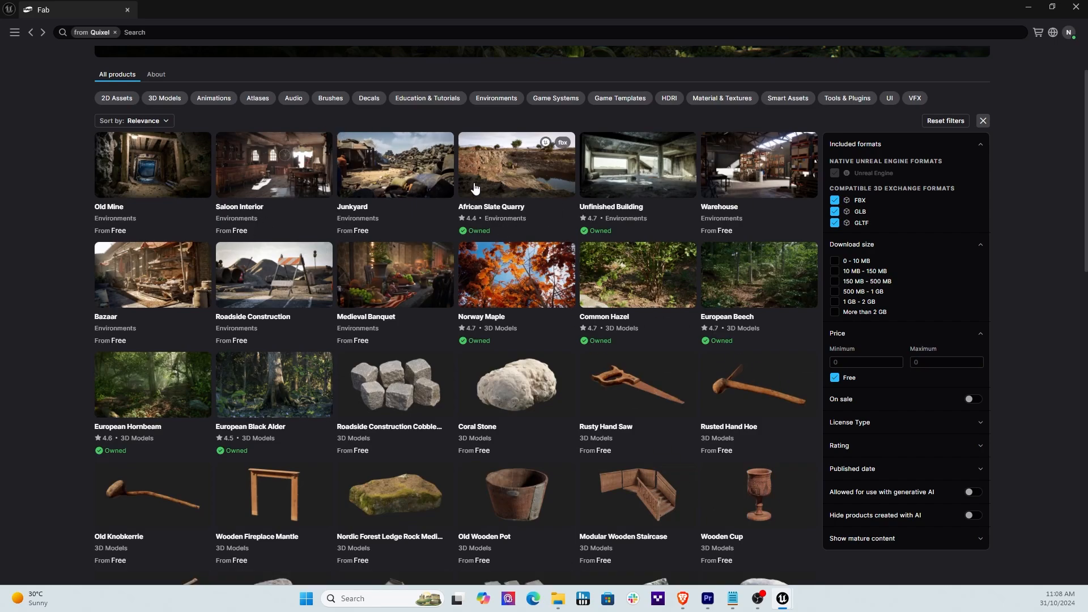
mouse_move(864, 445)
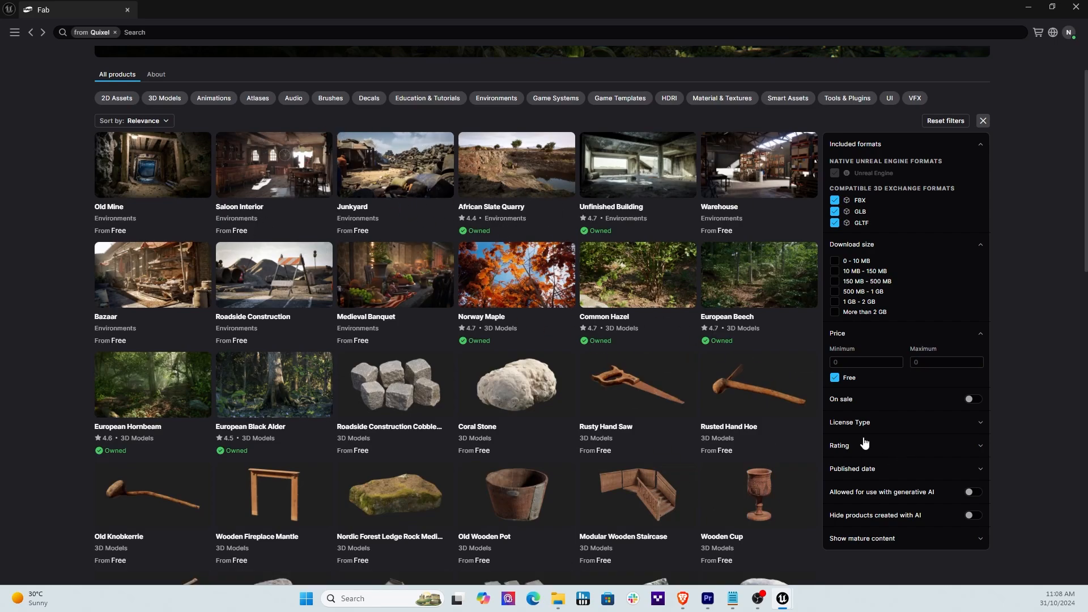
click(972, 398)
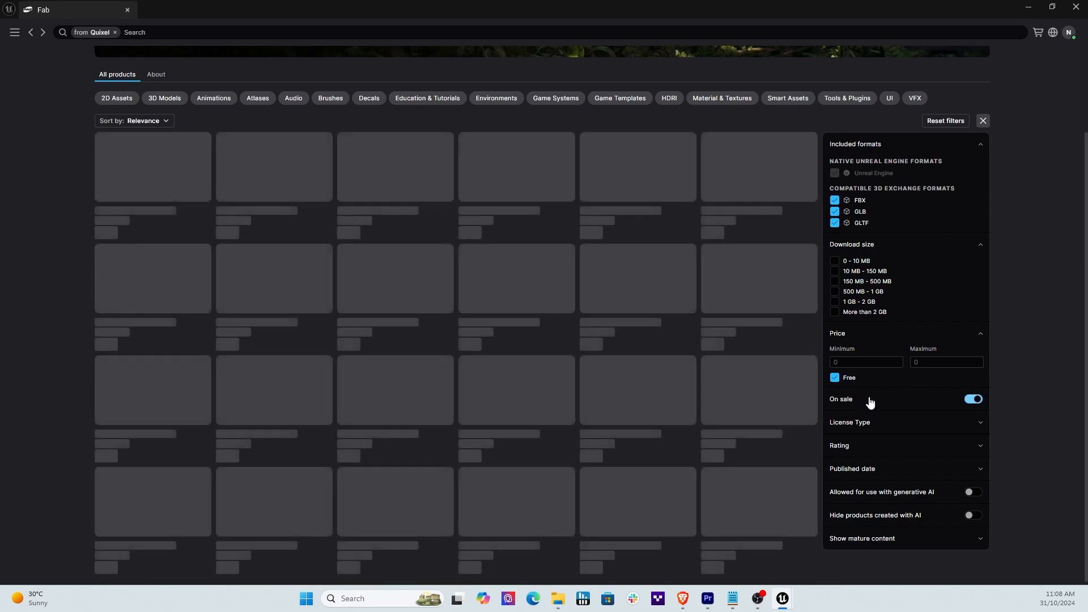
click(835, 398)
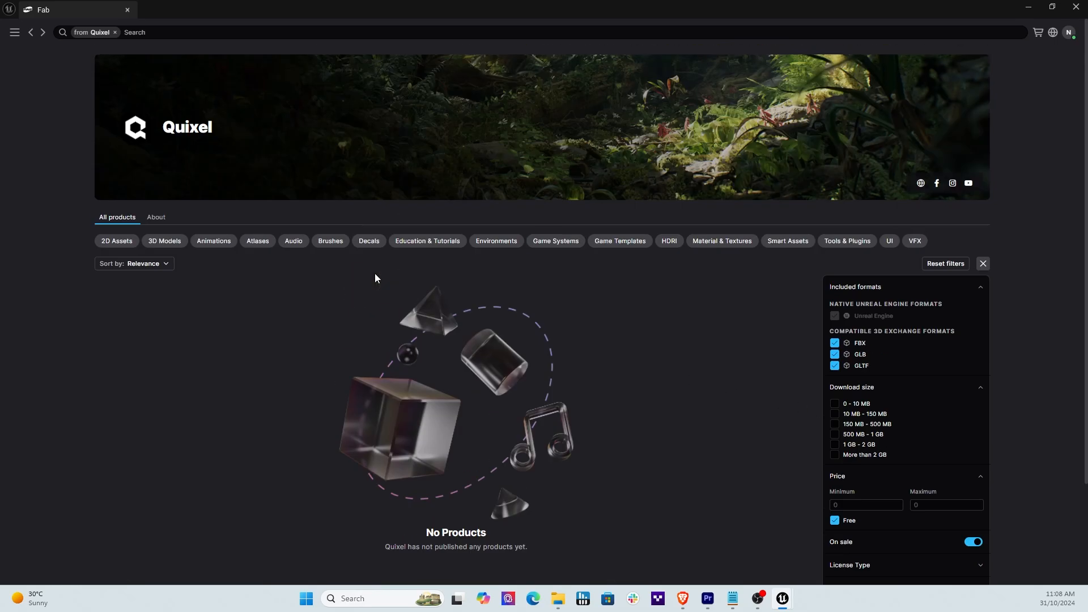
mouse_move(567, 251)
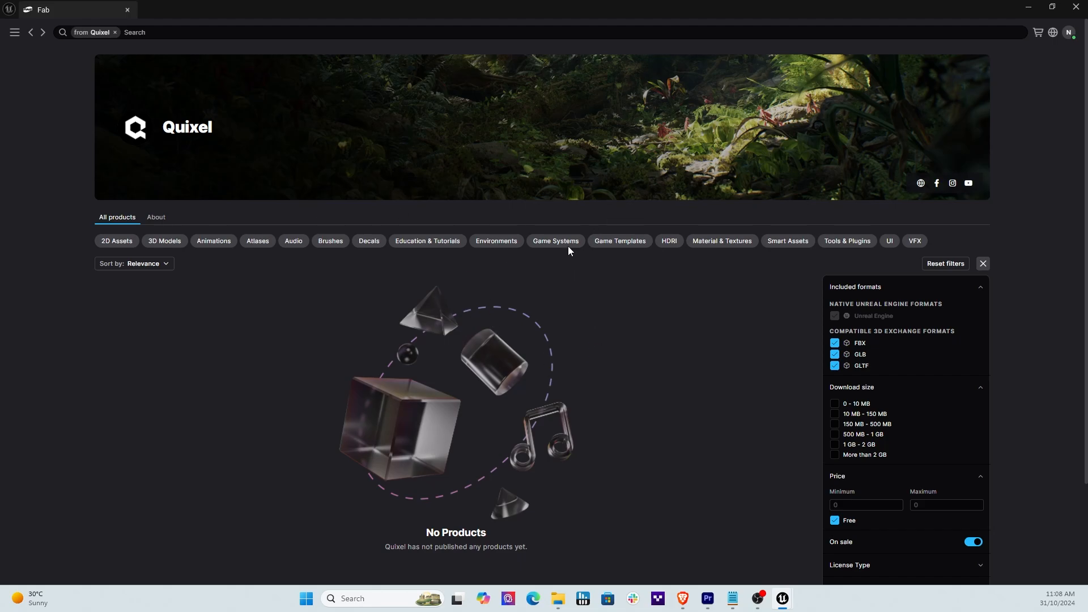
scroll(down, 3)
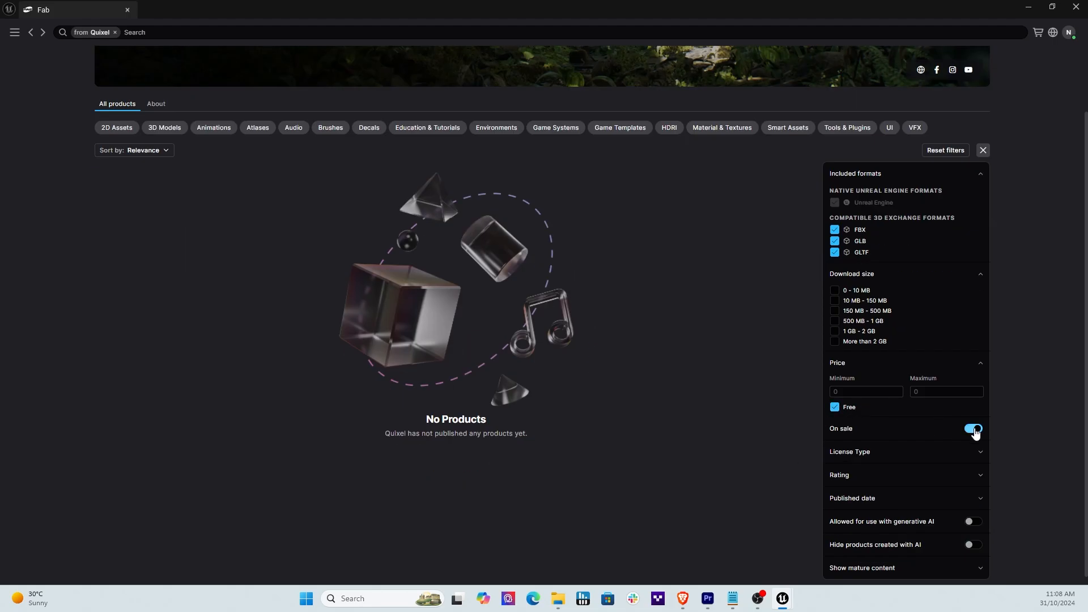
Switch off the On sale filter and scroll down the filter panel.
click(971, 428)
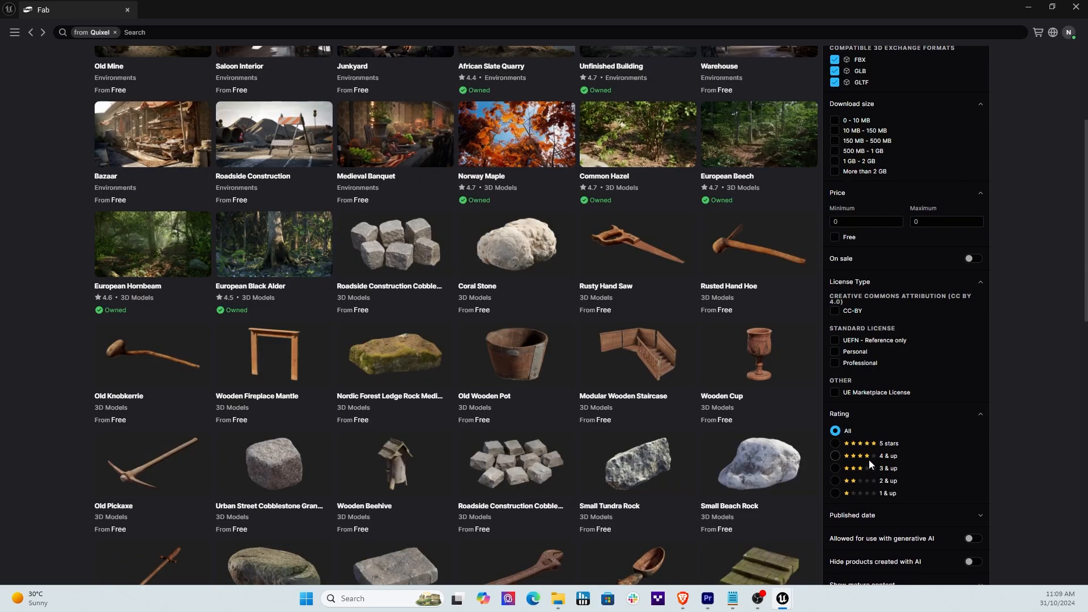
mouse_move(855, 476)
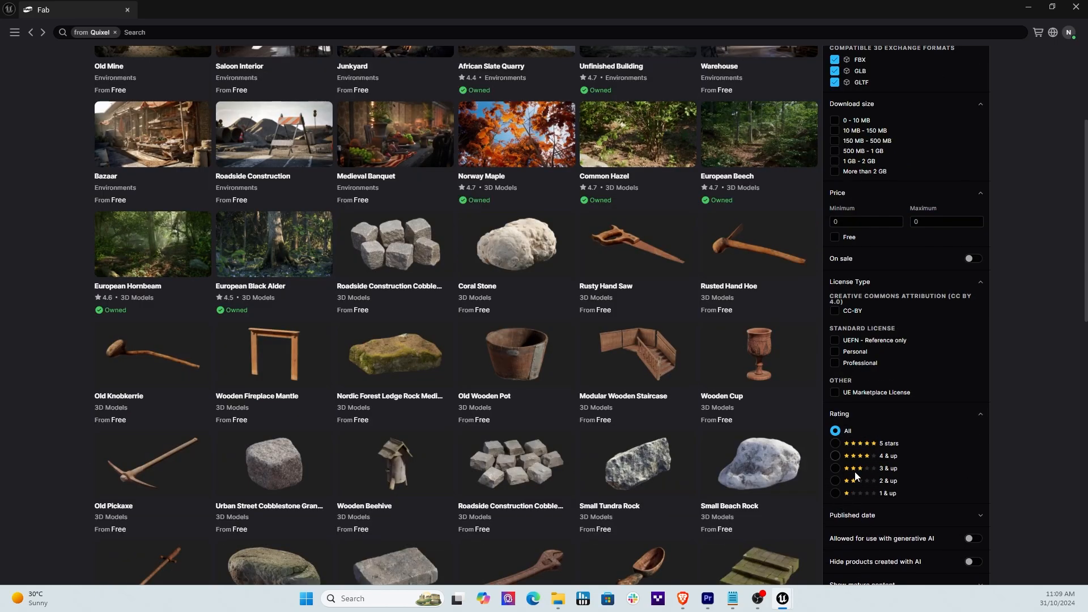
scroll(down, 3)
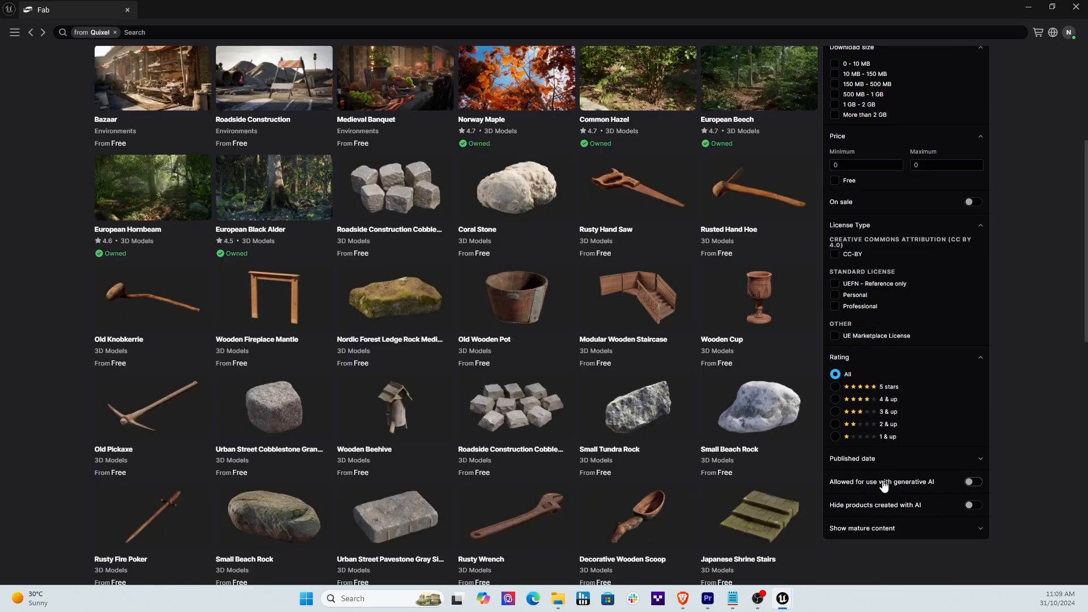
scroll(down, 3)
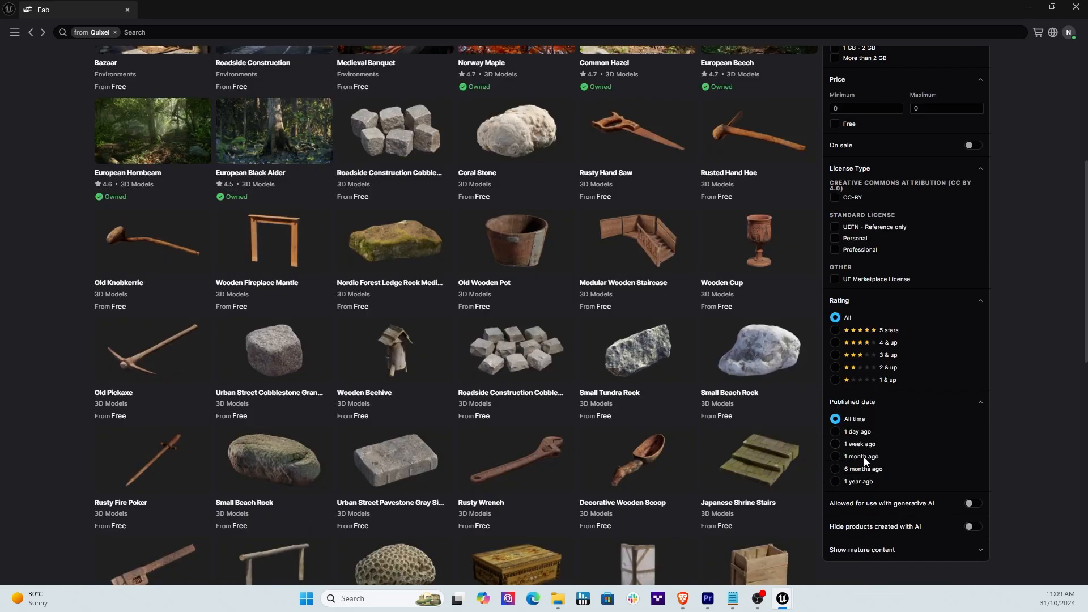
mouse_move(857, 484)
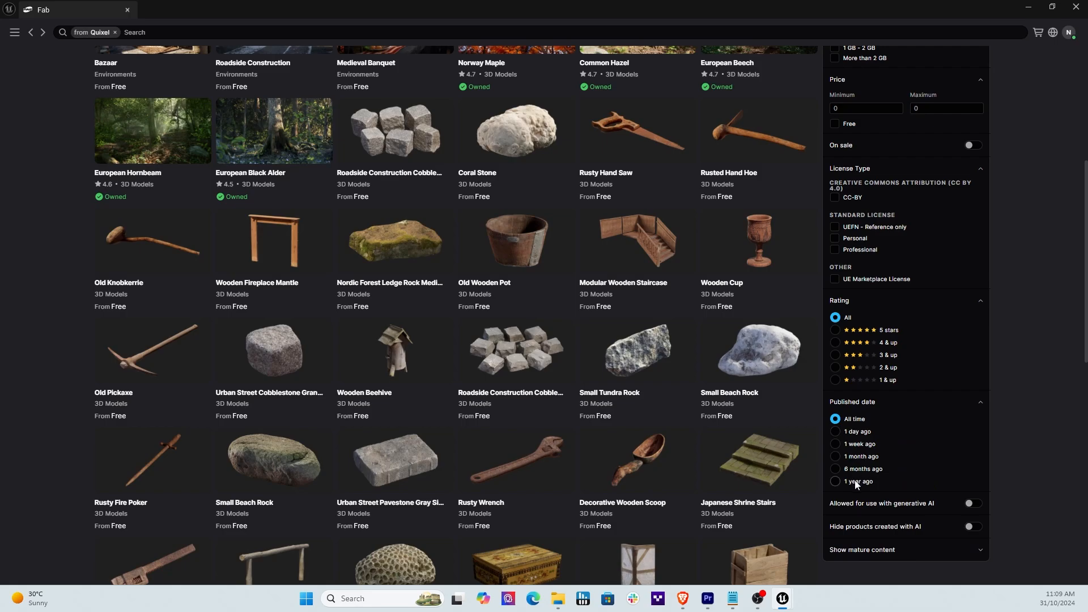
scroll(down, 3)
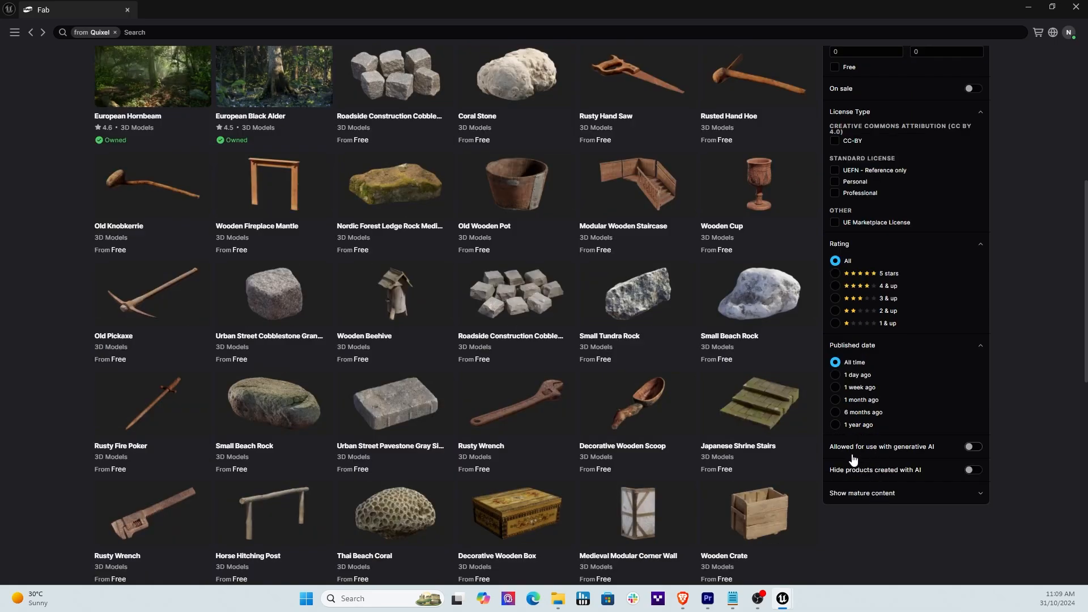
mouse_move(936, 454)
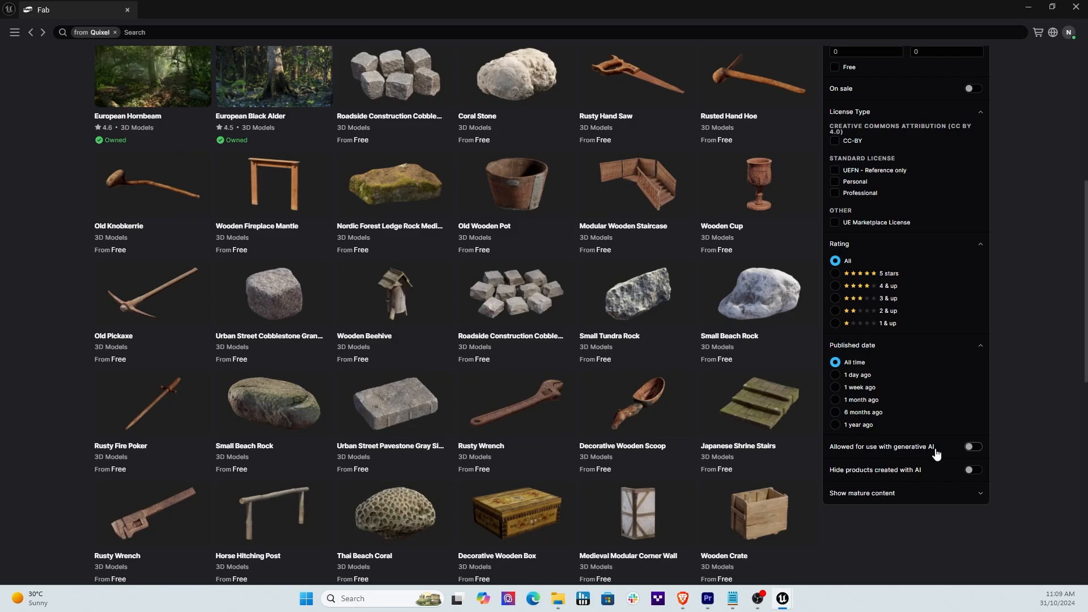
scroll(down, 3)
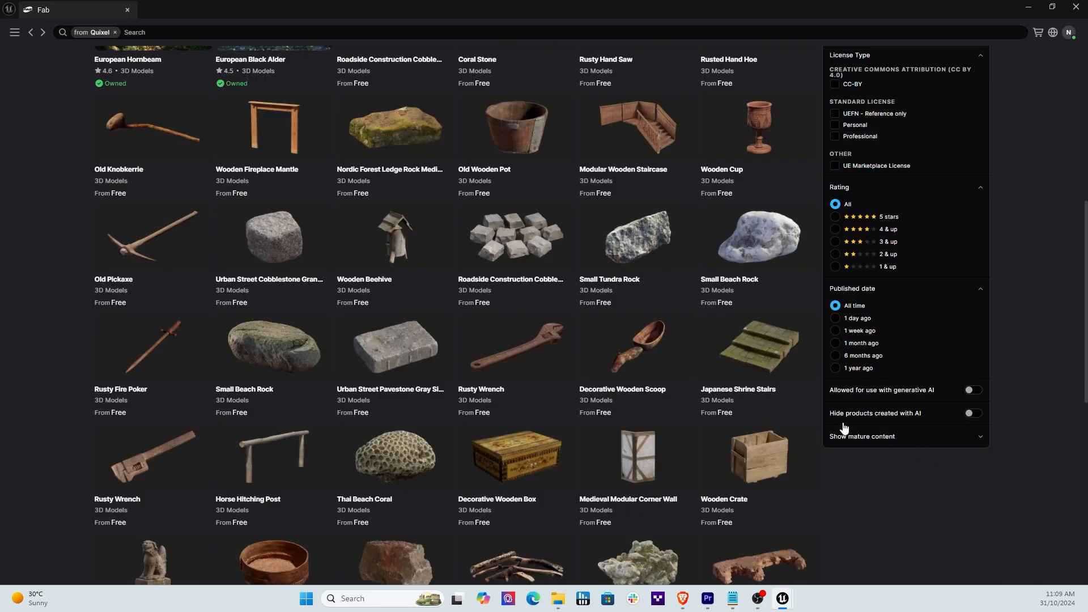
mouse_move(915, 423)
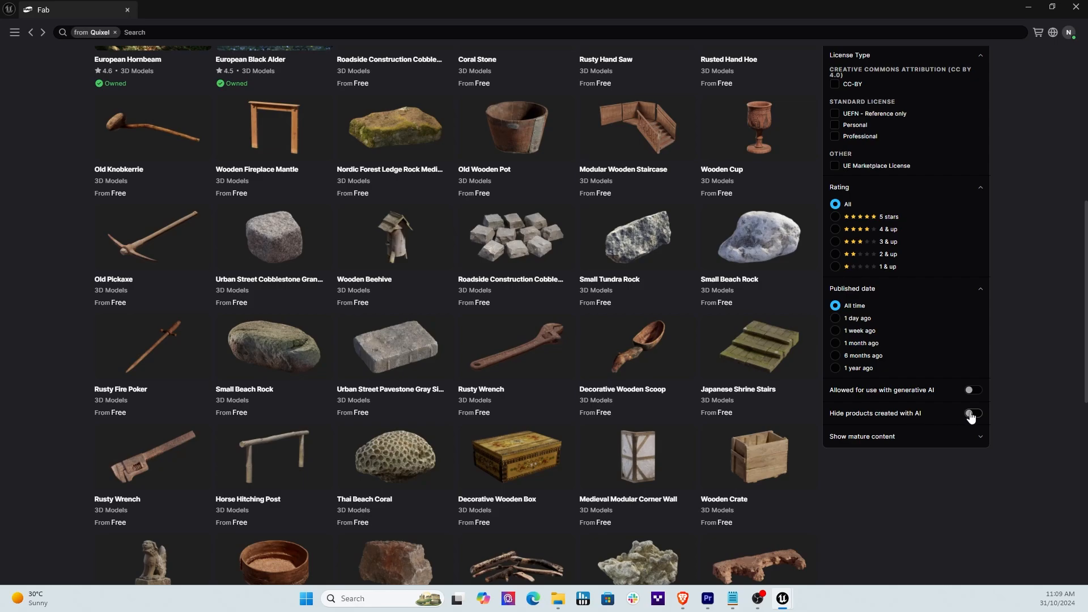
Toggle 'Hide products created with AI' until it ends up switched off.
click(971, 413)
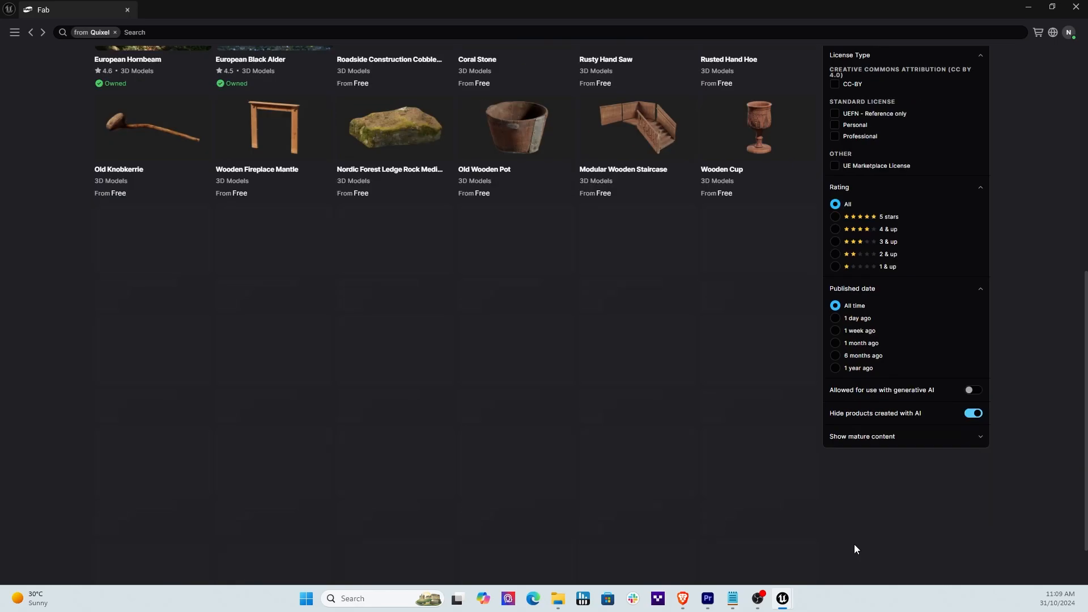
scroll(down, 3)
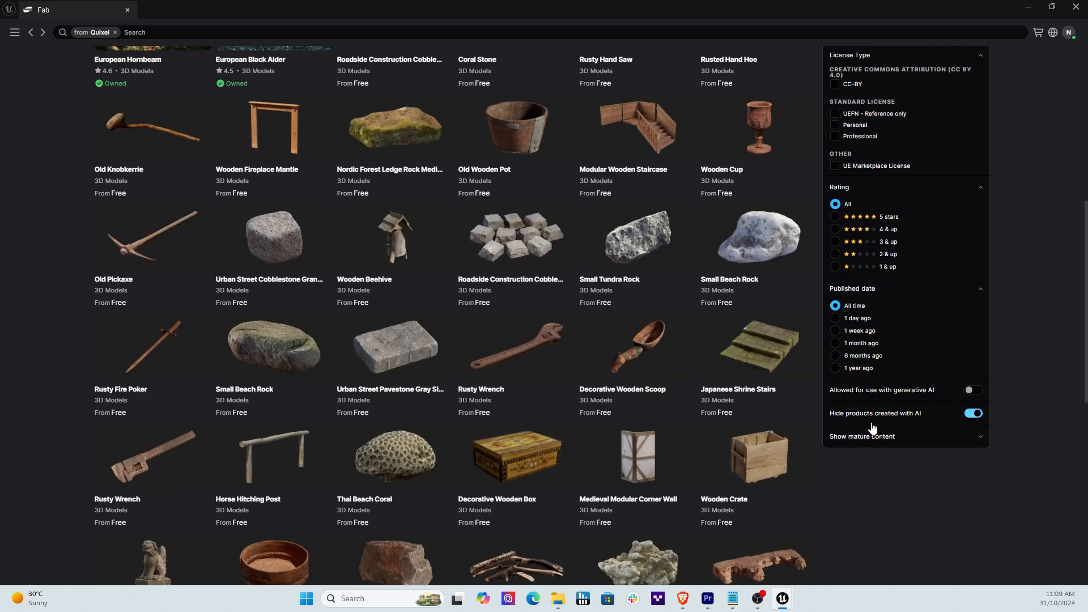
mouse_move(998, 428)
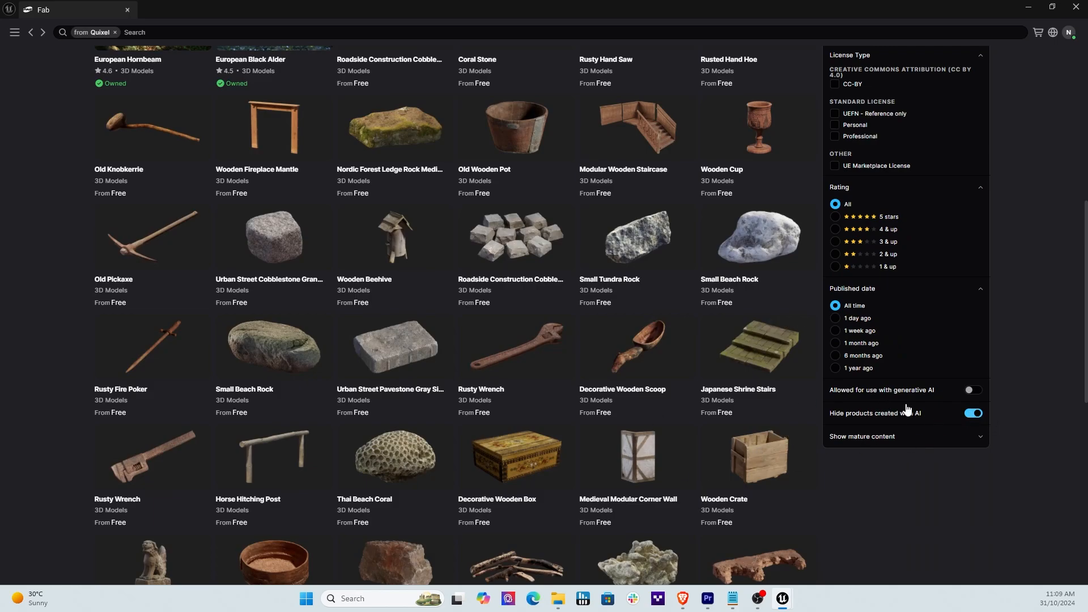
click(972, 413)
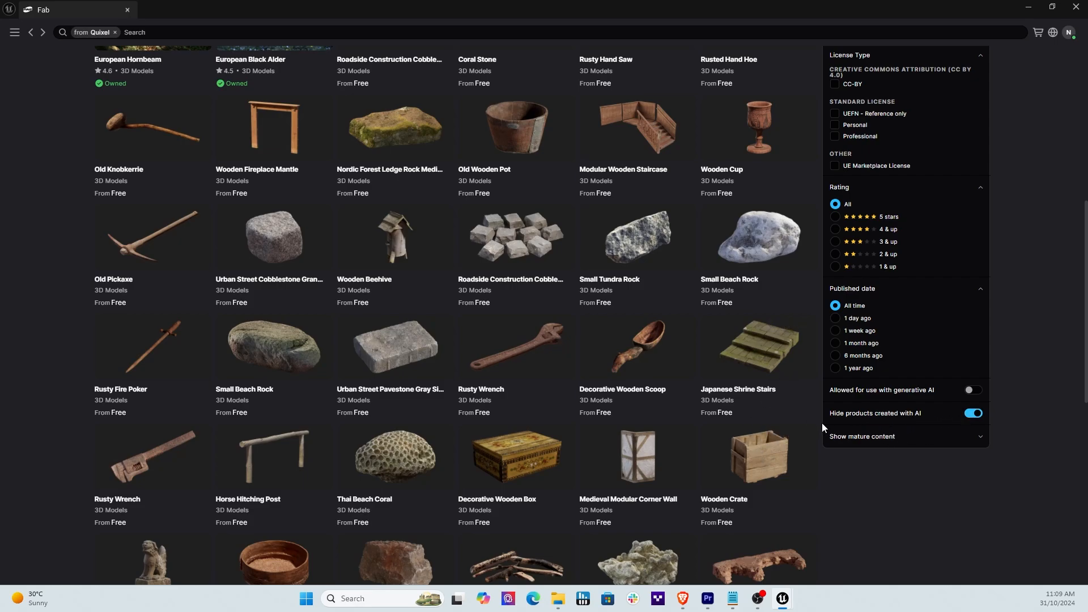
click(973, 413)
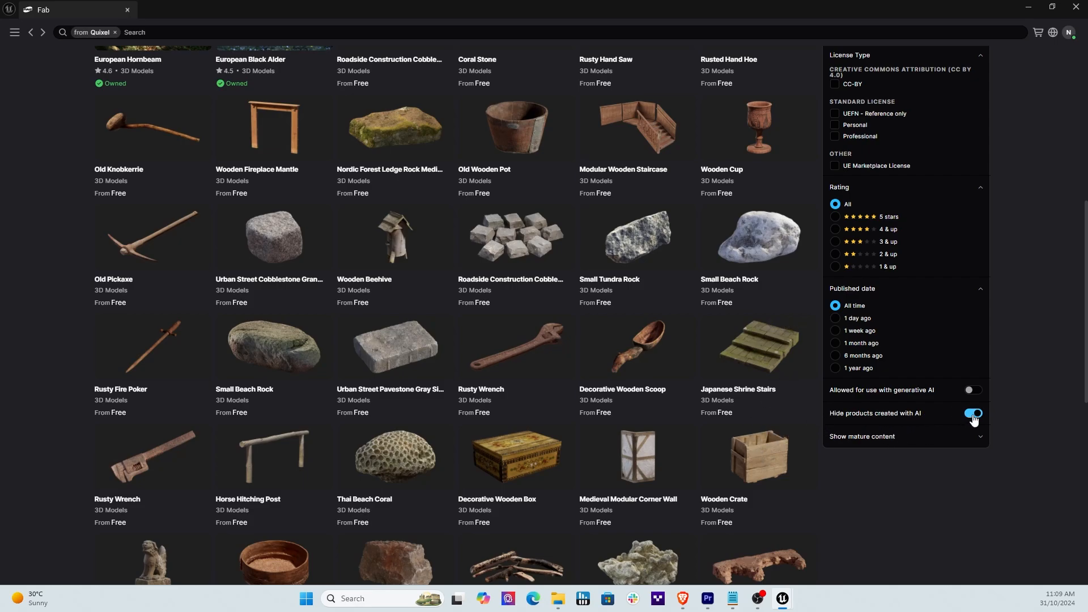
click(972, 413)
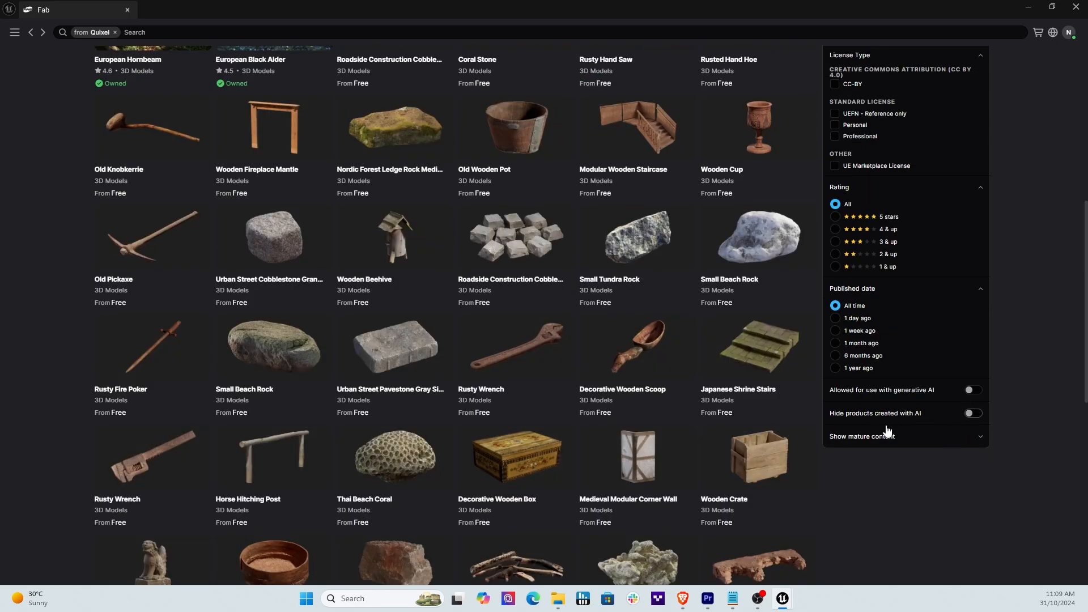
click(973, 413)
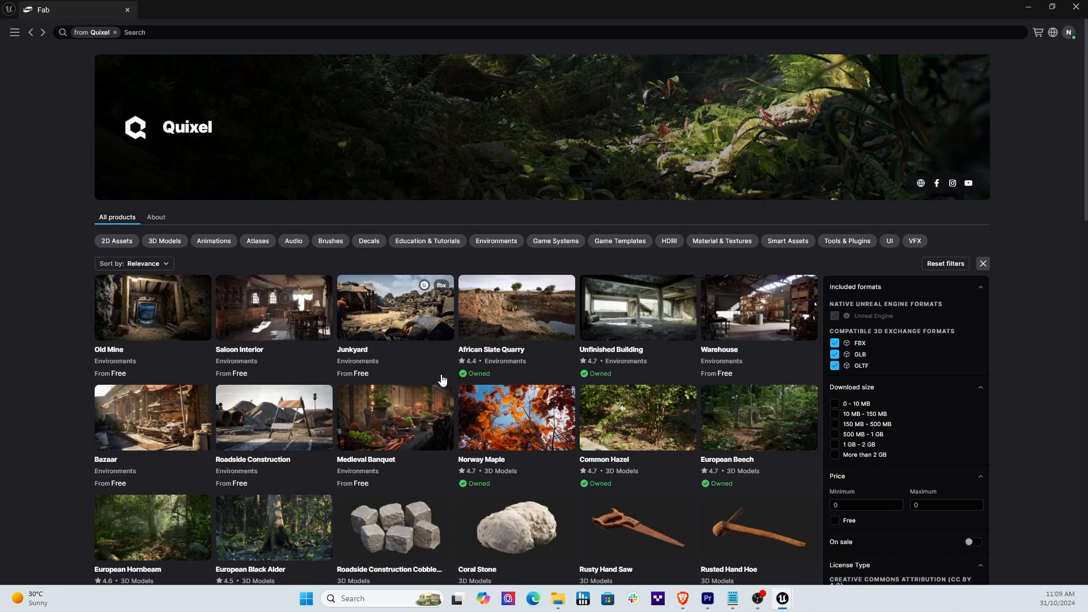
mouse_move(472, 425)
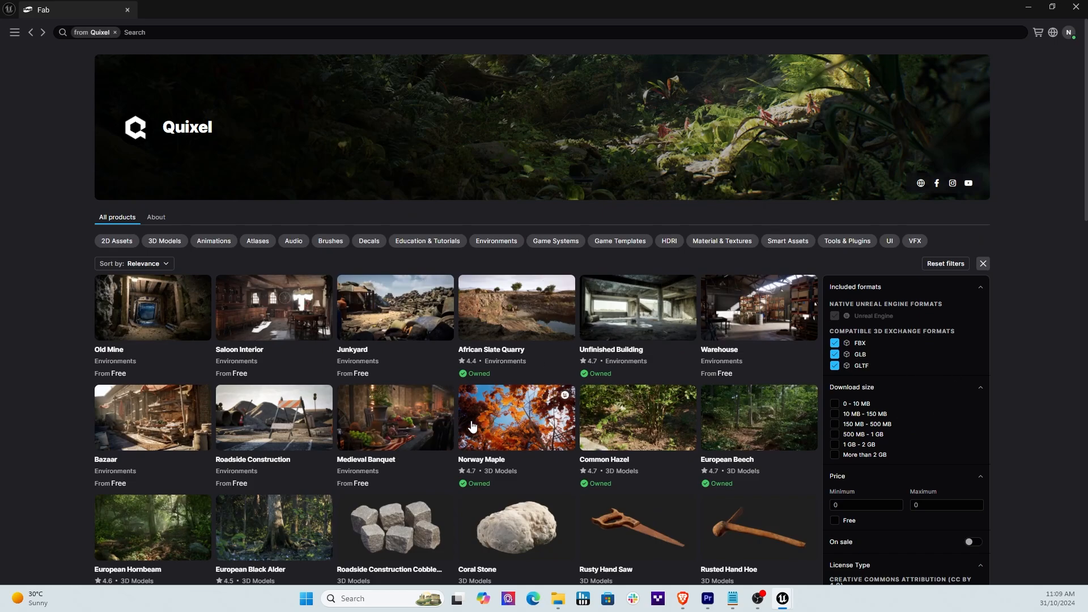
mouse_move(333, 295)
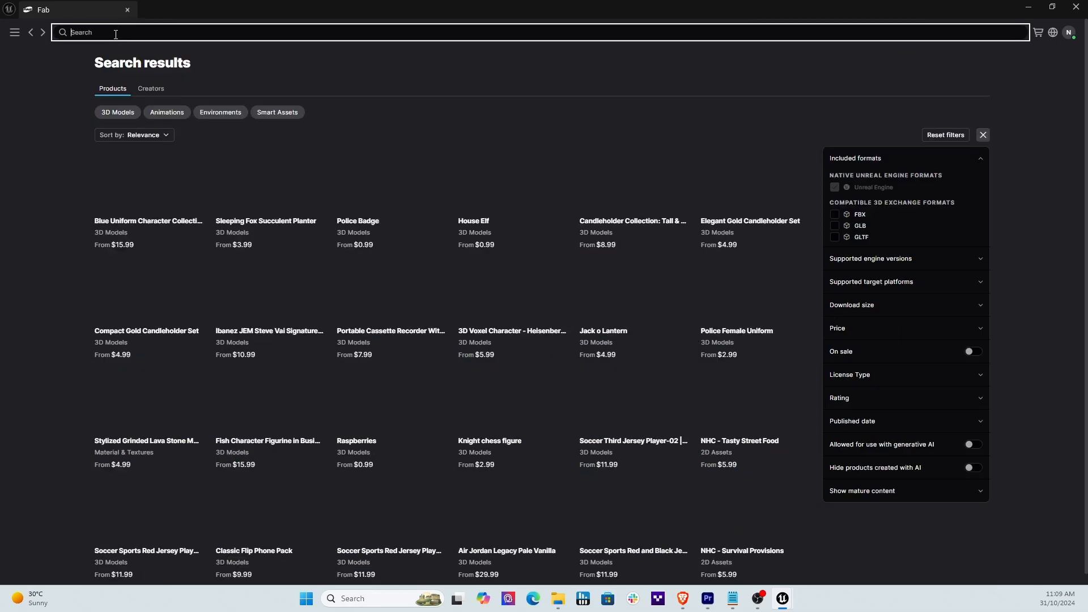
click(13, 31)
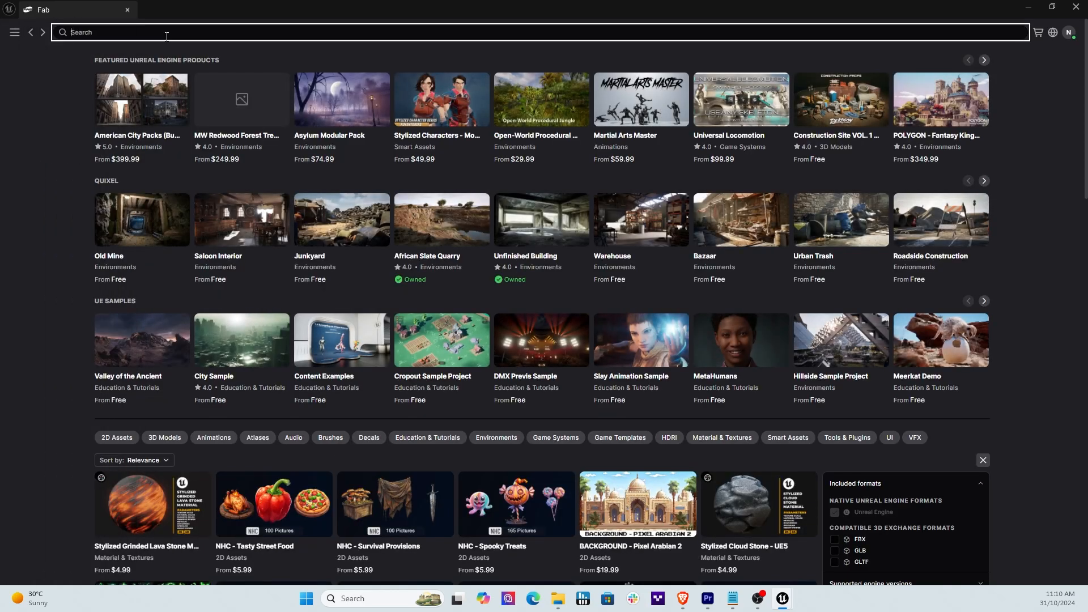
text(qui)
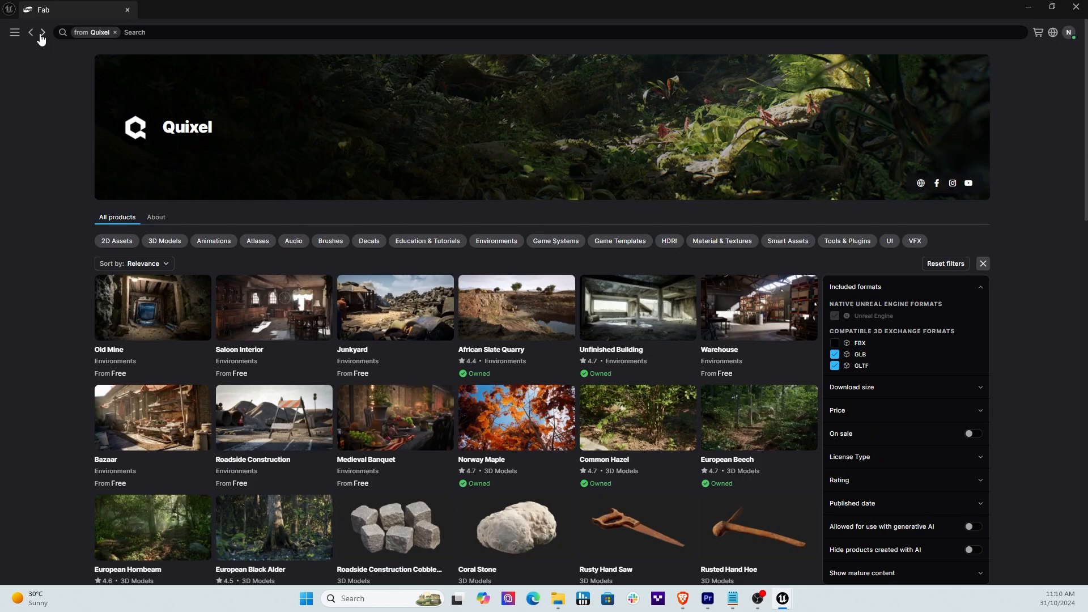
Untick GLTF so GLB is the only included format.
click(835, 366)
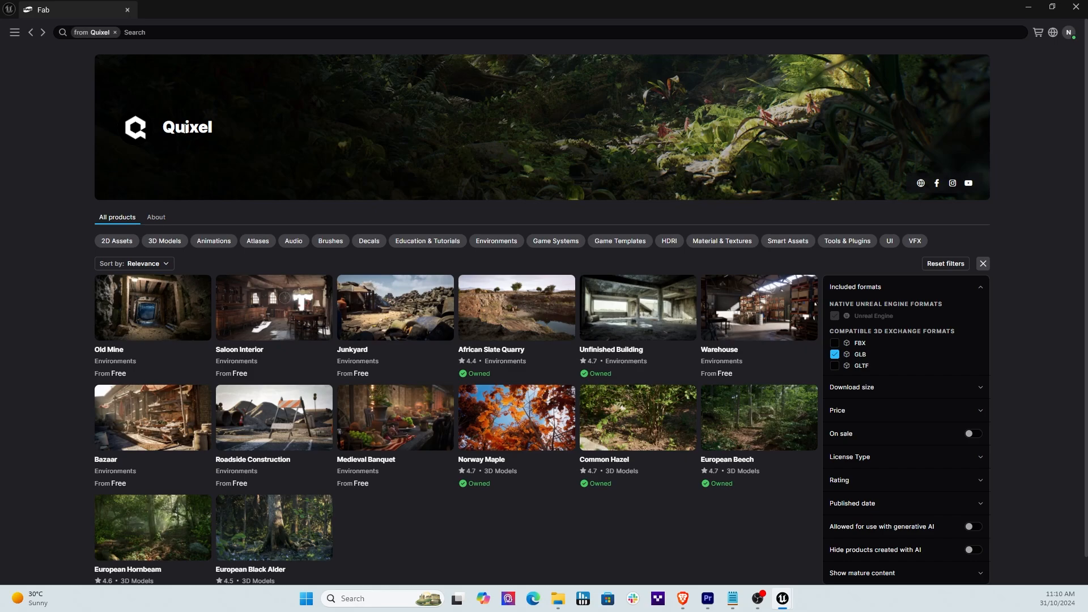
scroll(down, 3)
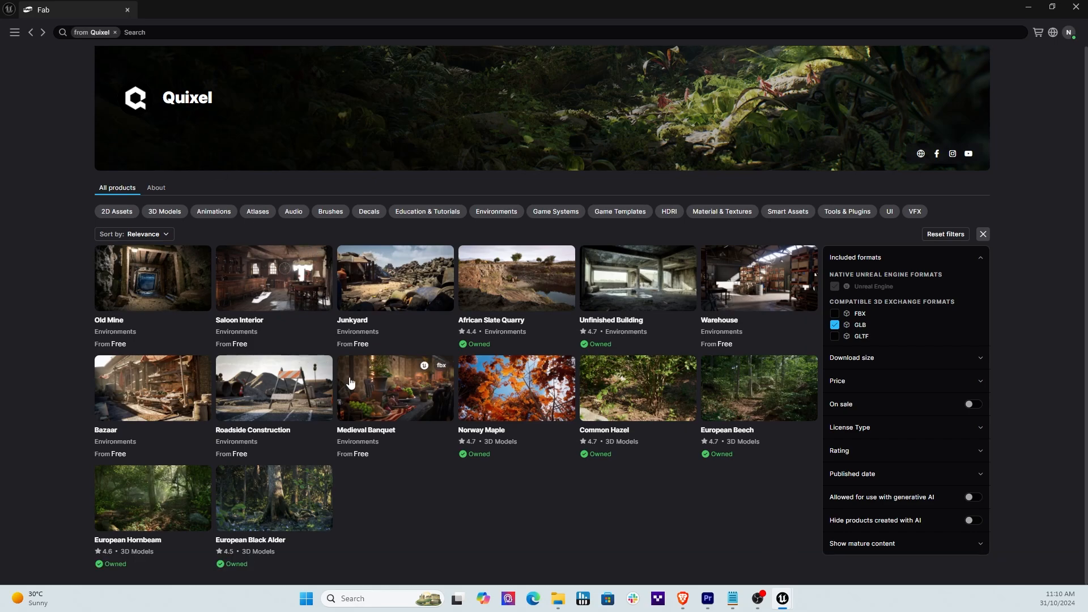
mouse_move(295, 404)
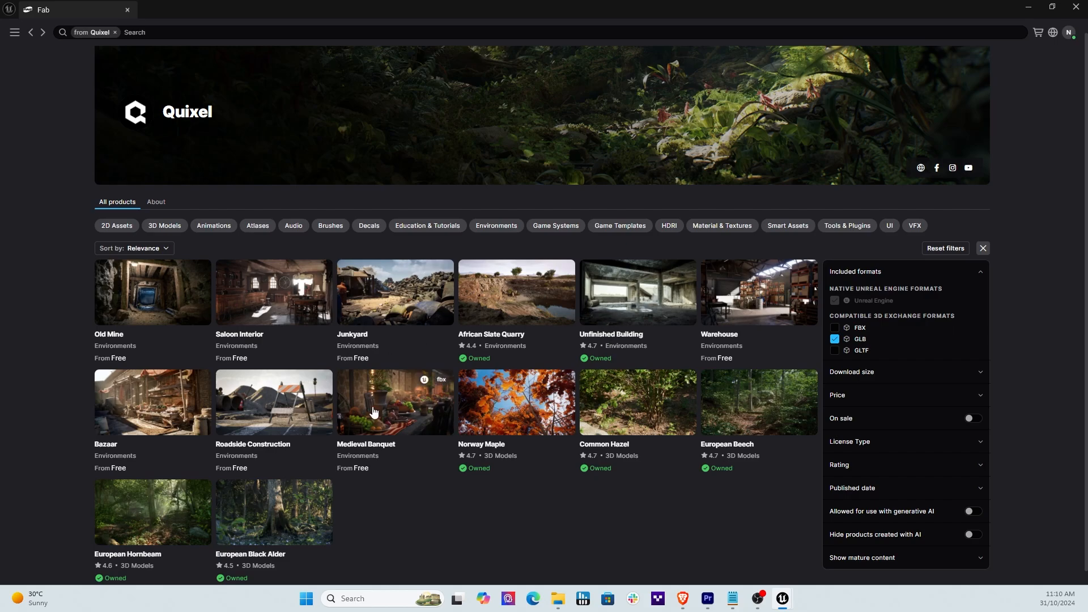
mouse_move(340, 380)
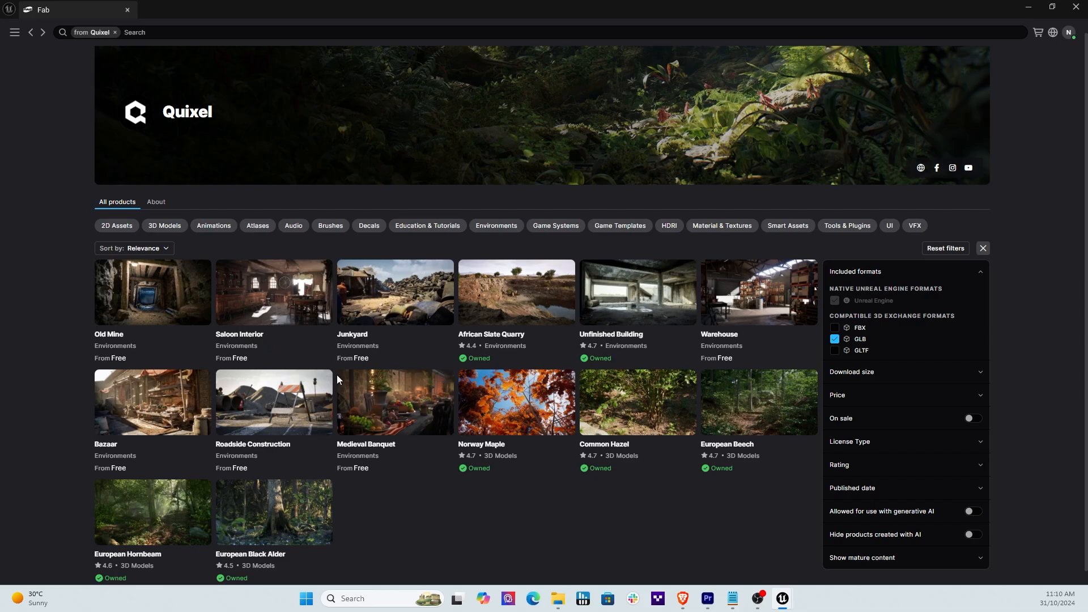
mouse_move(78, 73)
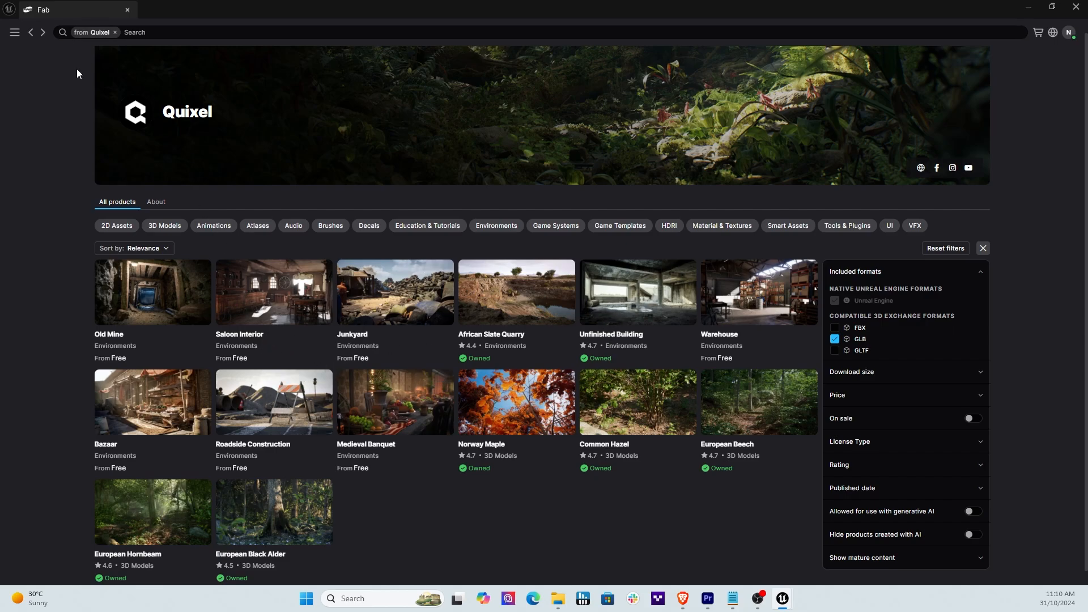
click(14, 32)
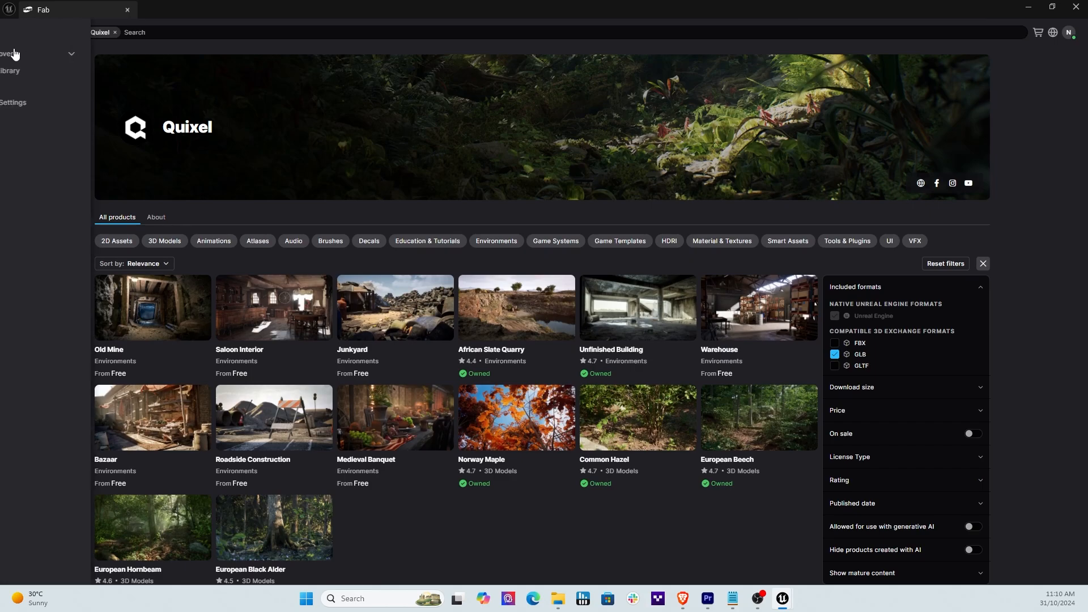
Go to the Discover home page and scroll through its mixed-creator product grid.
click(7, 53)
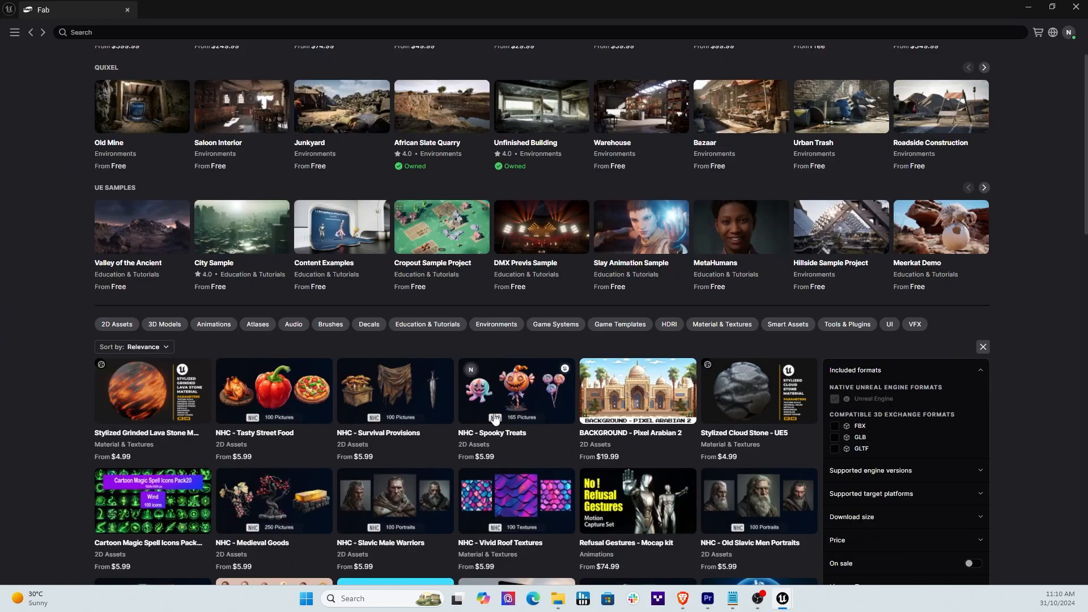
scroll(down, 3)
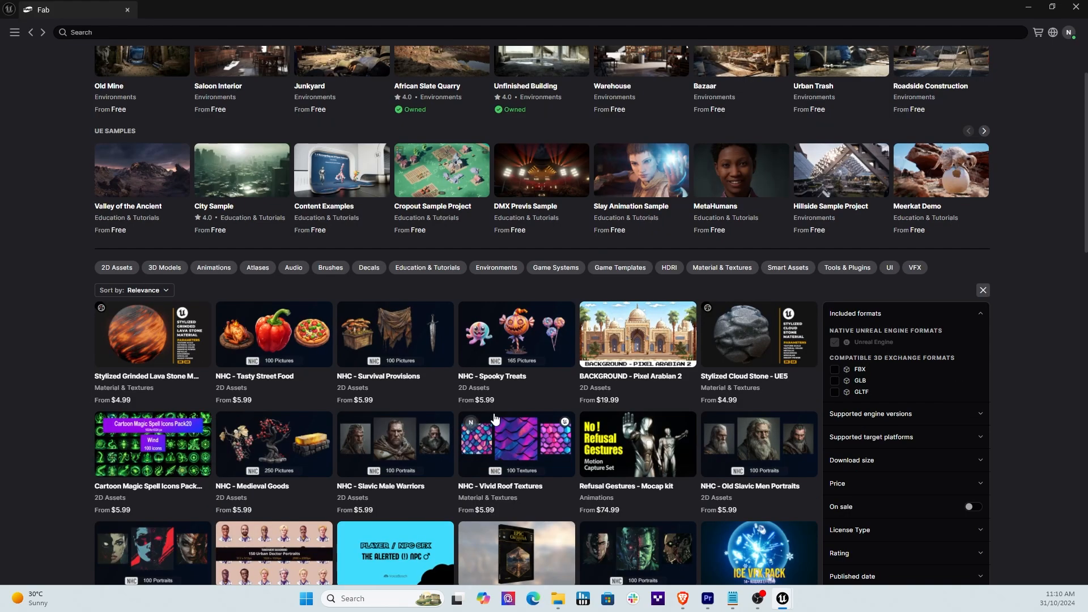
scroll(down, 3)
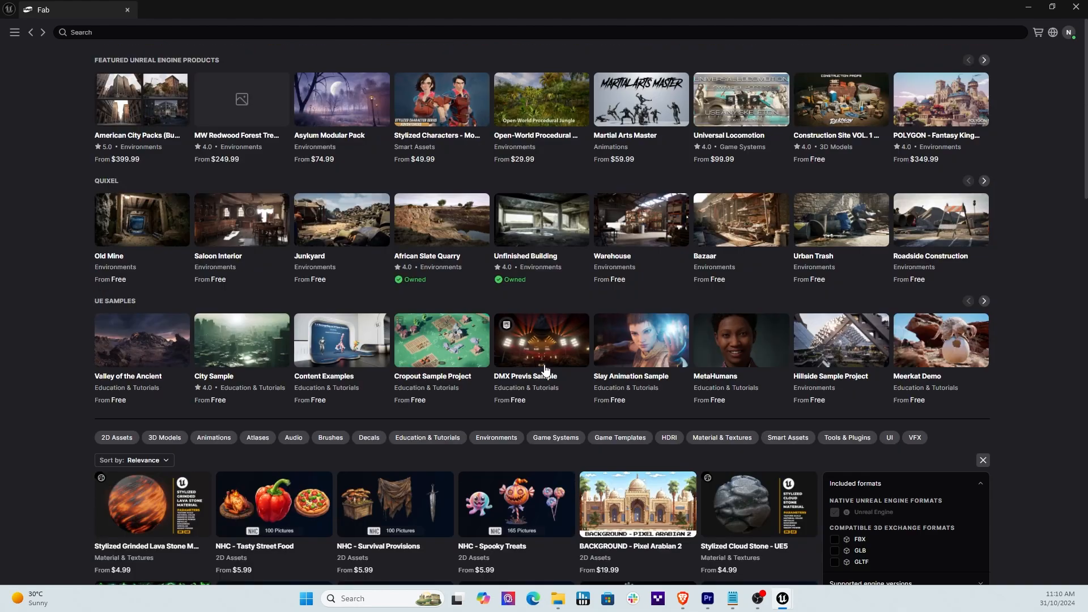
scroll(down, 3)
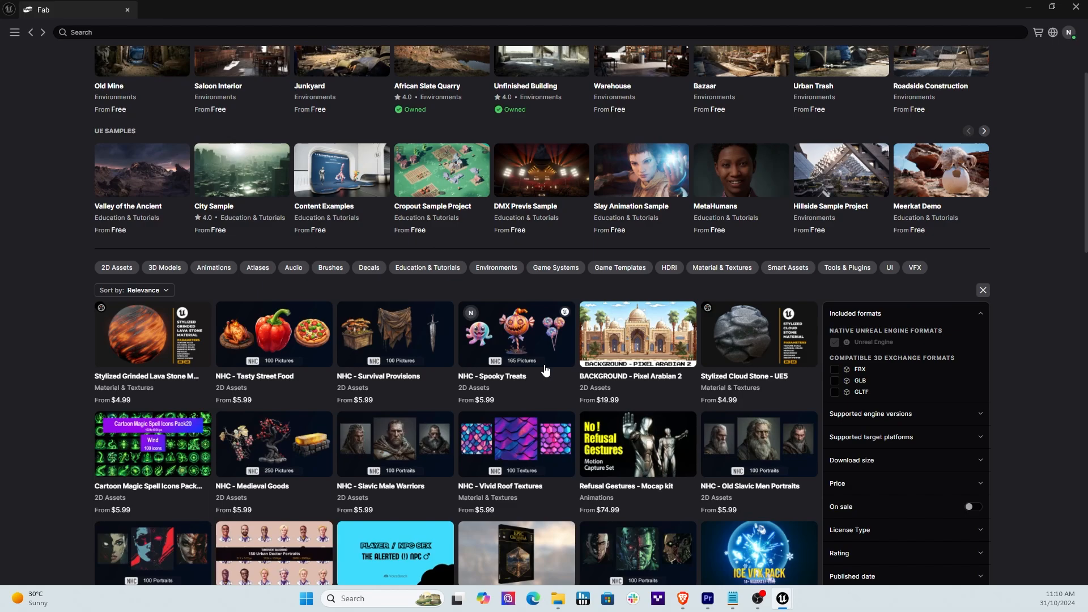
mouse_move(909, 170)
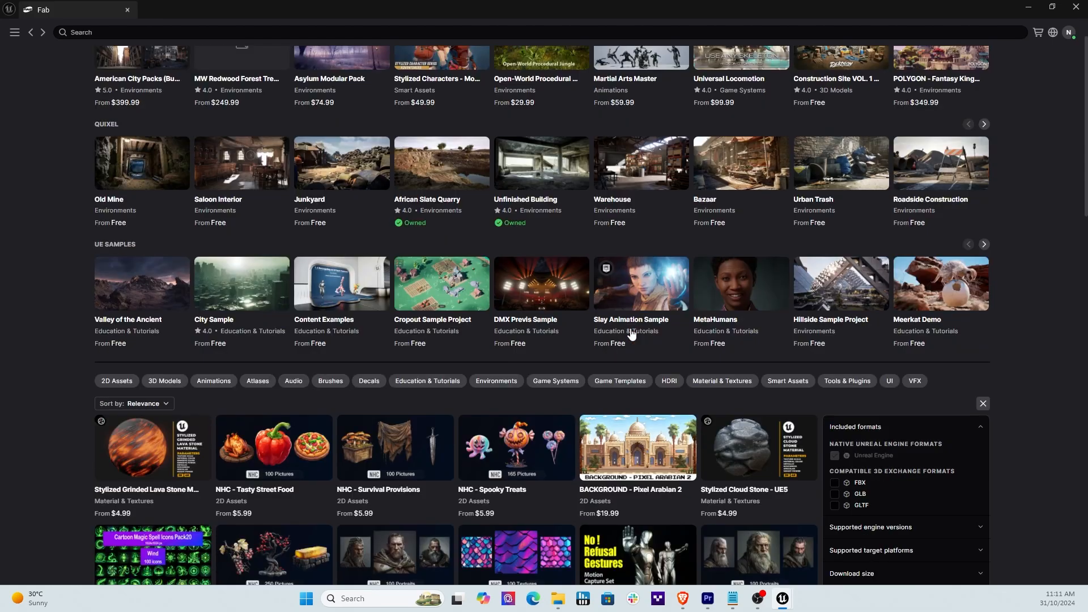
scroll(down, 3)
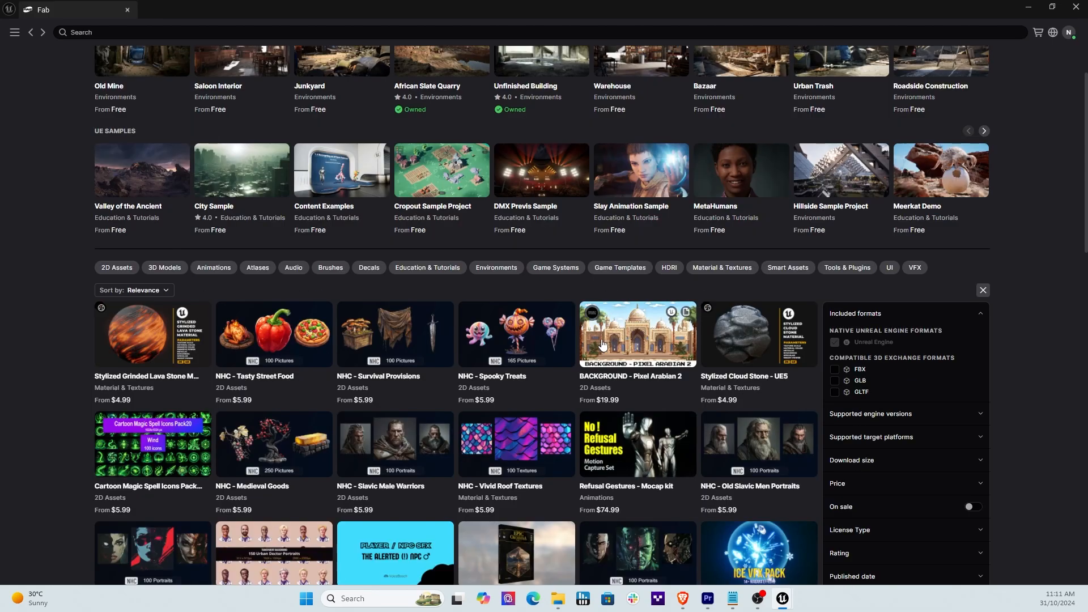
scroll(down, 3)
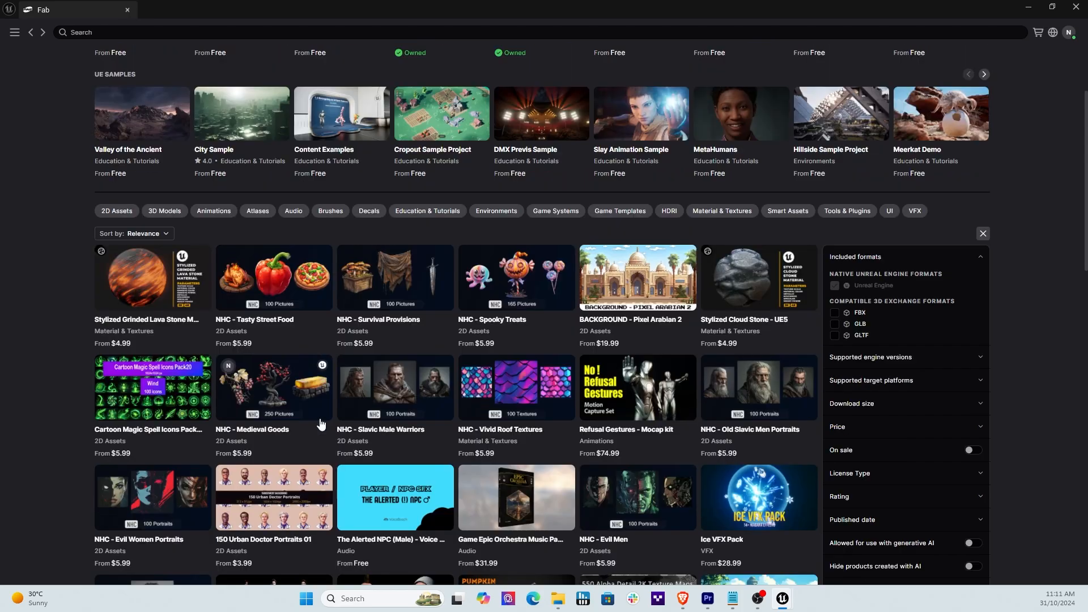
scroll(down, 3)
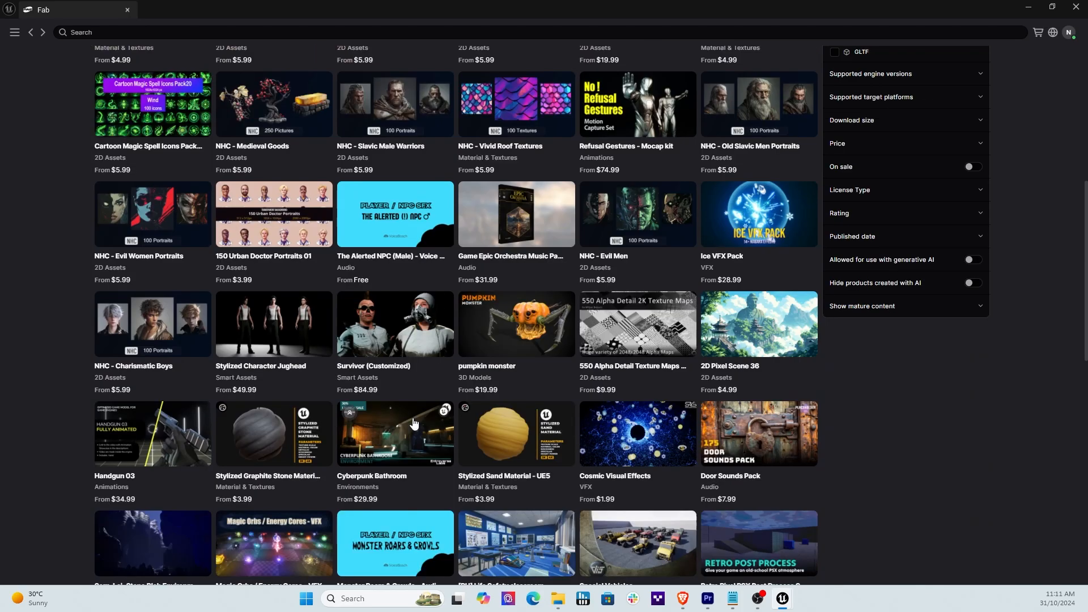
scroll(down, 3)
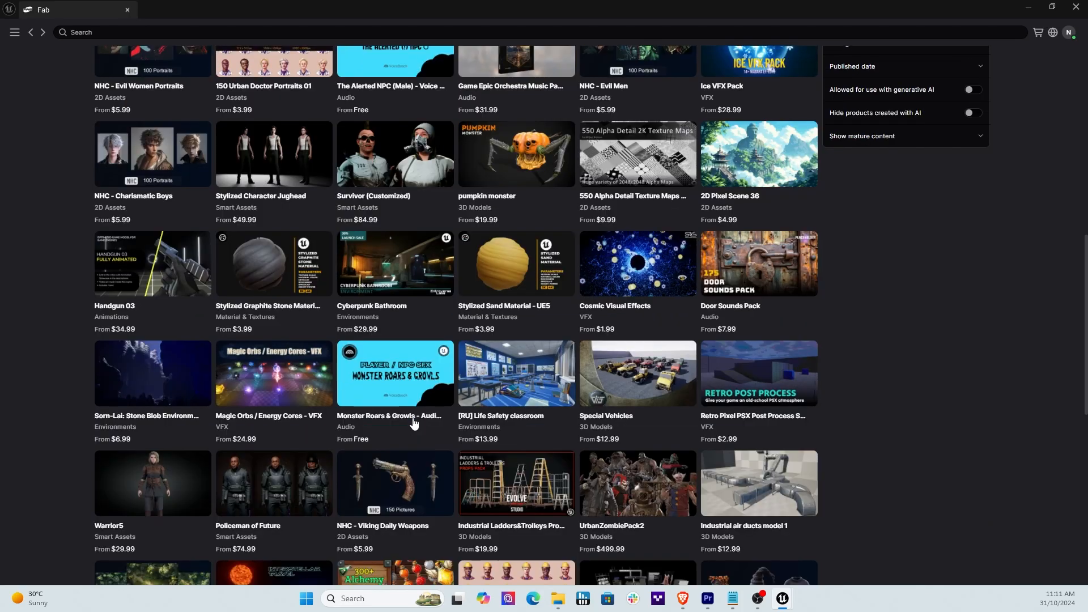
scroll(down, 3)
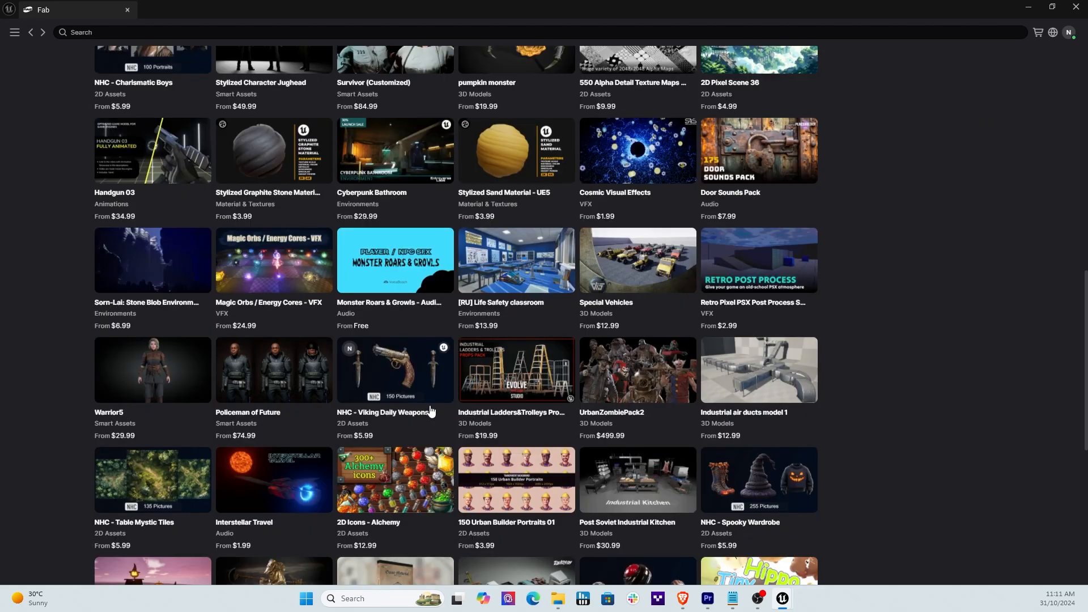
Open the Industrial air ducts model 1 listing and view its third gallery image.
click(758, 370)
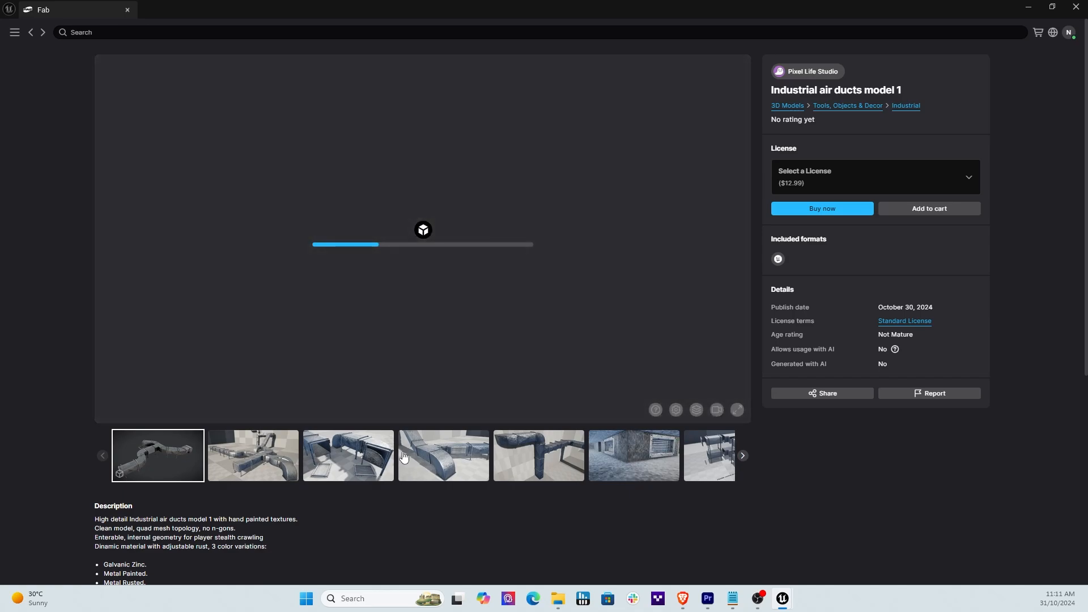
mouse_move(469, 365)
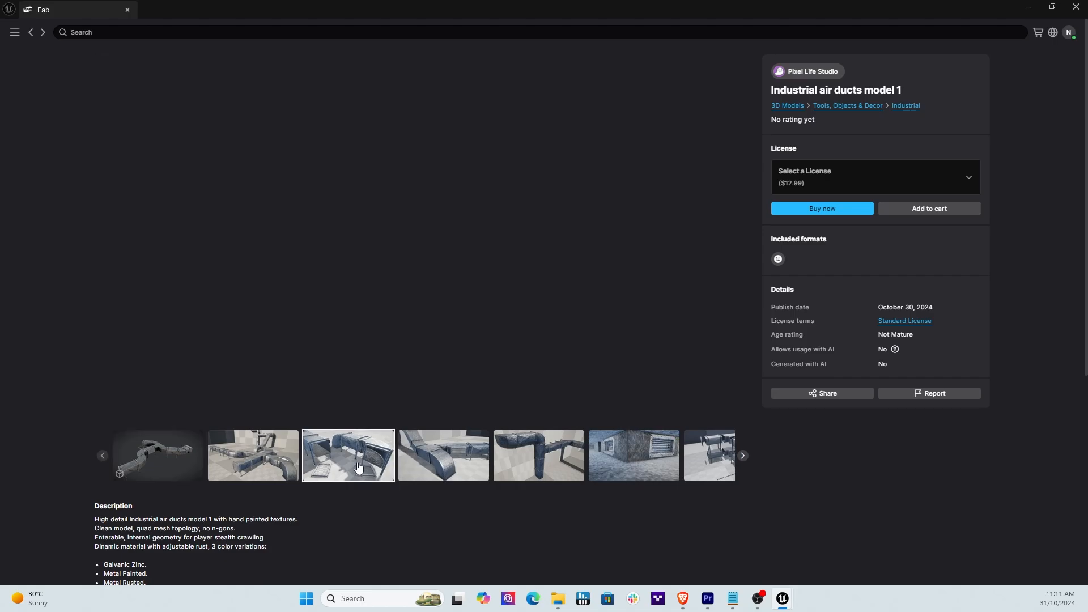
click(348, 455)
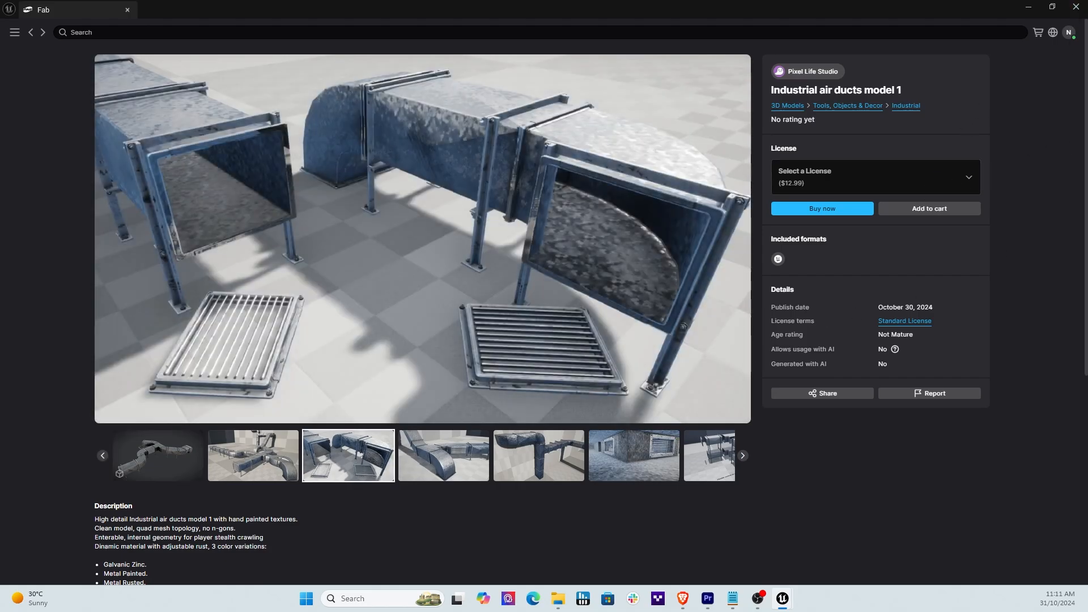